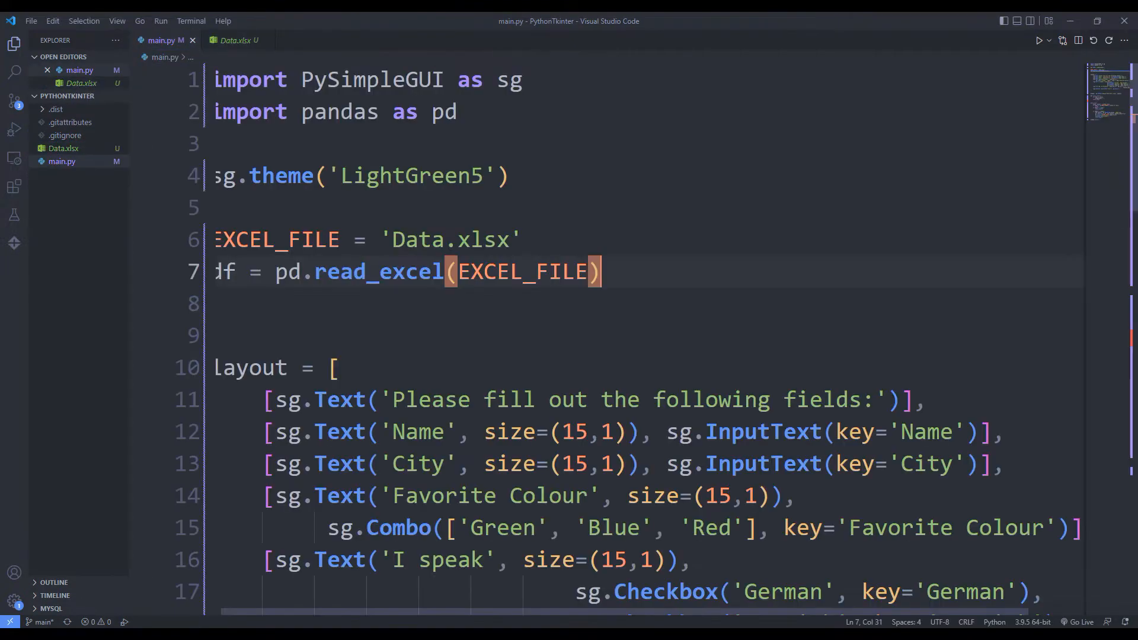
Run the finished form, submit a sample entry and dismiss the 'Data saved!' popup.
click(1039, 40)
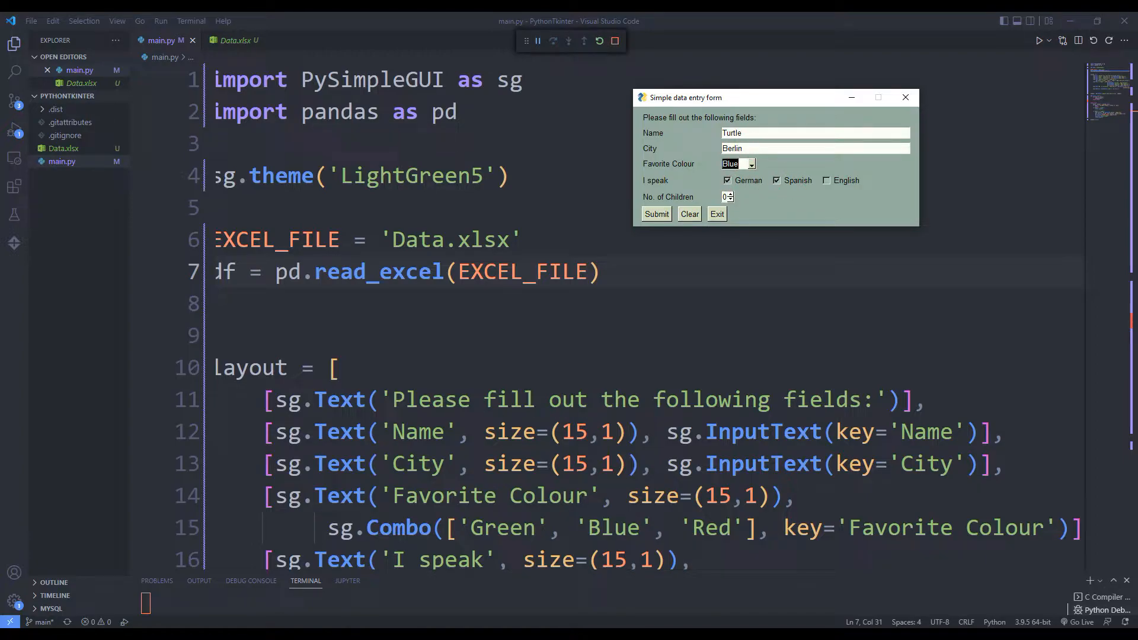
click(655, 213)
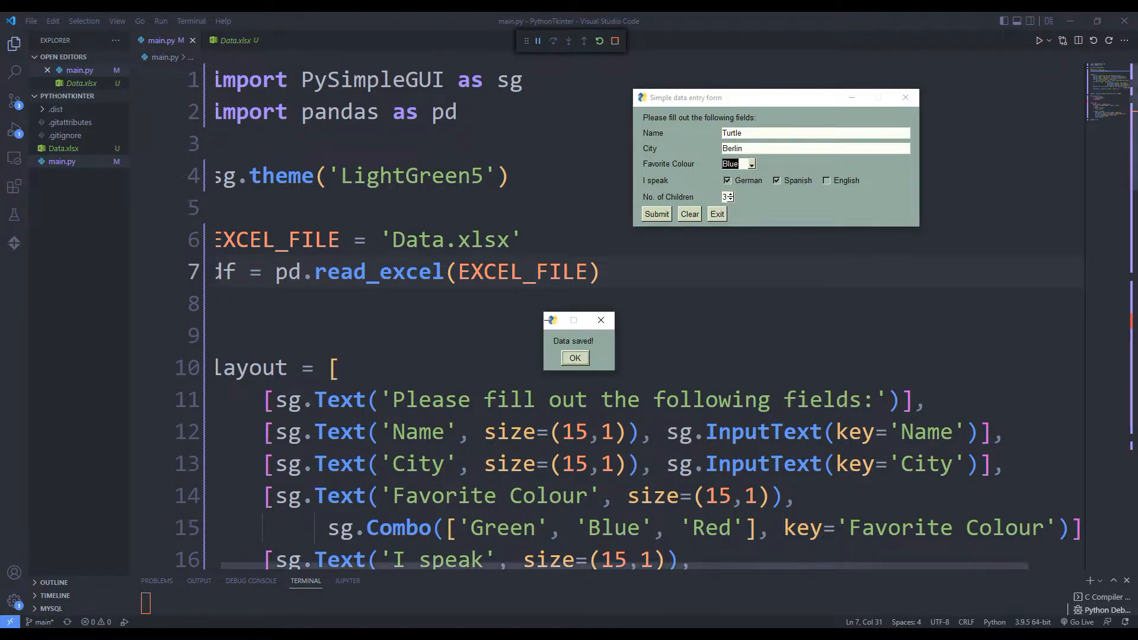
click(574, 358)
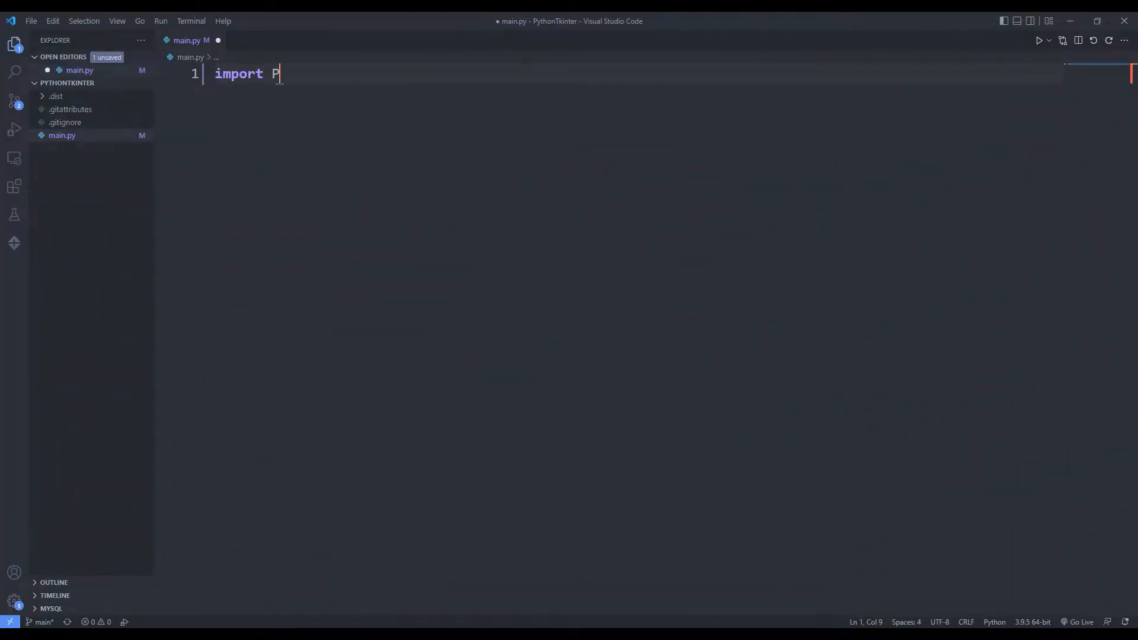
Import PySimpleGUI and pandas, add a 'Please fill out the following fields:' heading and 'Simple data entry form' window.
text(ySimpleGUI as sg)
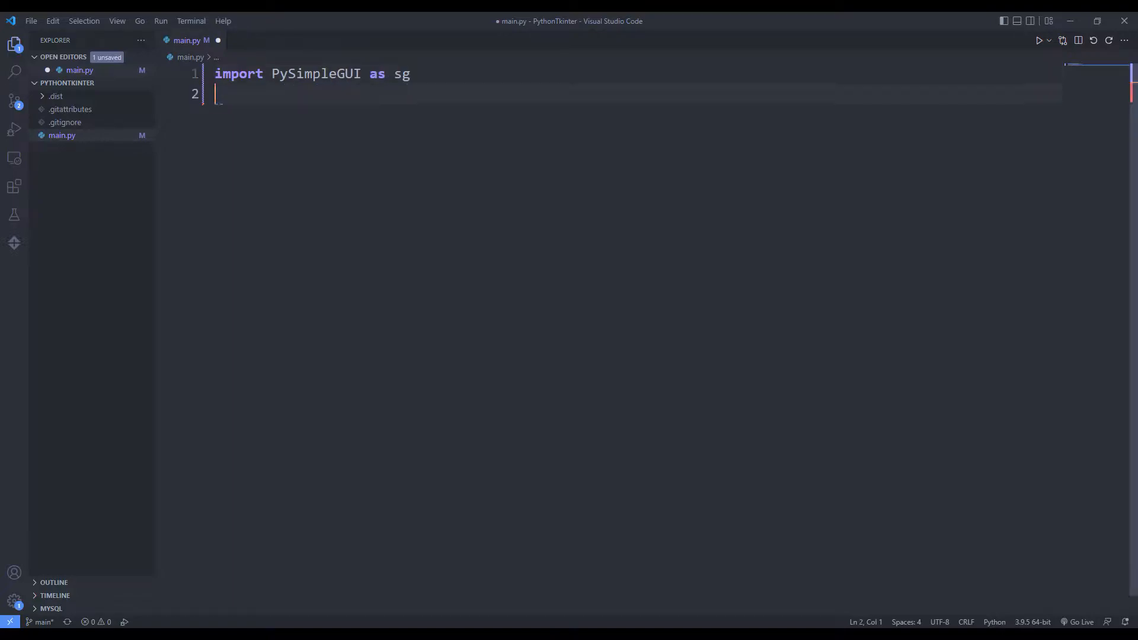
text(import pandas as pd)
text([sg.Text('Plea)
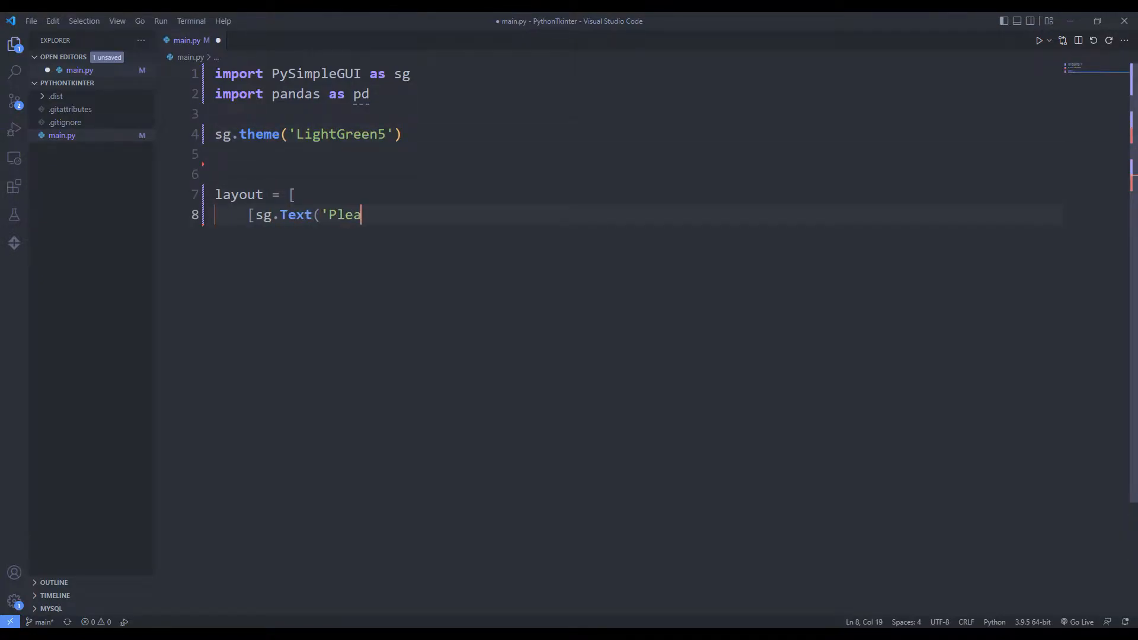
text(se fill out the fo)
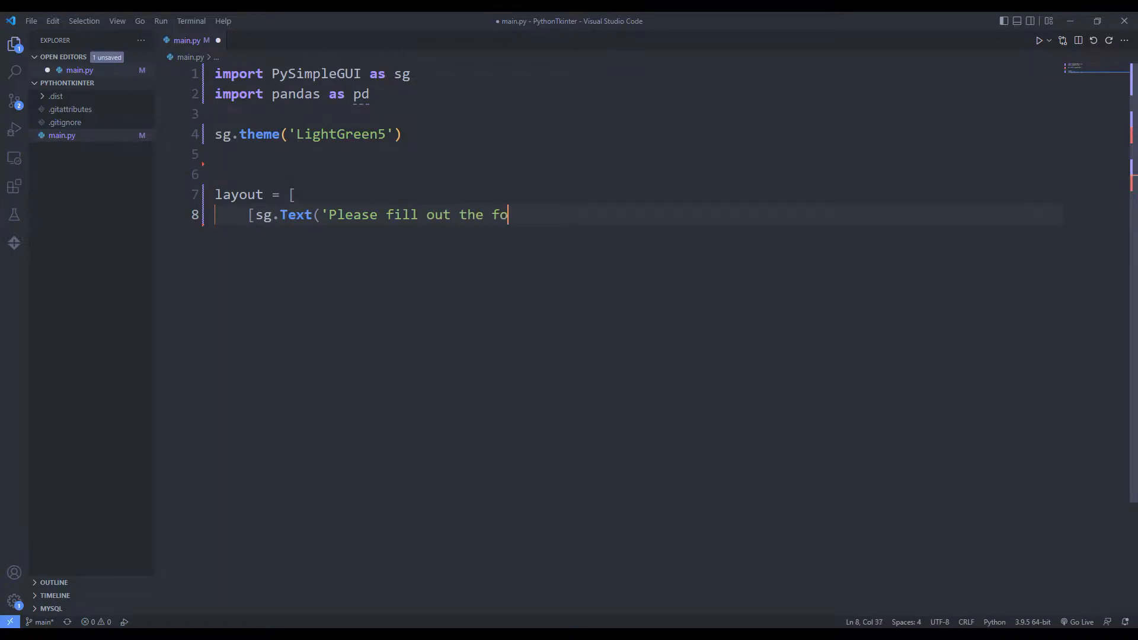
text(llowing fields:')])
text(window = sg.Wi)
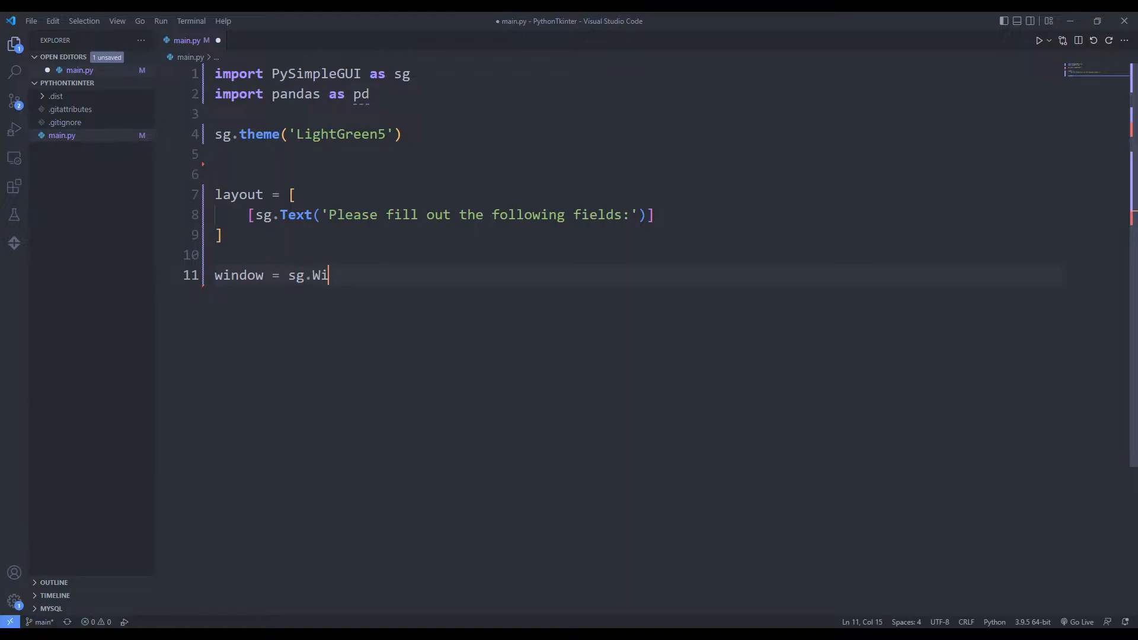
text(ndow('Simple data)
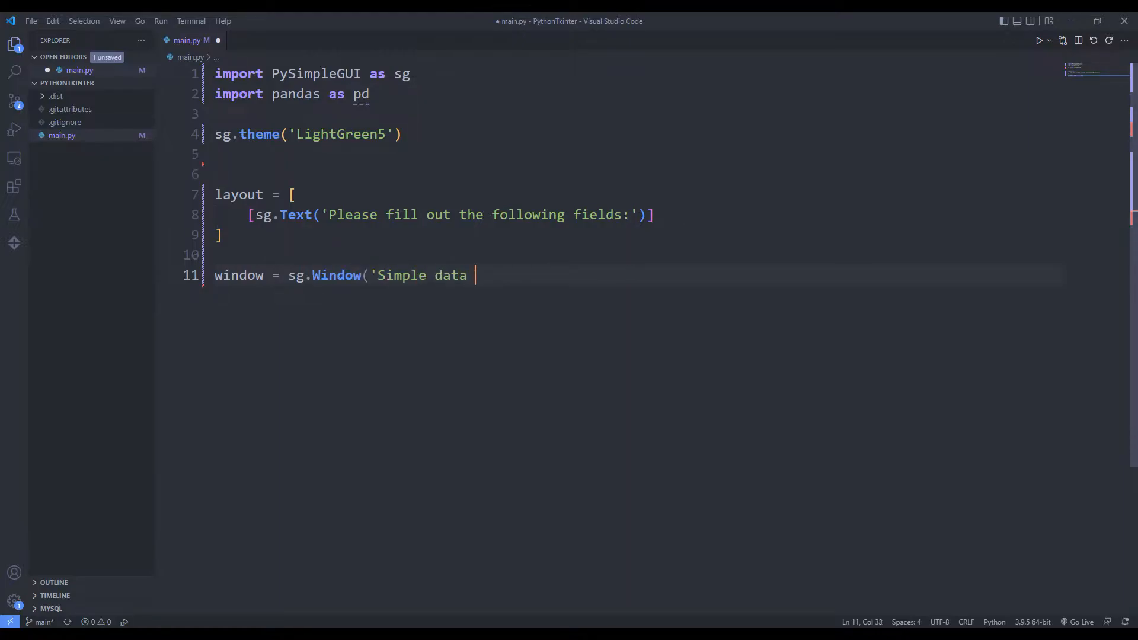
text(entry form', layout))
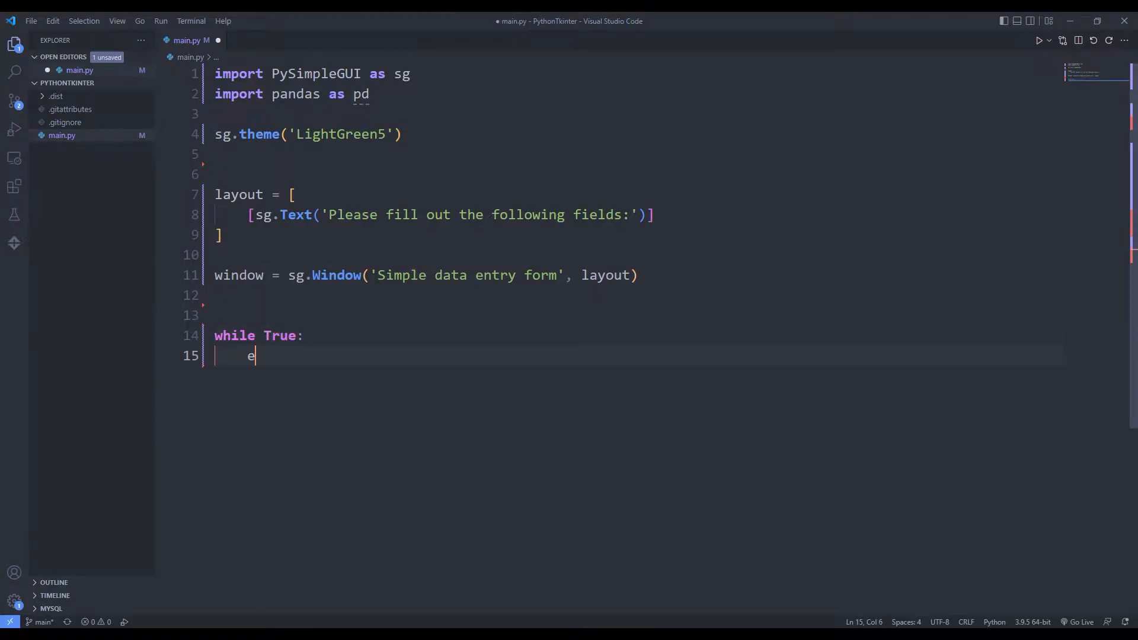
Add an event loop that reads the window, exits on close or Exit, then closes it.
text(vent, values = wind)
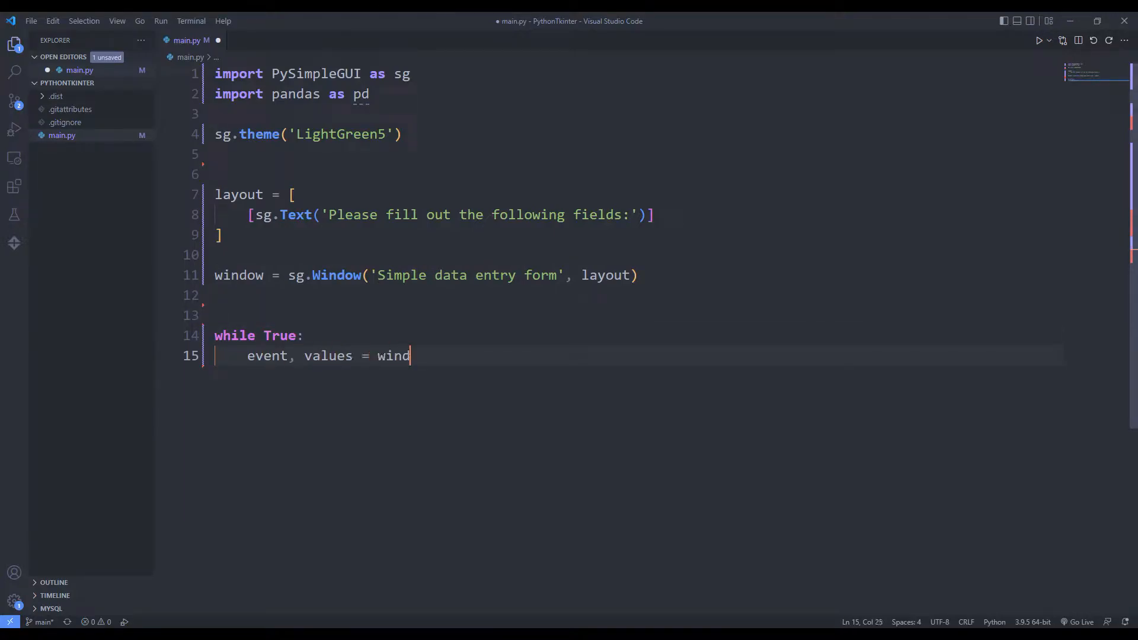
text(ow.read())
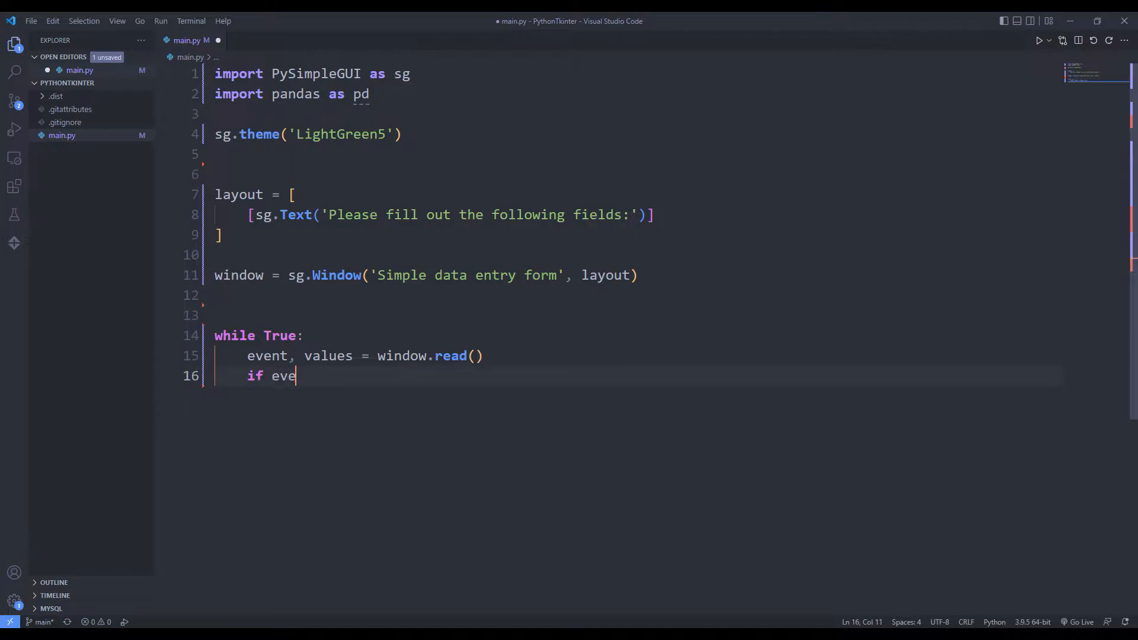
text(nt == sg.WIN_CLOSE)
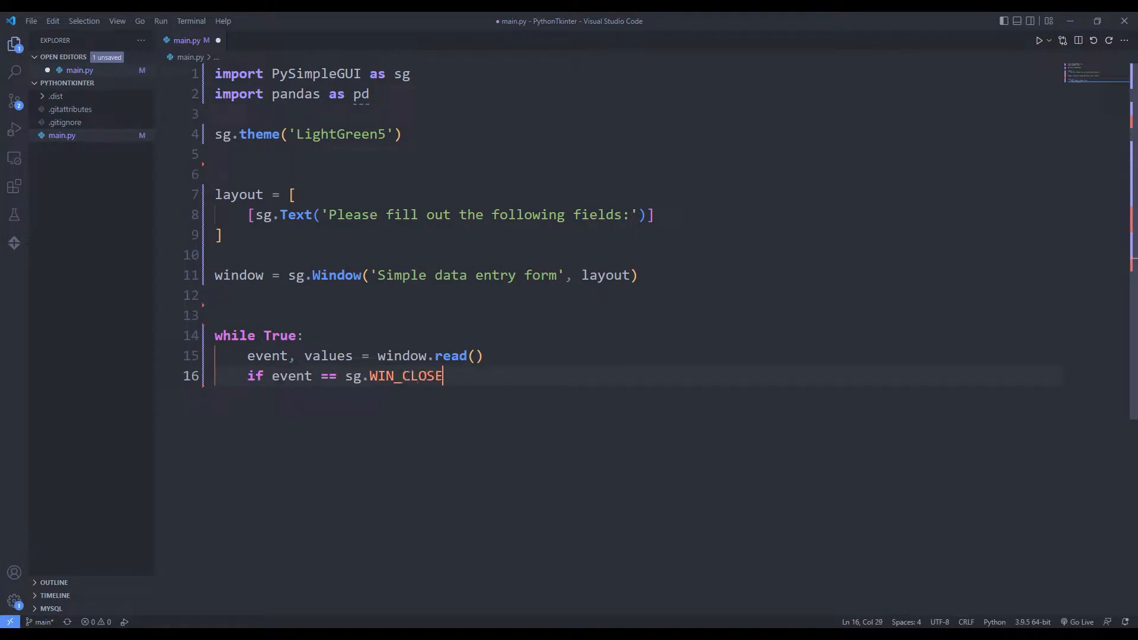
text(D or event == 'Exit':)
text(window)
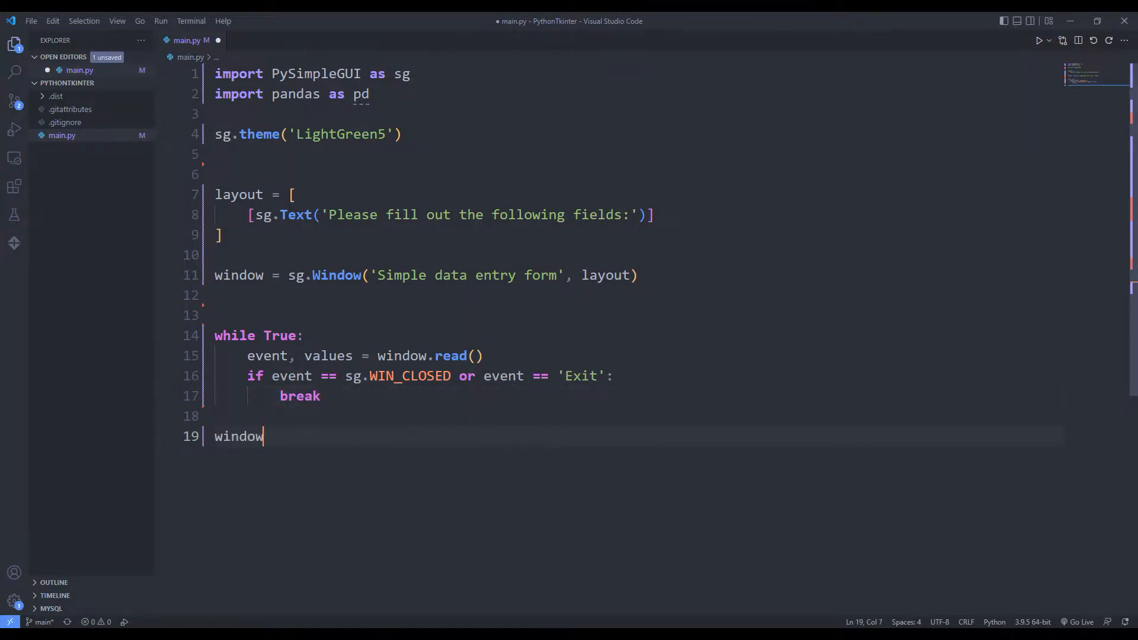
text(.close())
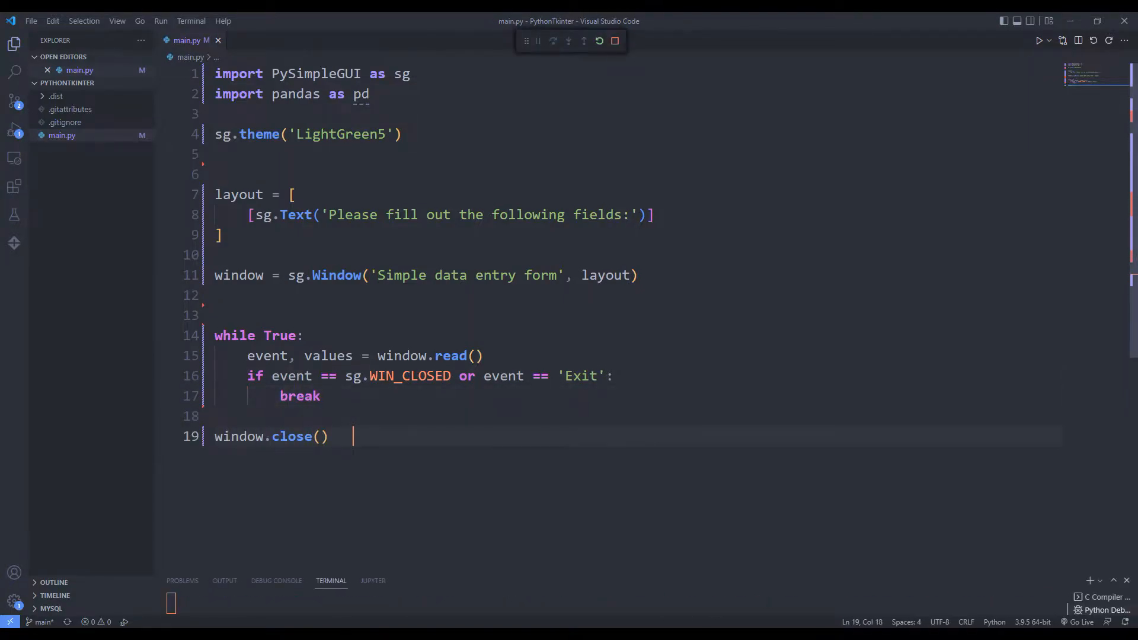
click(1038, 40)
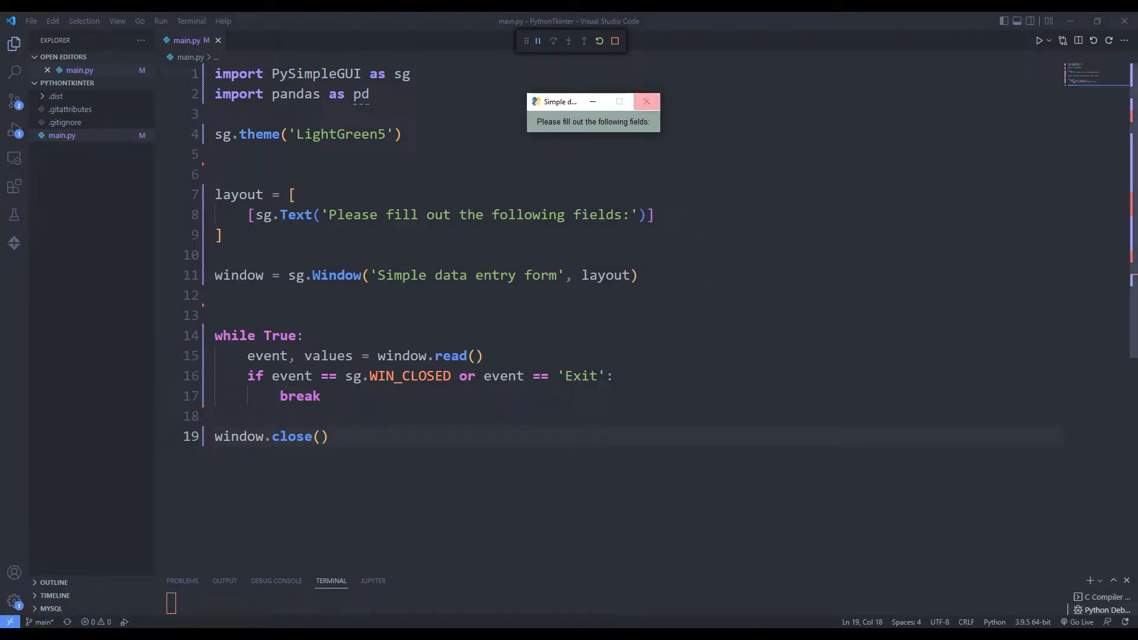
click(644, 101)
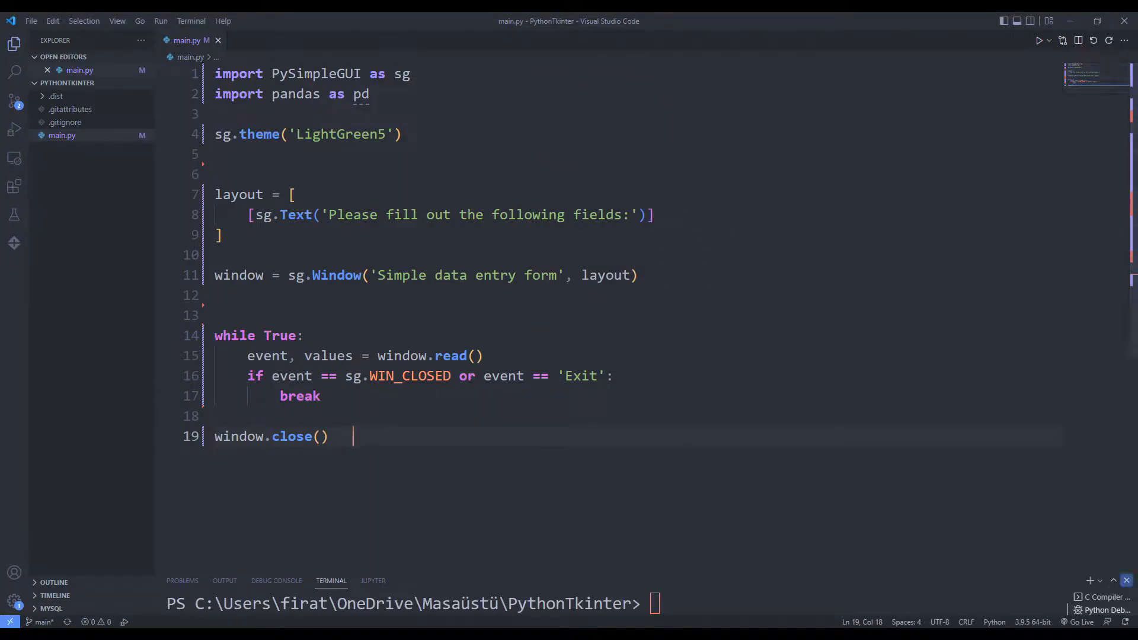
click(220, 233)
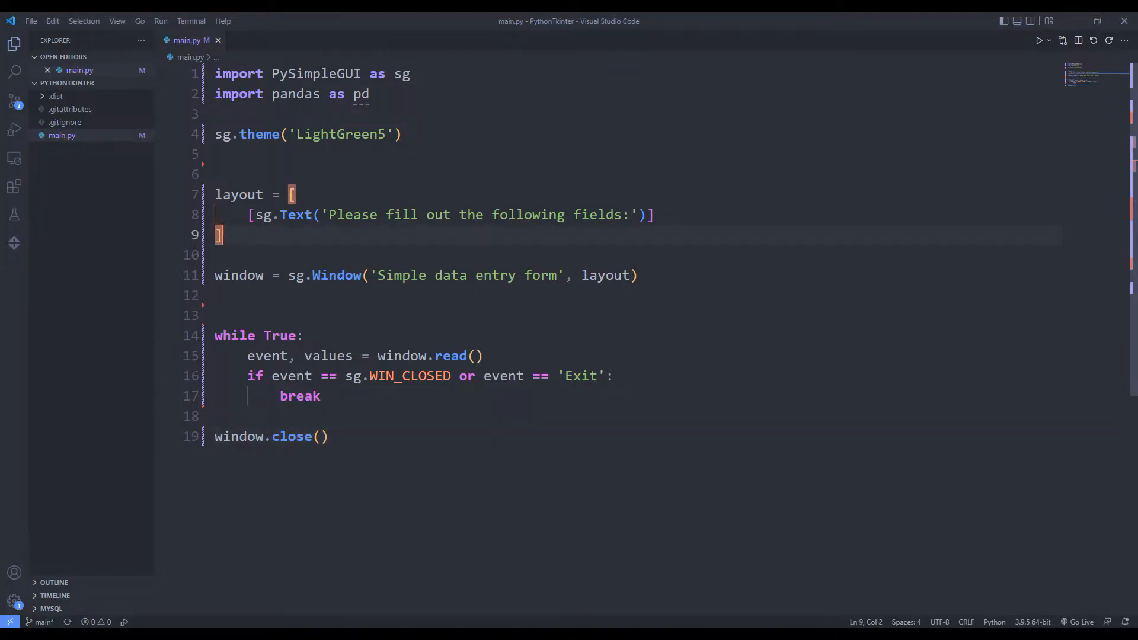
Add a Name label with an InputText keyed 'Name', then run and test it with 'Turtle'.
text(, size=(15,1)), sg.)
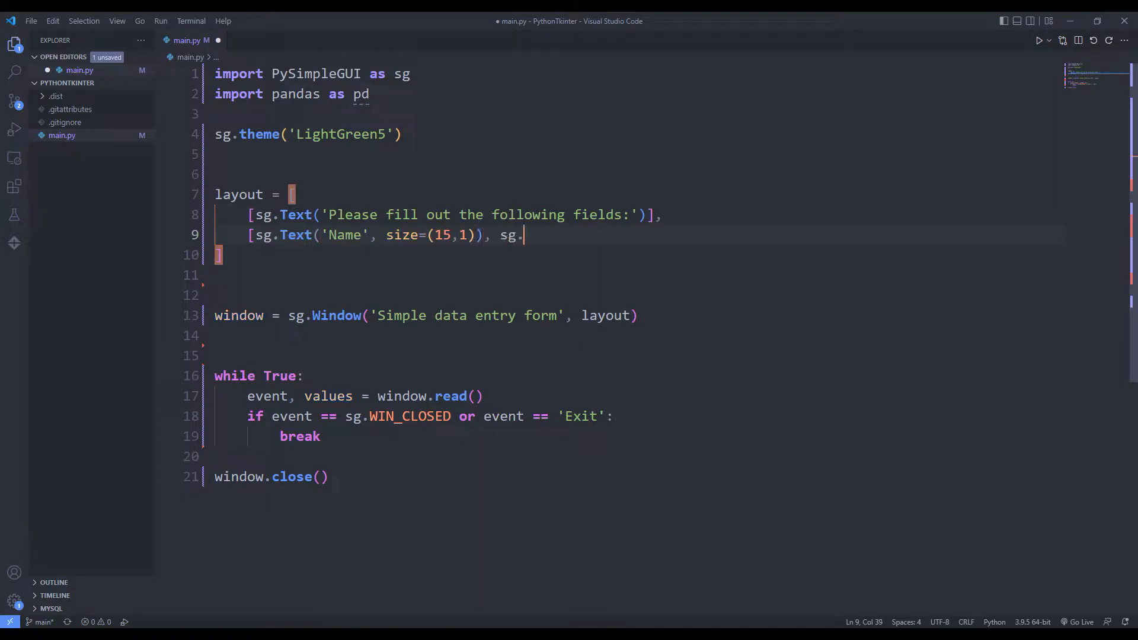
text(InputText(key='Na)
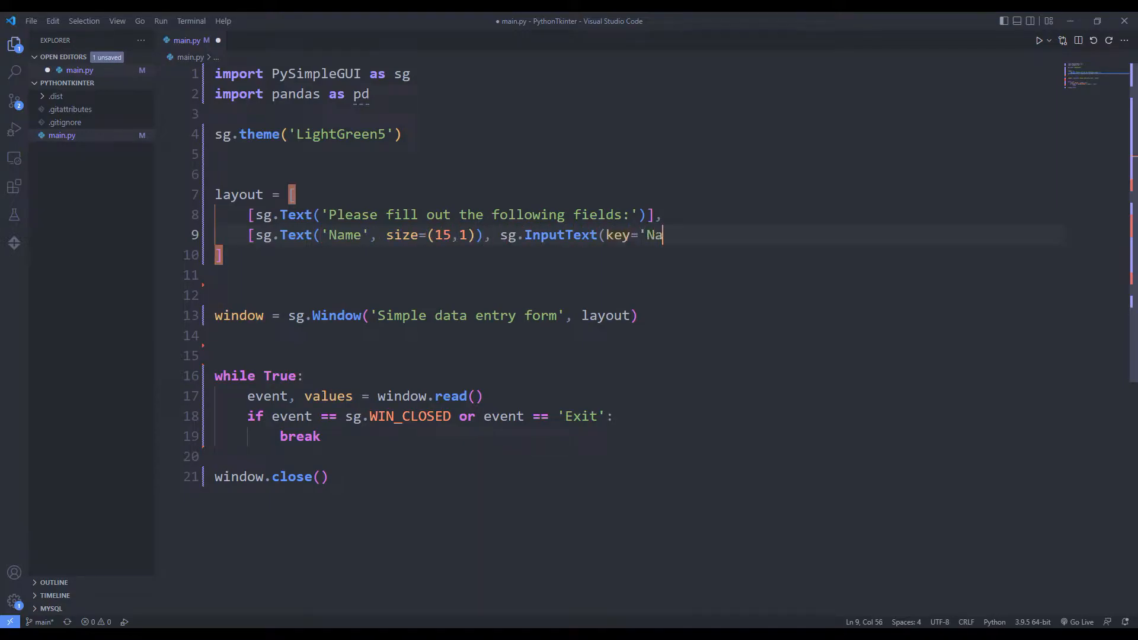
click(1039, 40)
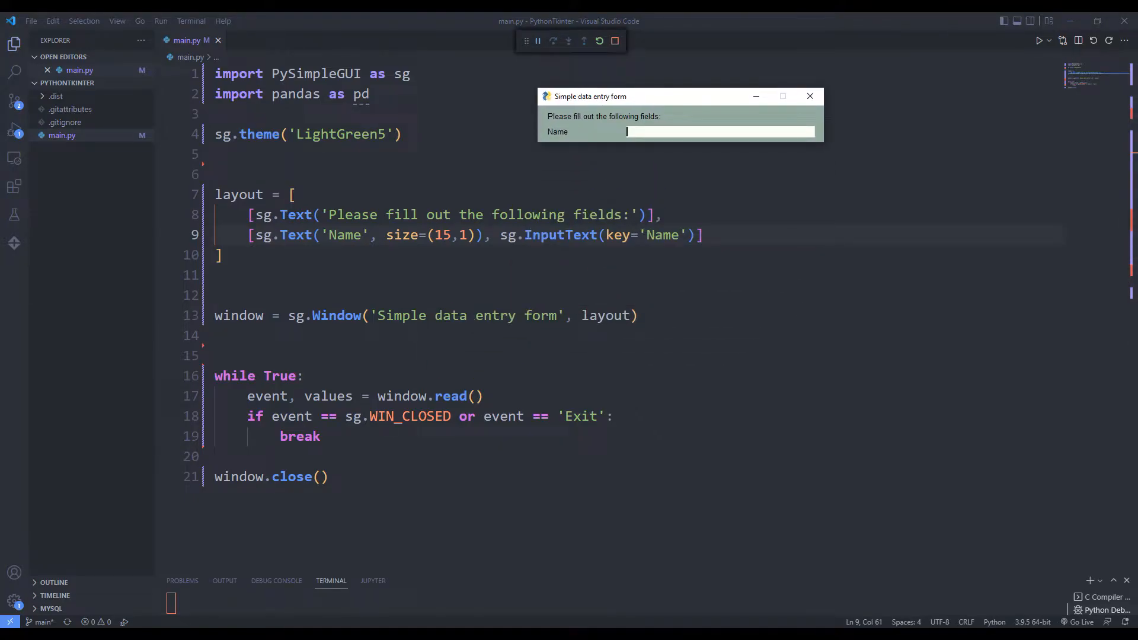
text(Turtle)
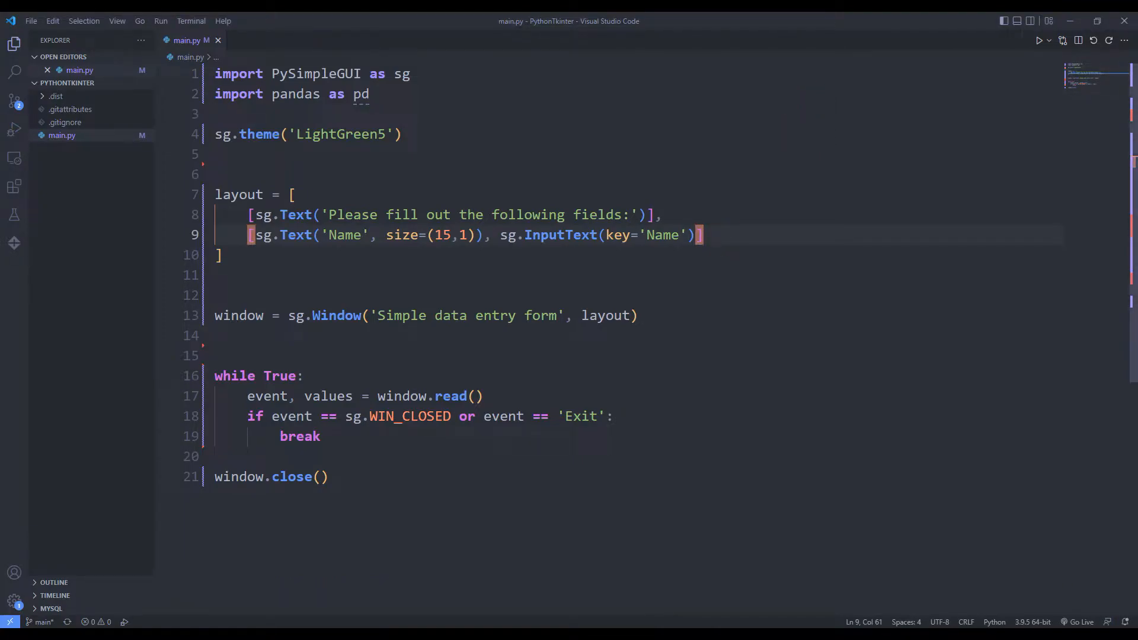
Add a City label (size 15,1) with an InputText keyed 'City', test-run it, and close the preview.
text([sg.Text('Cit)
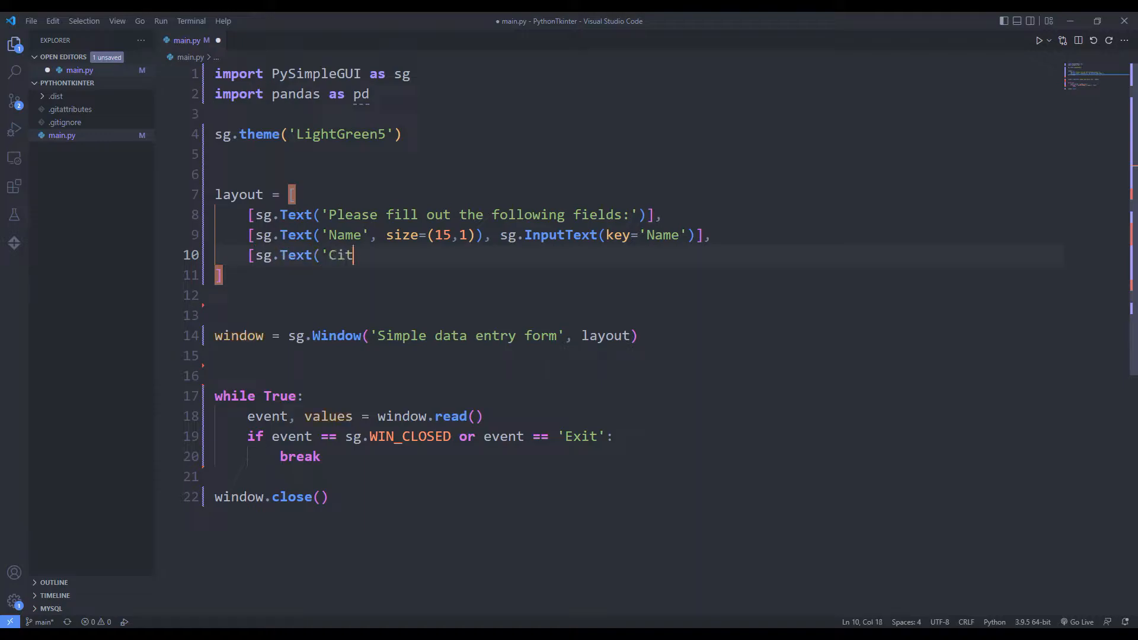
text(y', size=(15,1)),)
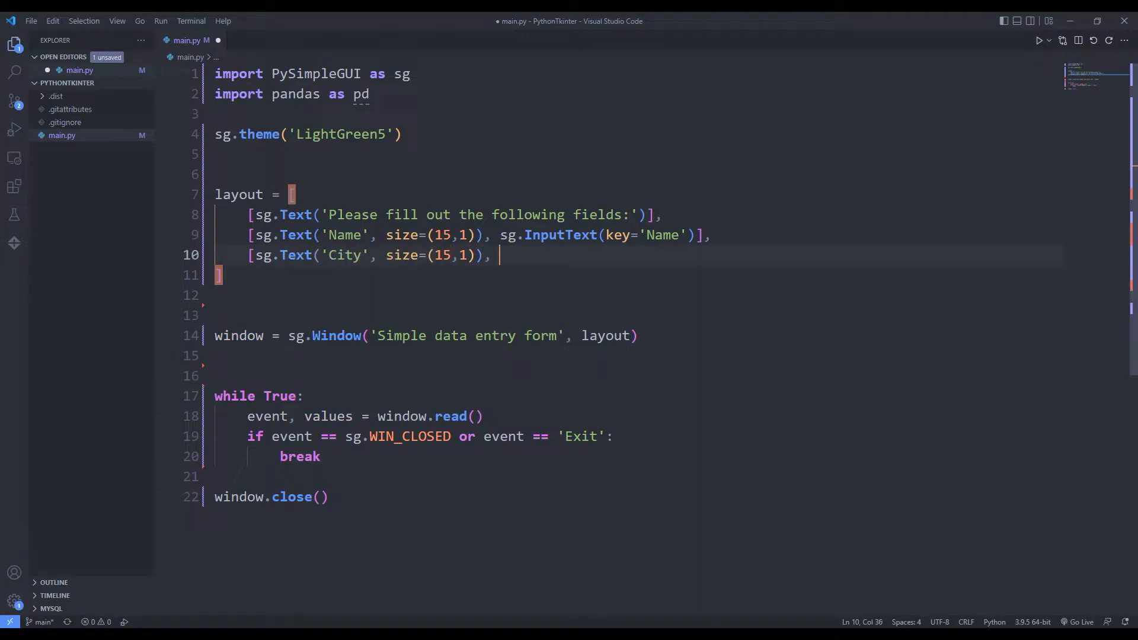
text(sg.InputText(key='City)
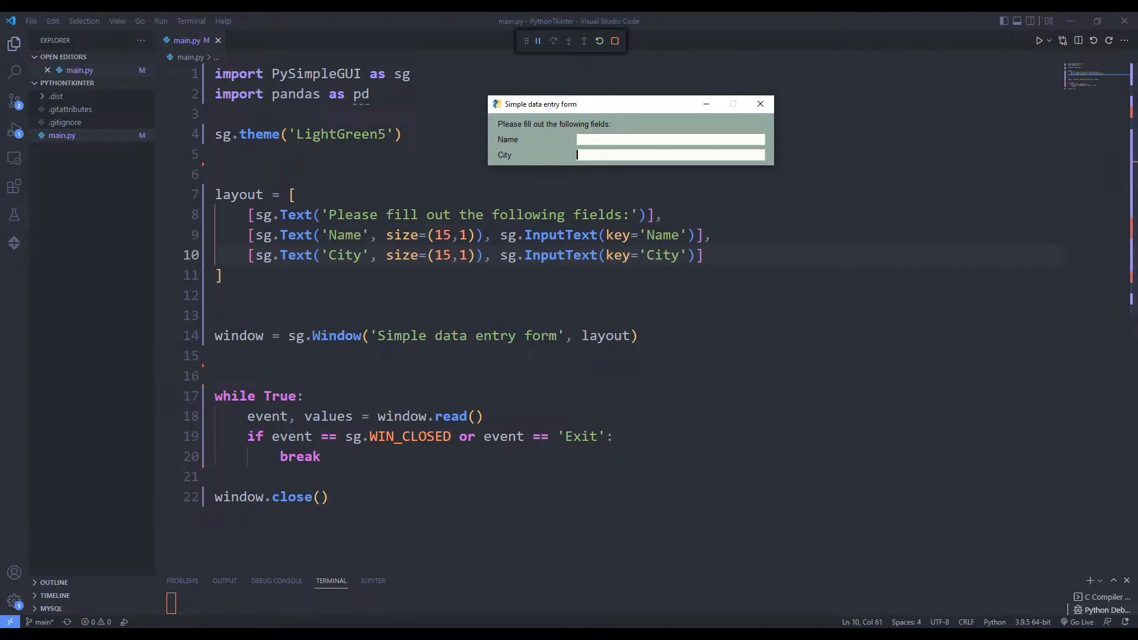
text(E)
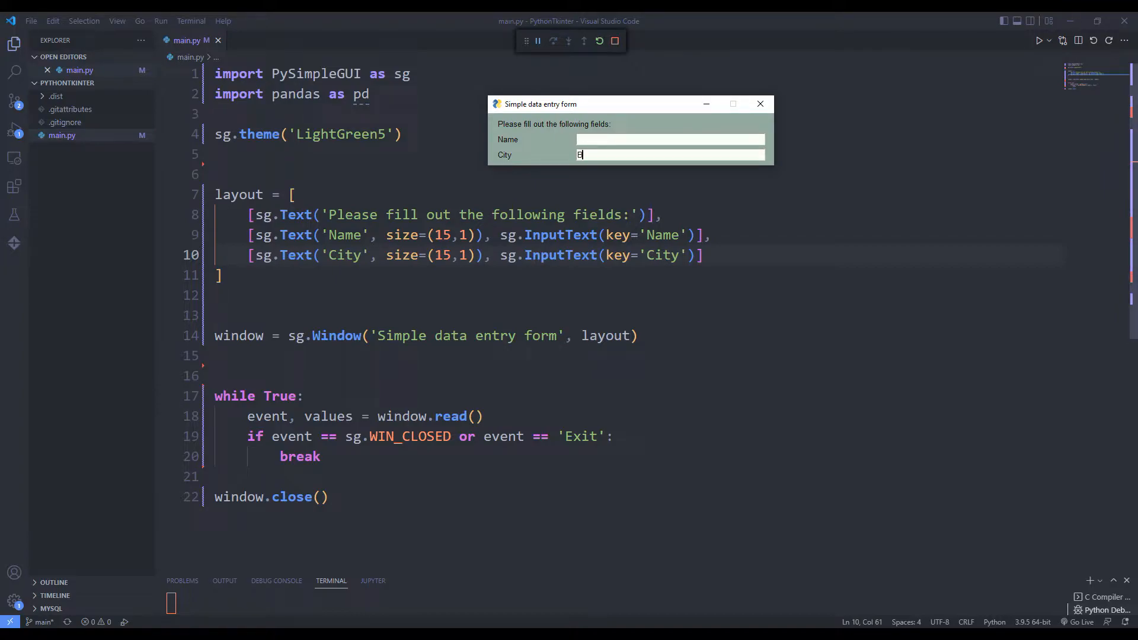
text(erlin)
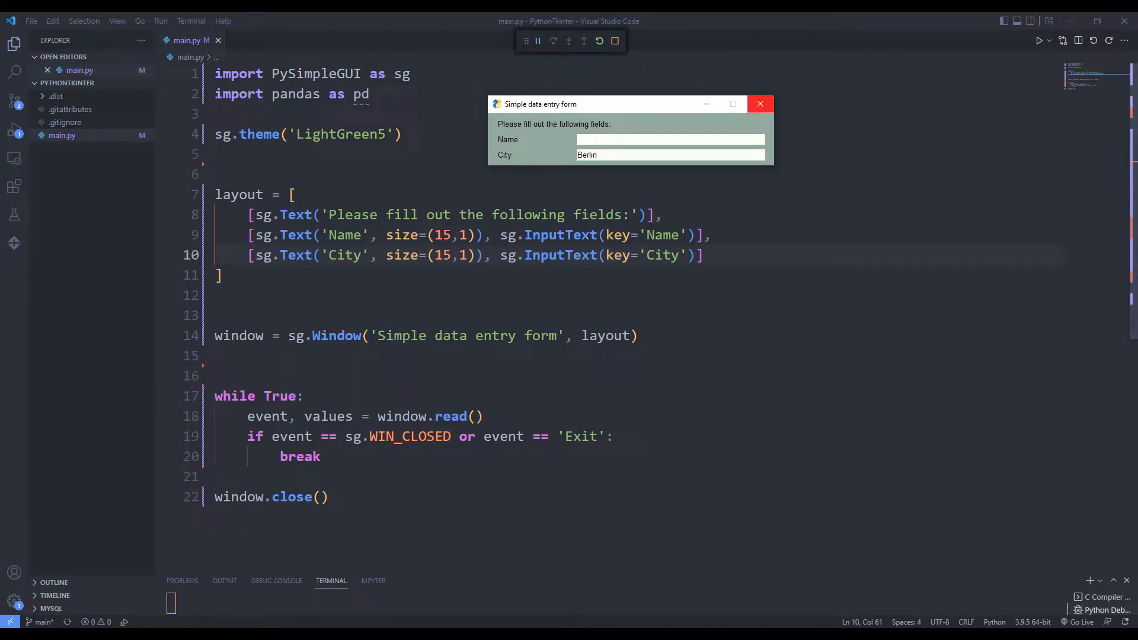
click(760, 104)
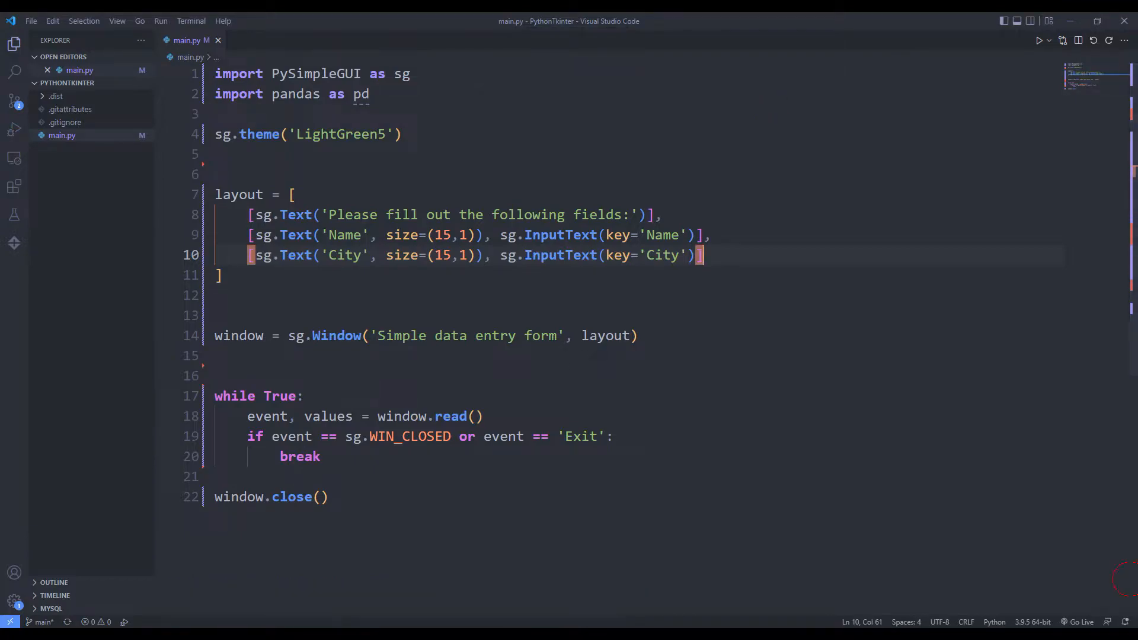
Add a 'Favorite Colour' label with a Green/Blue/Red Combo keyed 'Favorite Colour'.
text([sg.Text()
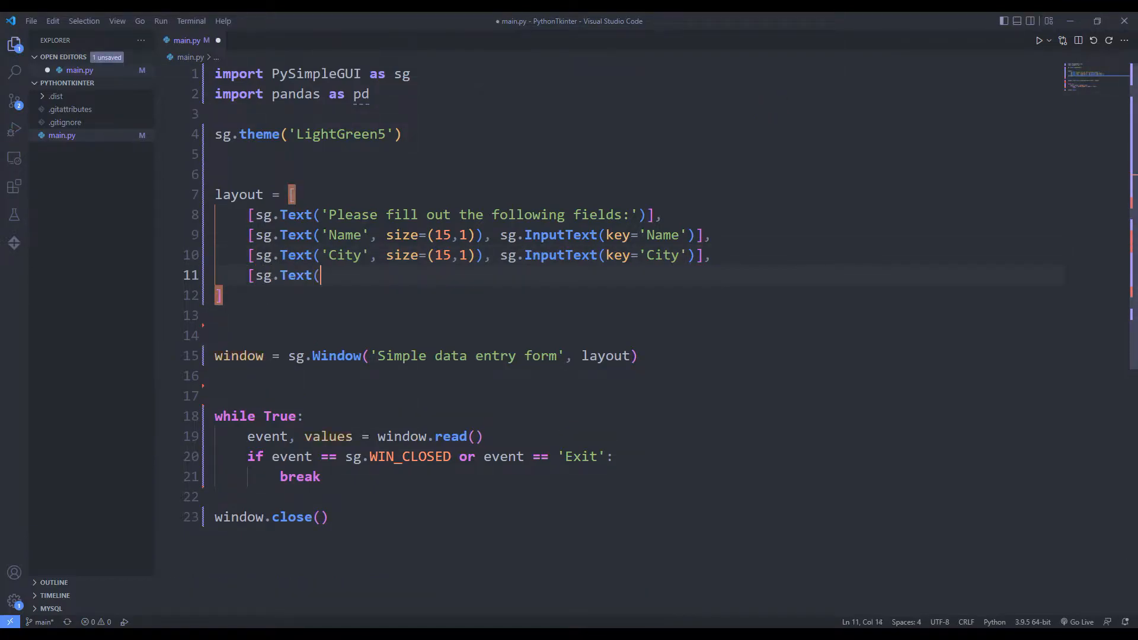
text('Favorite Colour', size=(15,1)),)
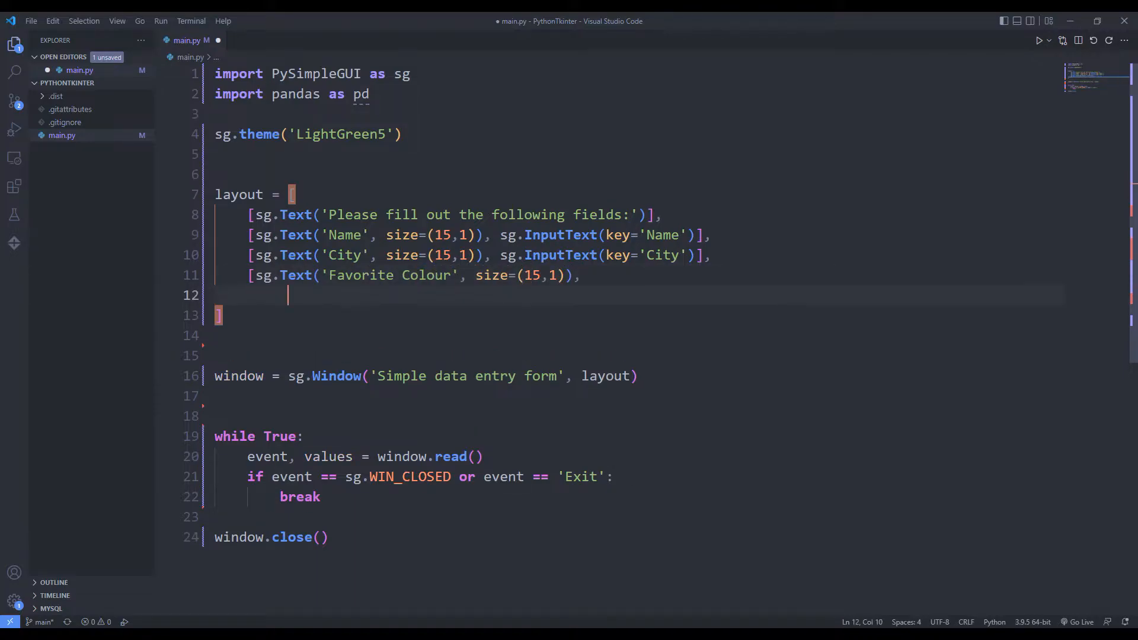
text(sg.Combo(['Green',)
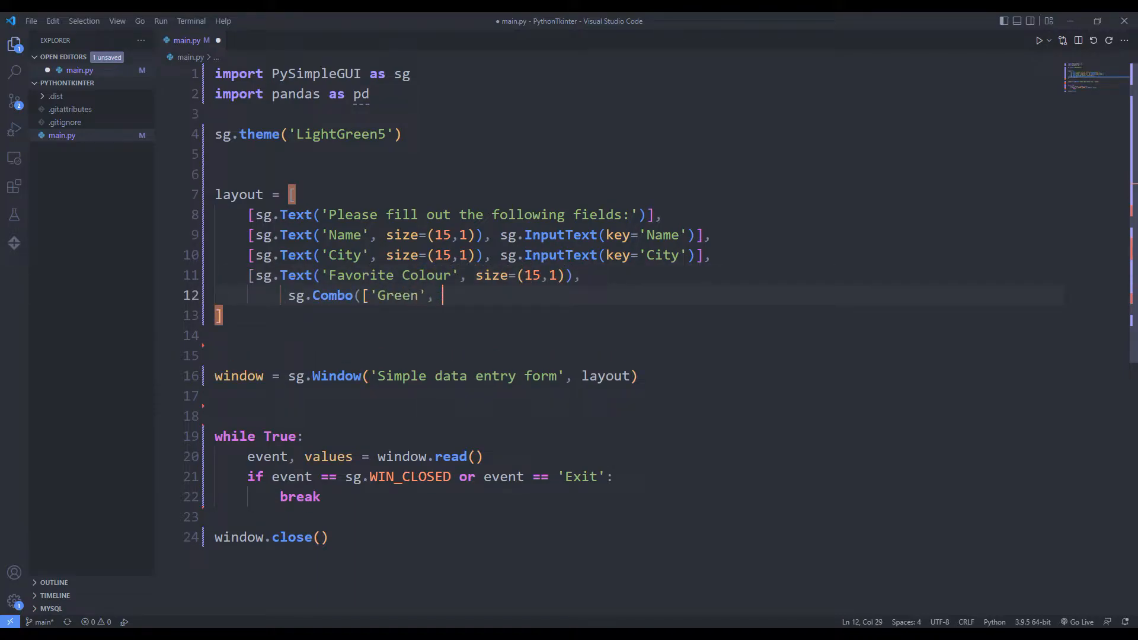
text('Blue', 'Red'], k)
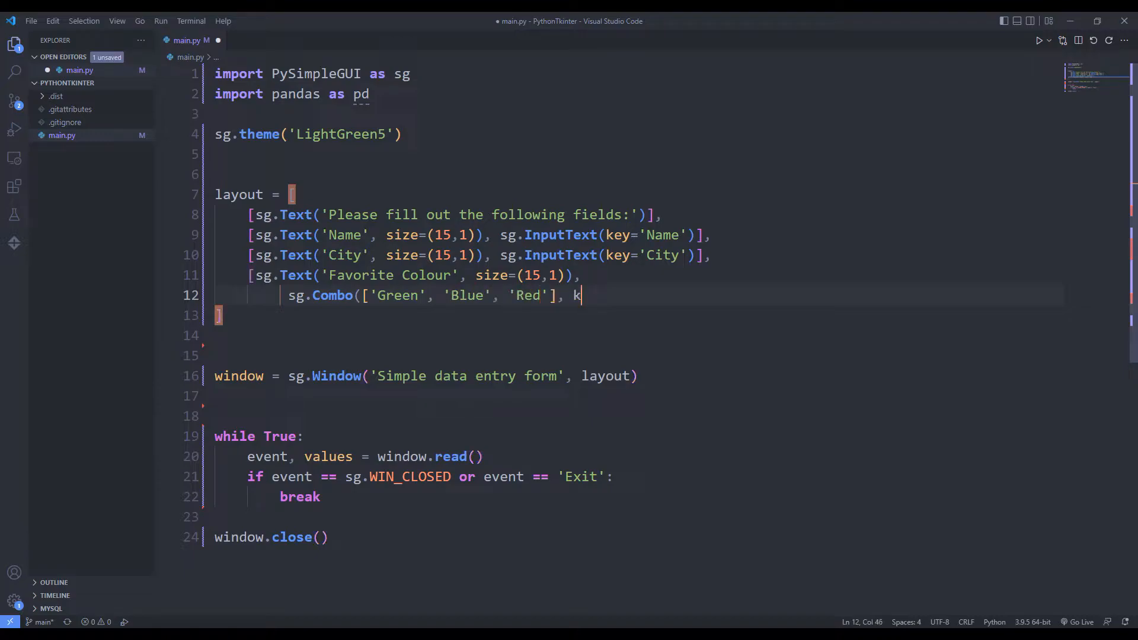
text(ey='Favorite Colour)
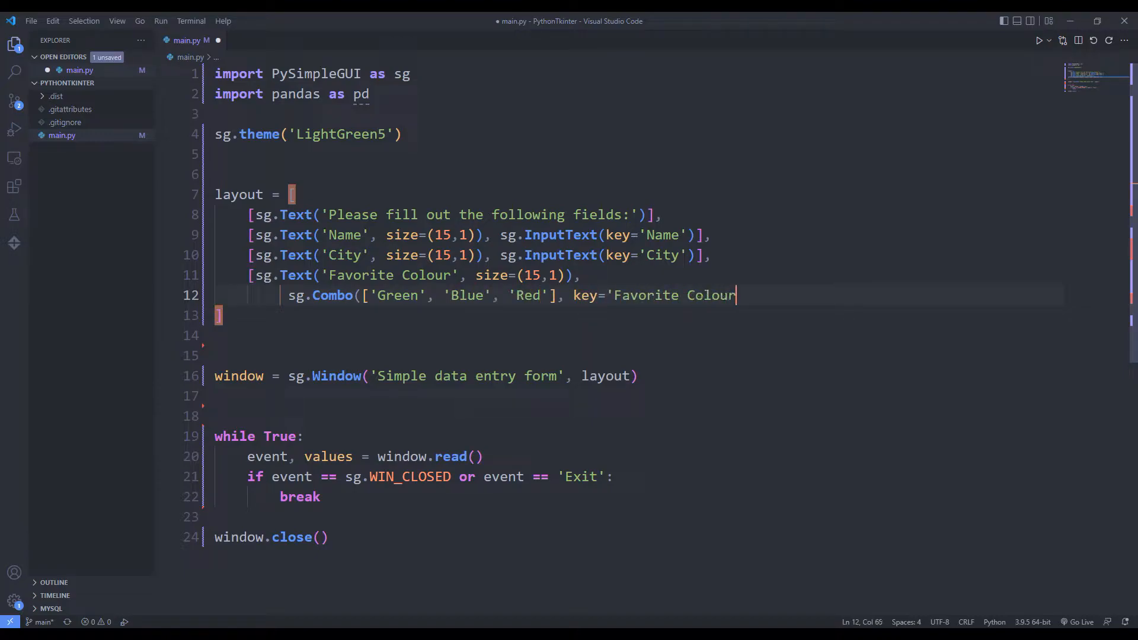
Run the form, pick a different colour from the dropdown, and close the preview.
click(1039, 40)
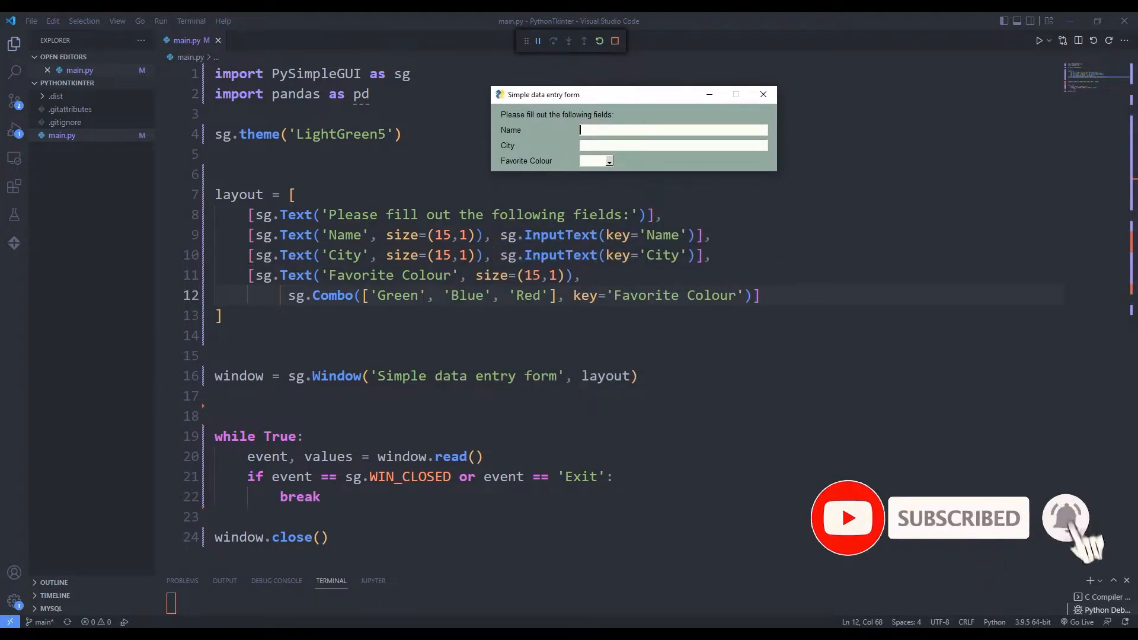
click(608, 161)
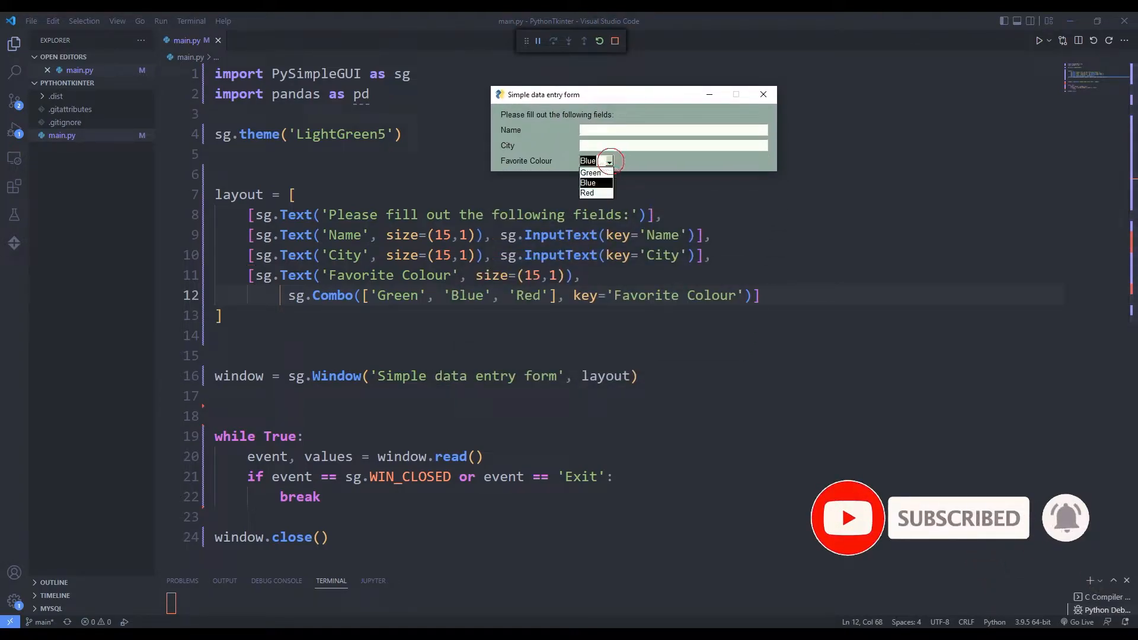
click(587, 192)
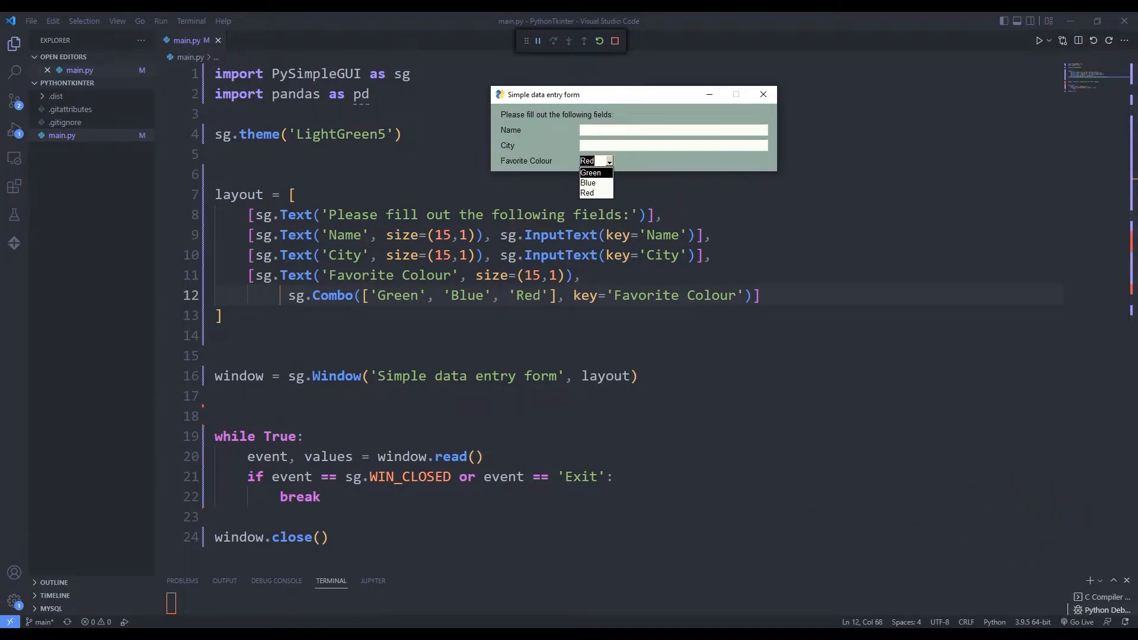
click(763, 94)
text(,)
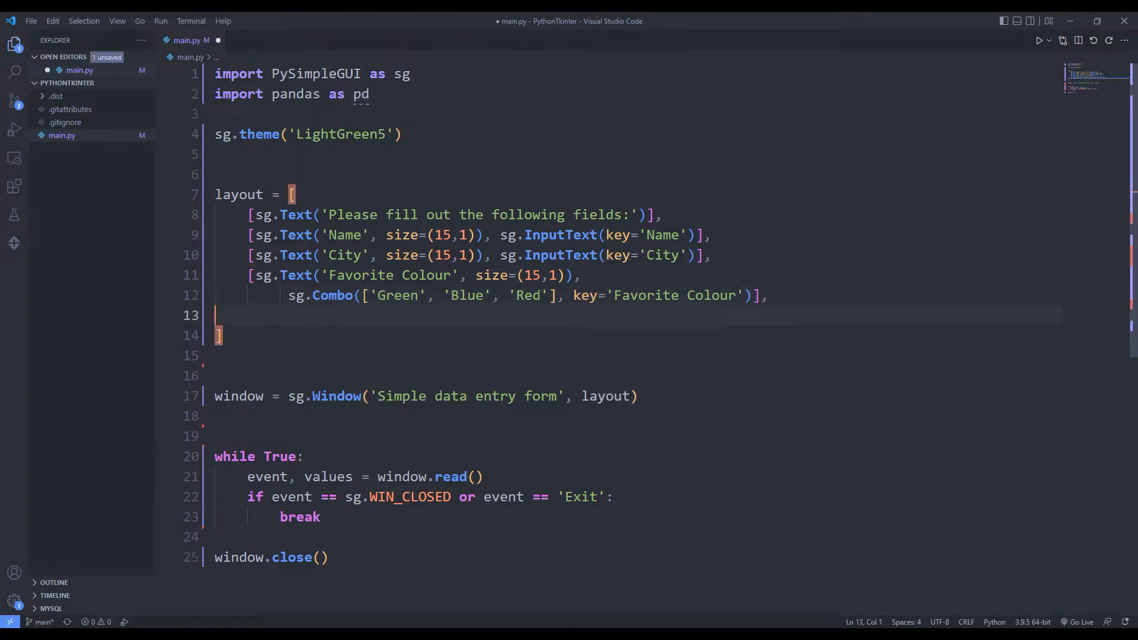
Add an 'I speak' row with German, Spanish and English checkboxes, then run and tick boxes.
text([sg.Text('I speak', size=(15,1)),)
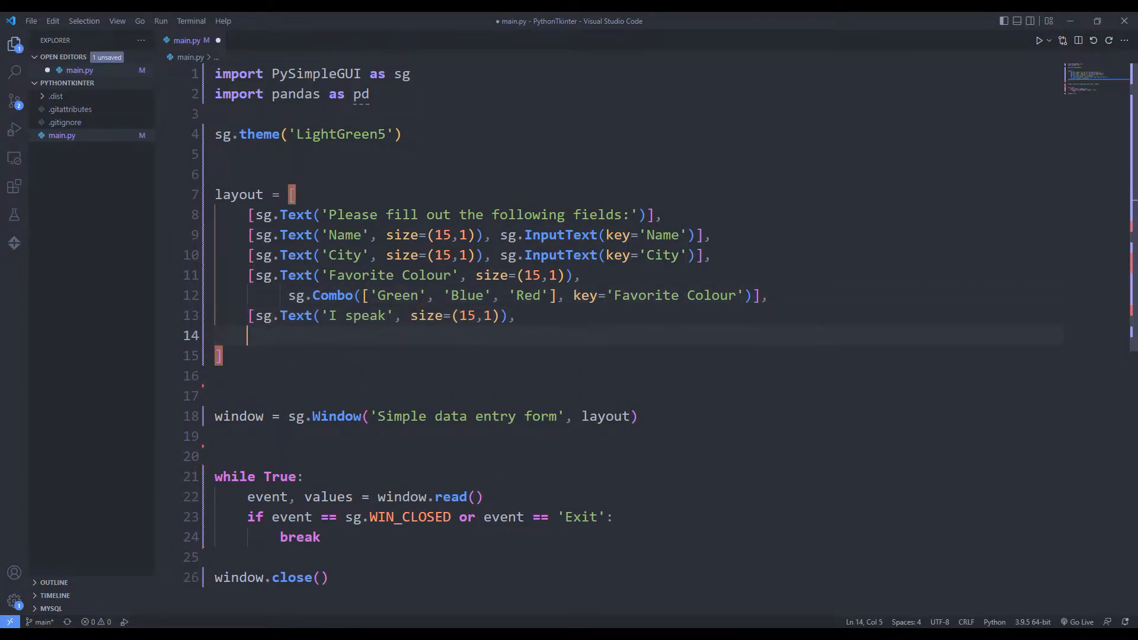
text(sg.Checkbox()
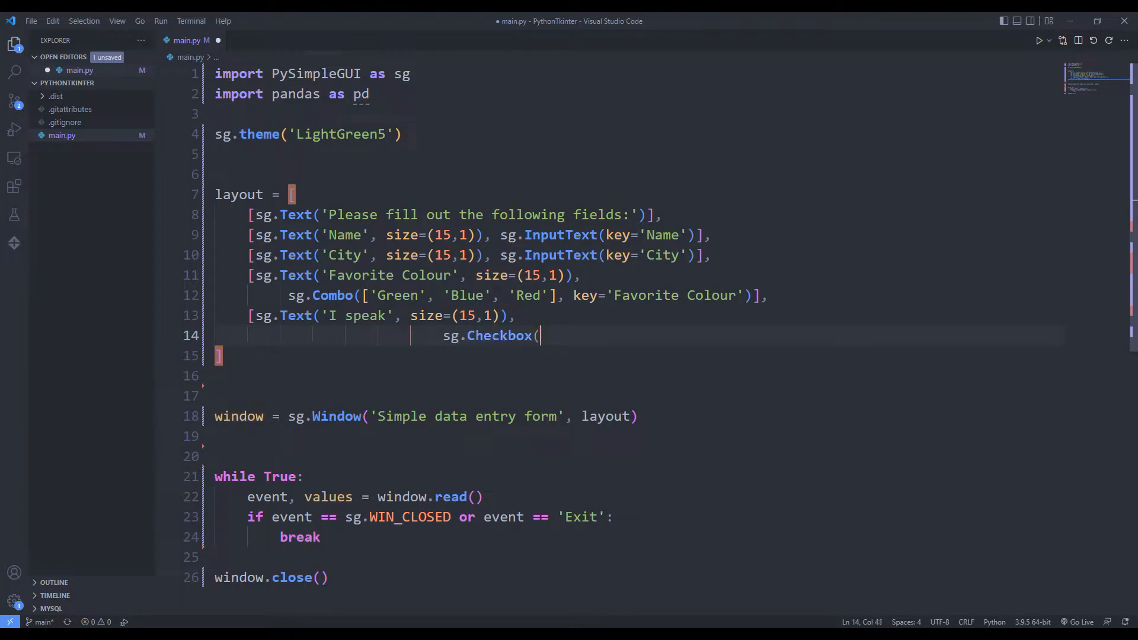
text('German', key='German'),)
text(sg.C)
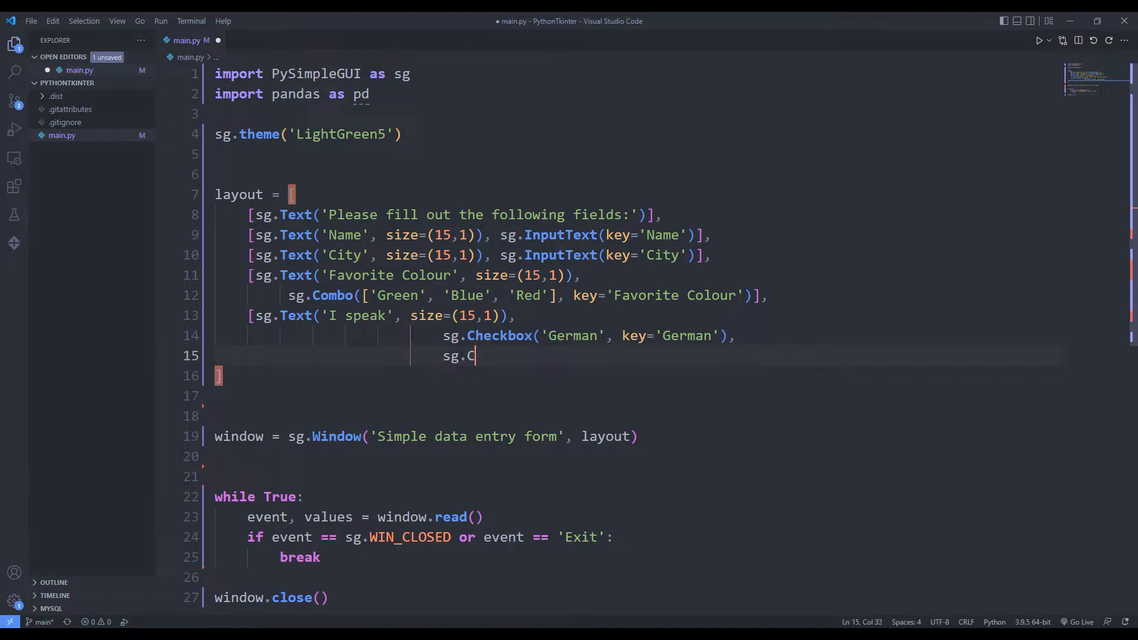
text(heckbox('Spanish', key='Spanish'),)
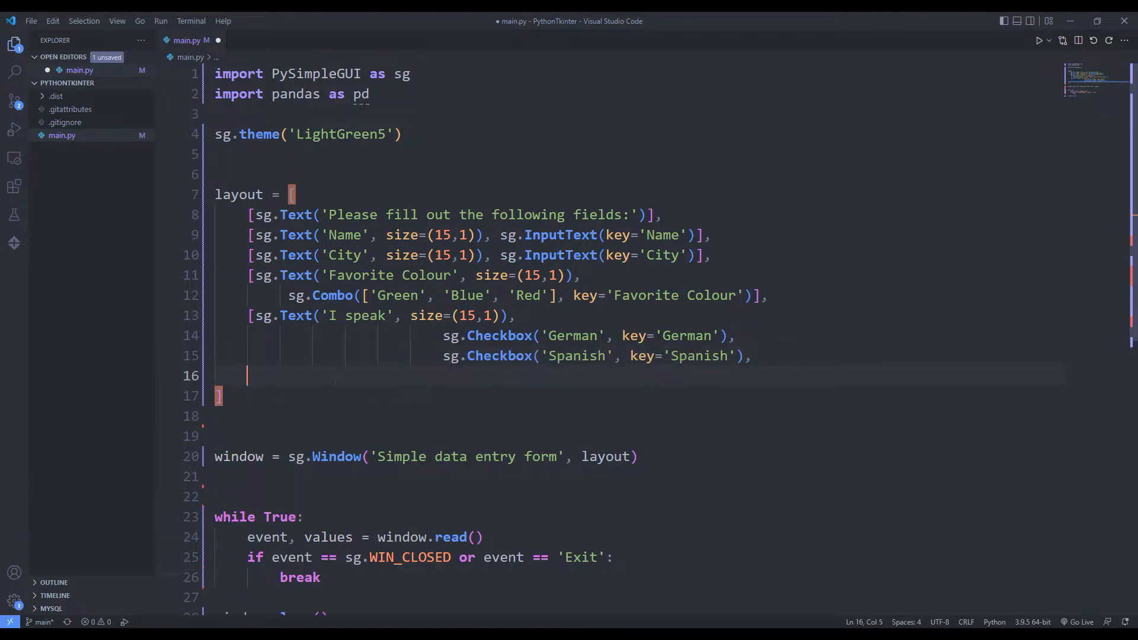
text(sg.Checkbox(')
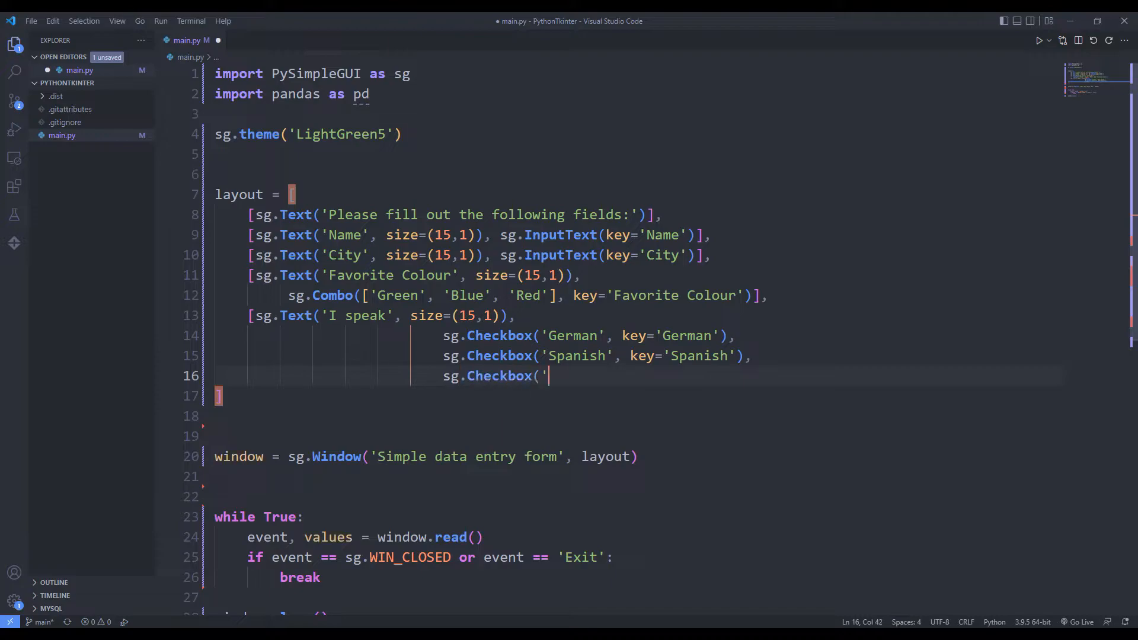
text(English', key='English)
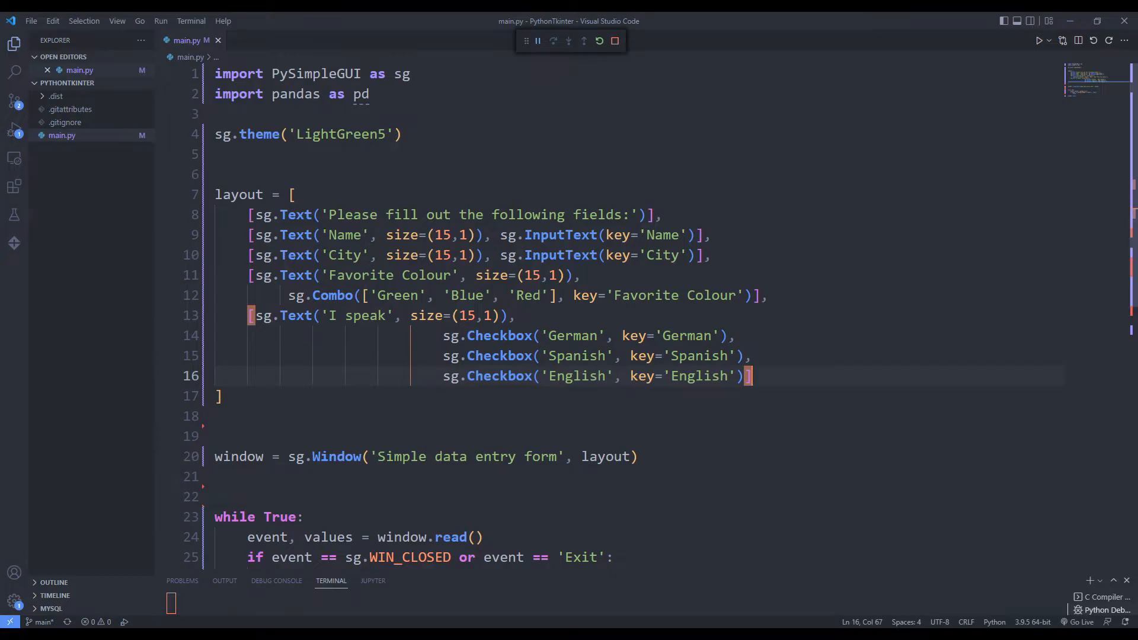
click(1039, 40)
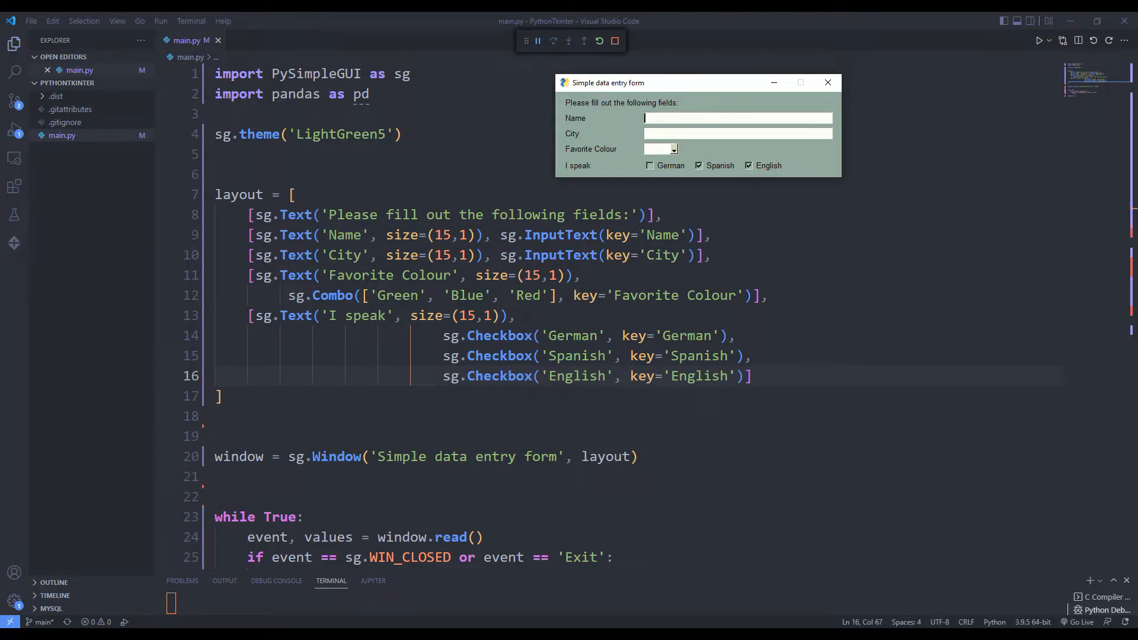
click(827, 81)
text([)
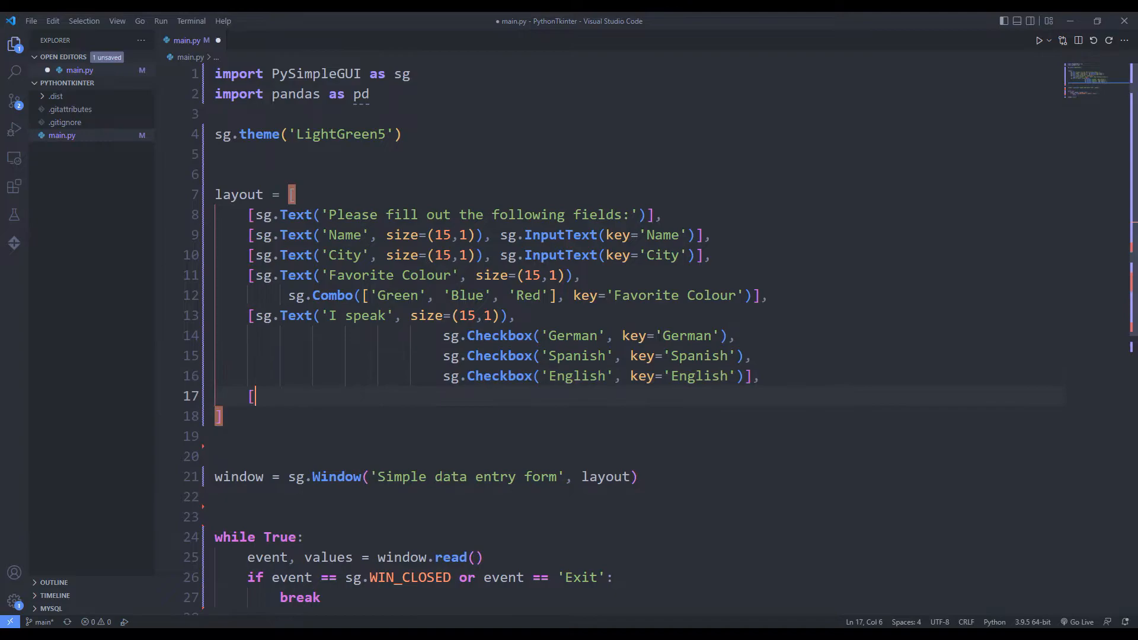
Add a 'No. of Children' label with a 0–15 Spin keyed 'Children', then preview it.
text(sg.Text('No. of Chi)
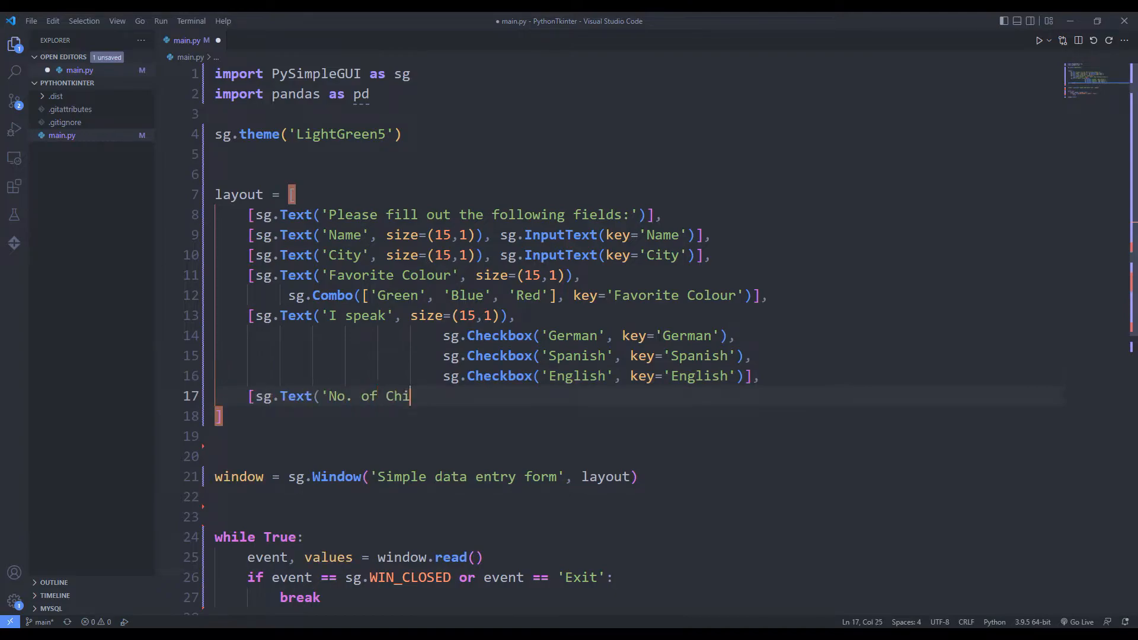
text(ldren', size=(15,1)
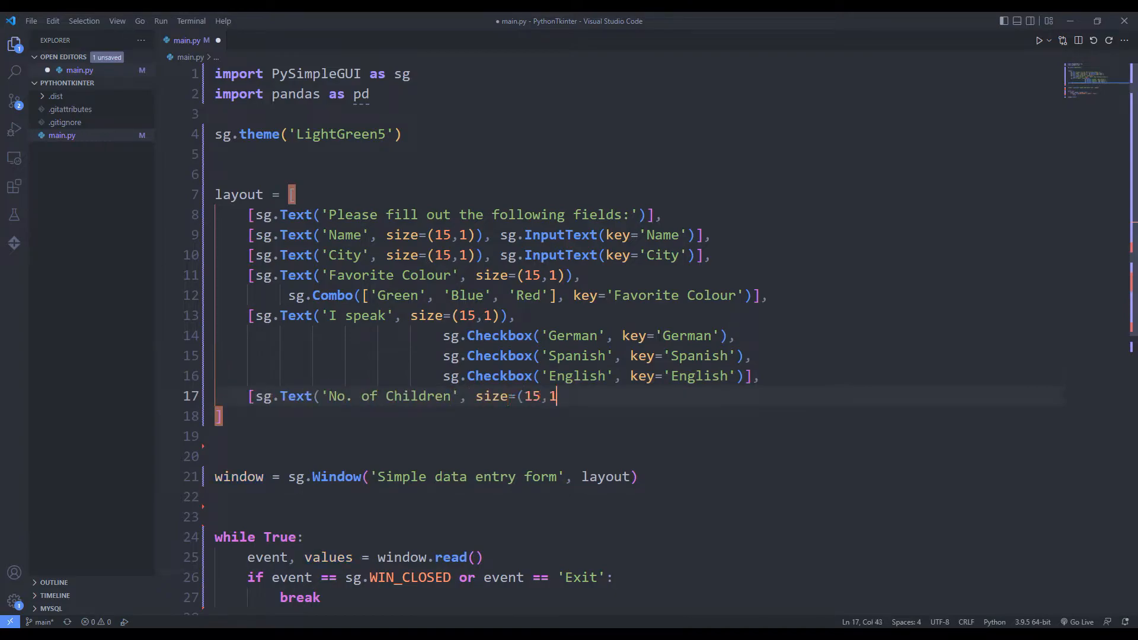
text()), sg.Spin([i for)
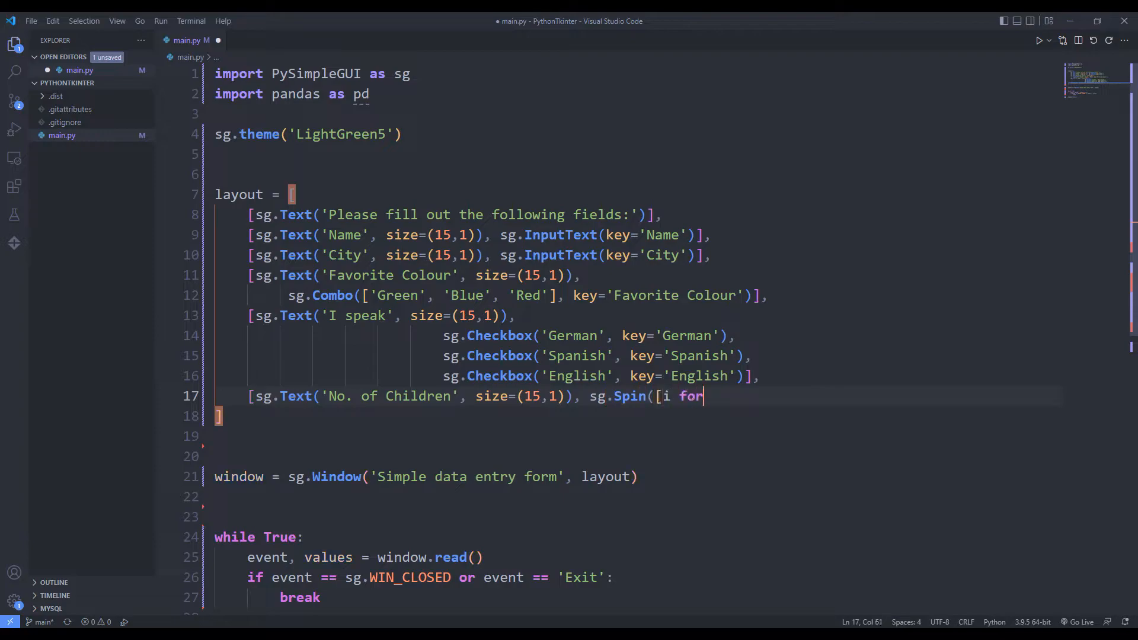
text(i in range(0,16)],)
text(initial_value=0, key=)
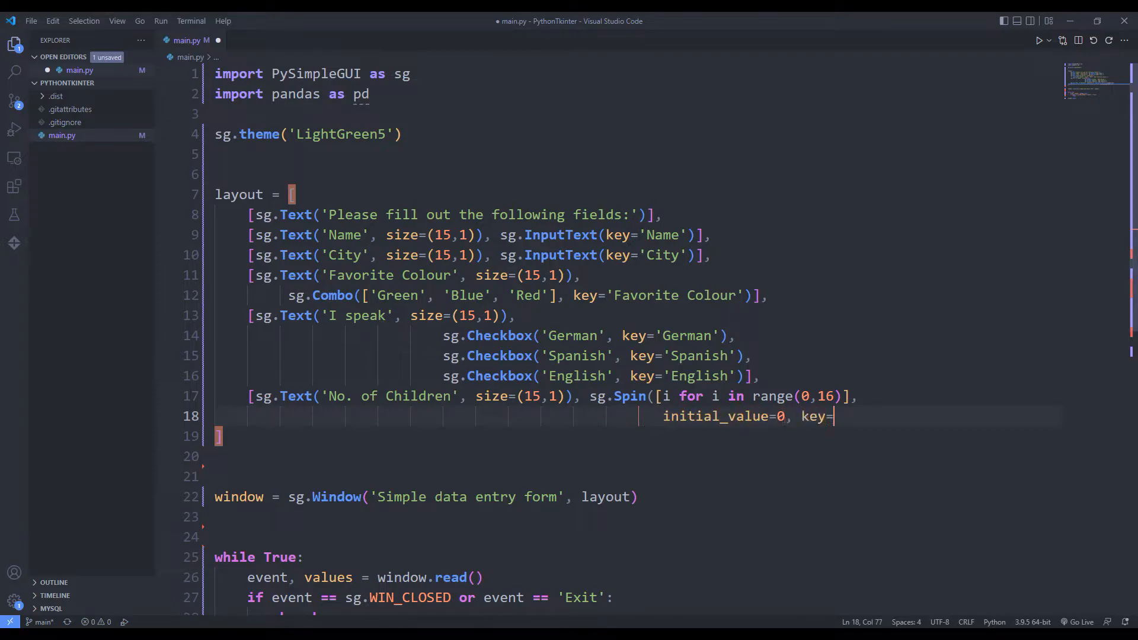
text('Children')])
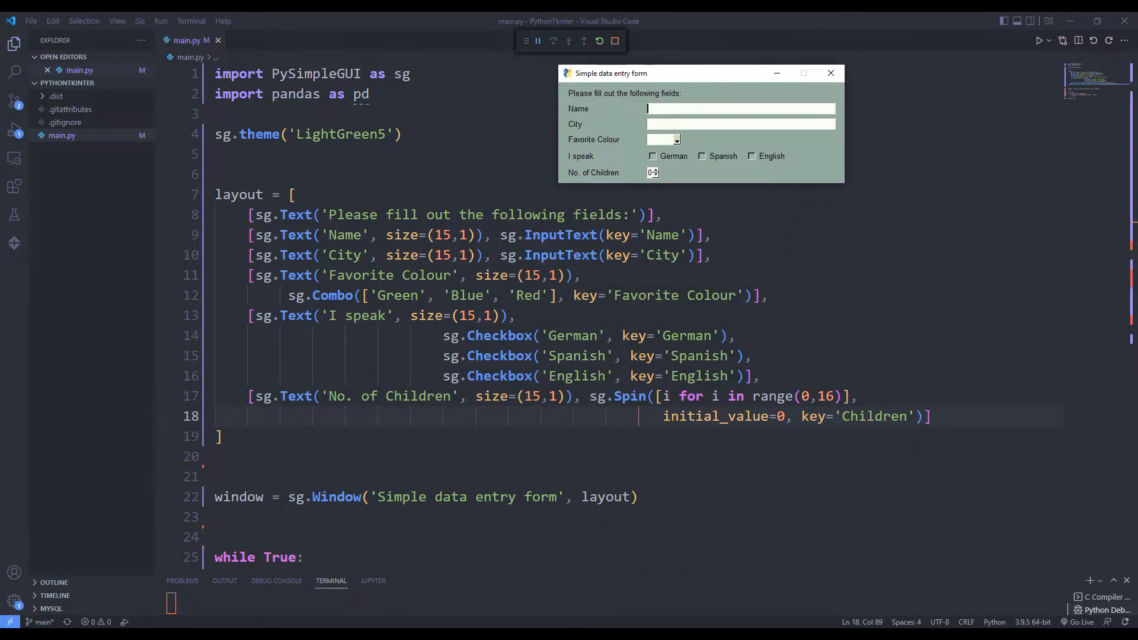
click(657, 170)
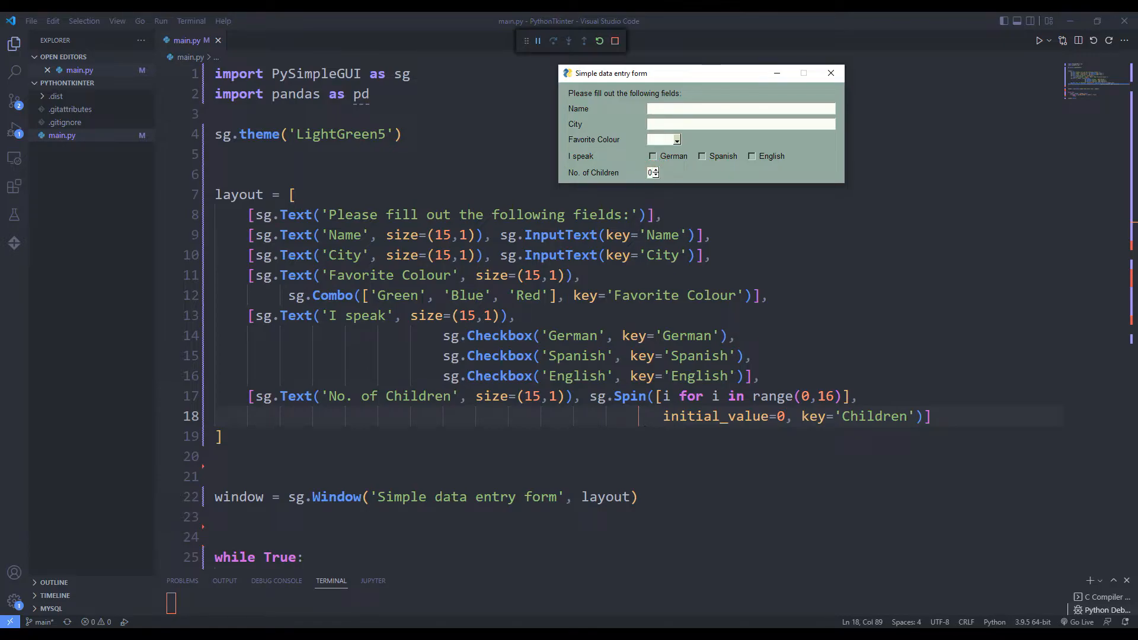
click(831, 72)
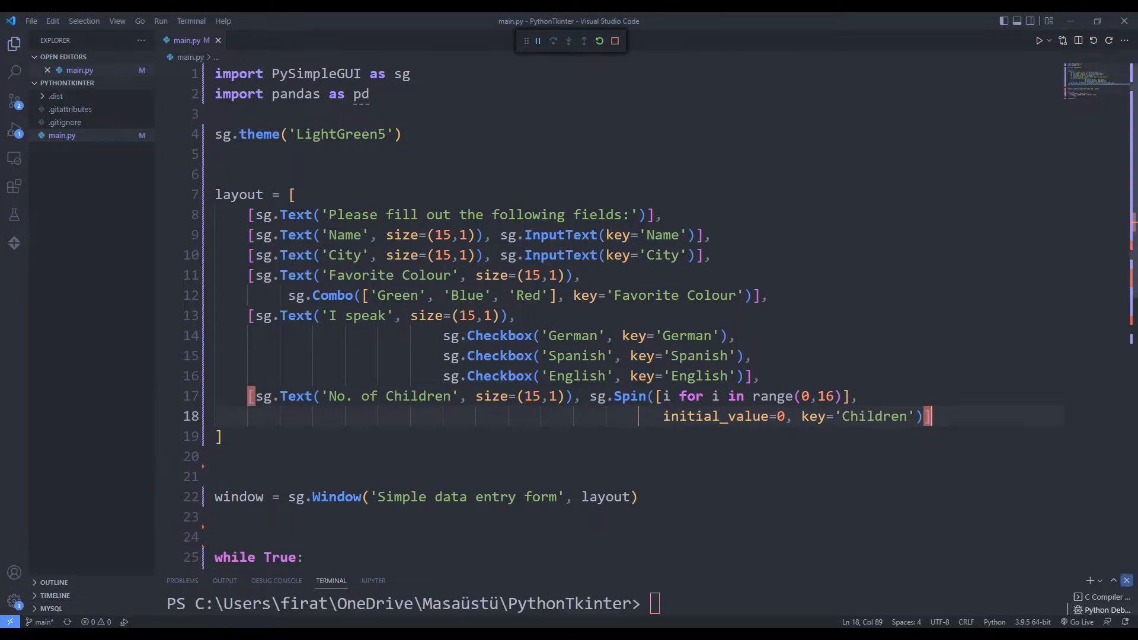
Append a Submit, Clear and Exit button row to the layout, then run and close the preview.
text([sg)
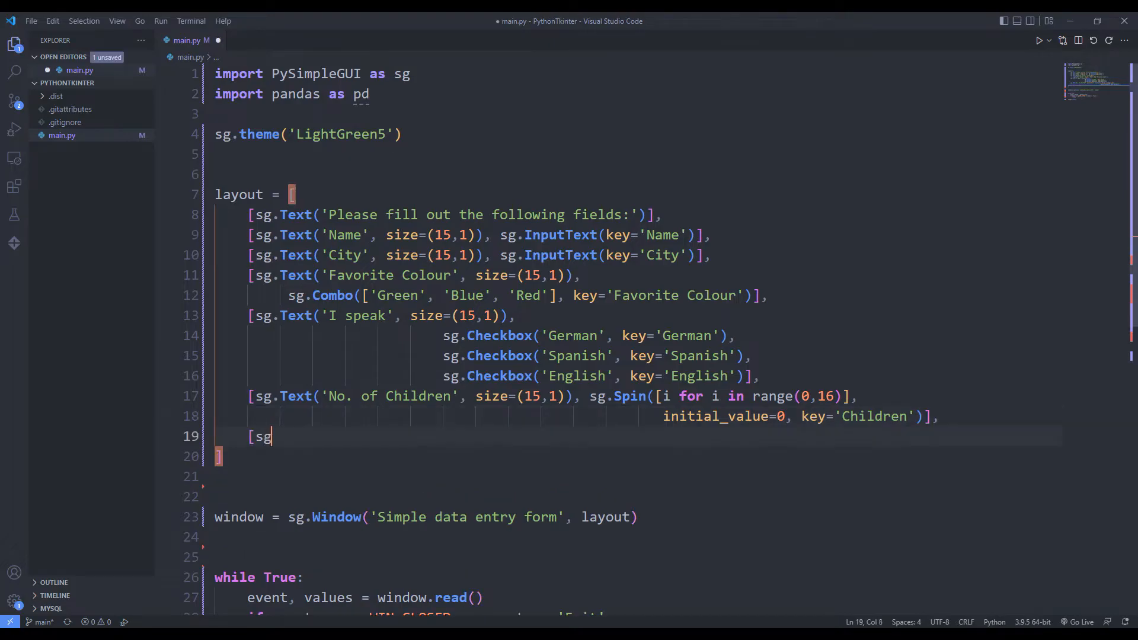
text(.Submit(), sg.Butto)
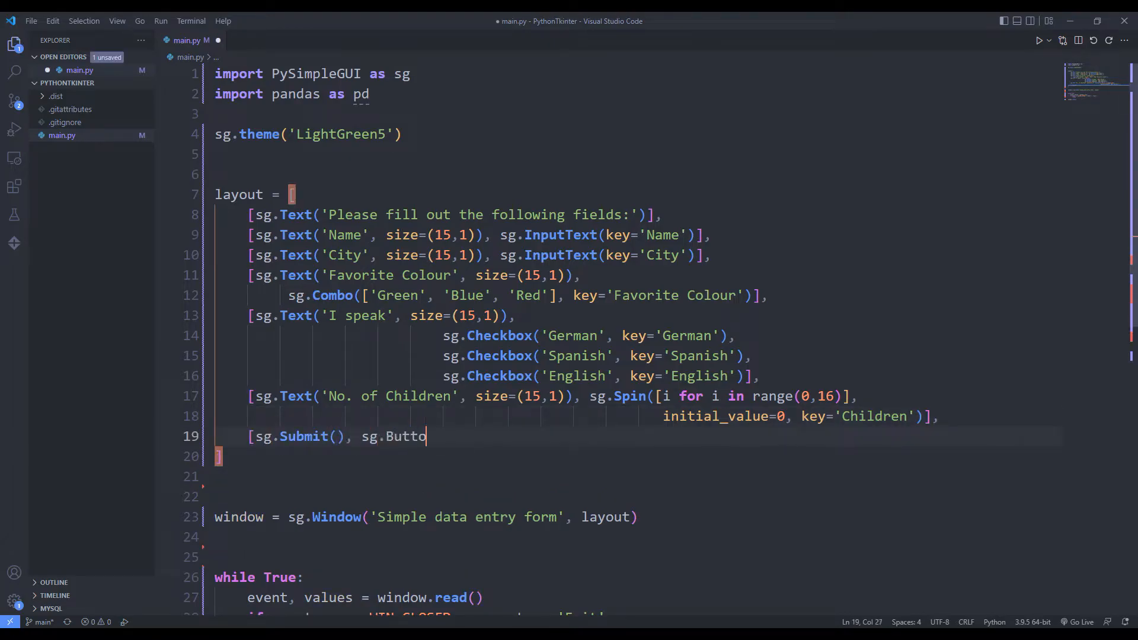
text(n('Clear'), sg.Ex)
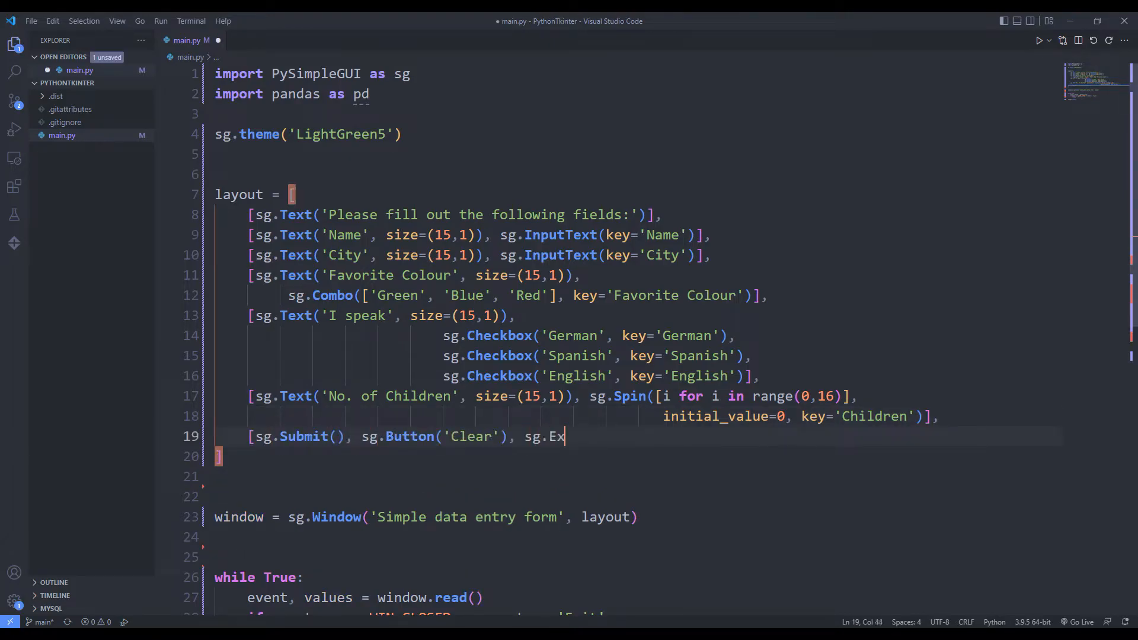
text(it()])
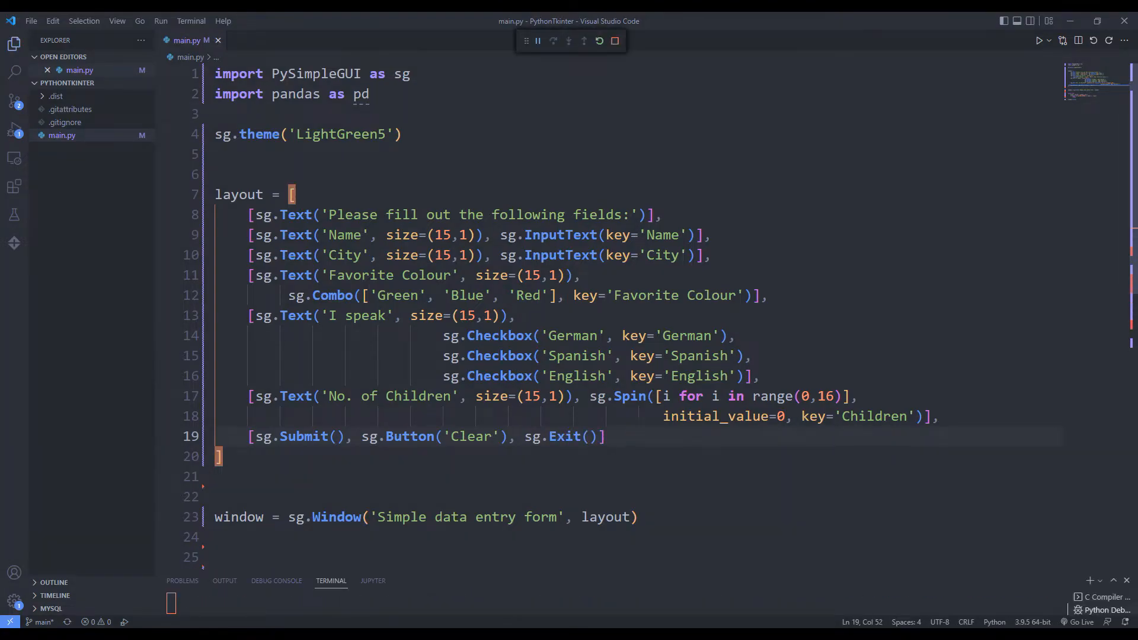
click(1039, 39)
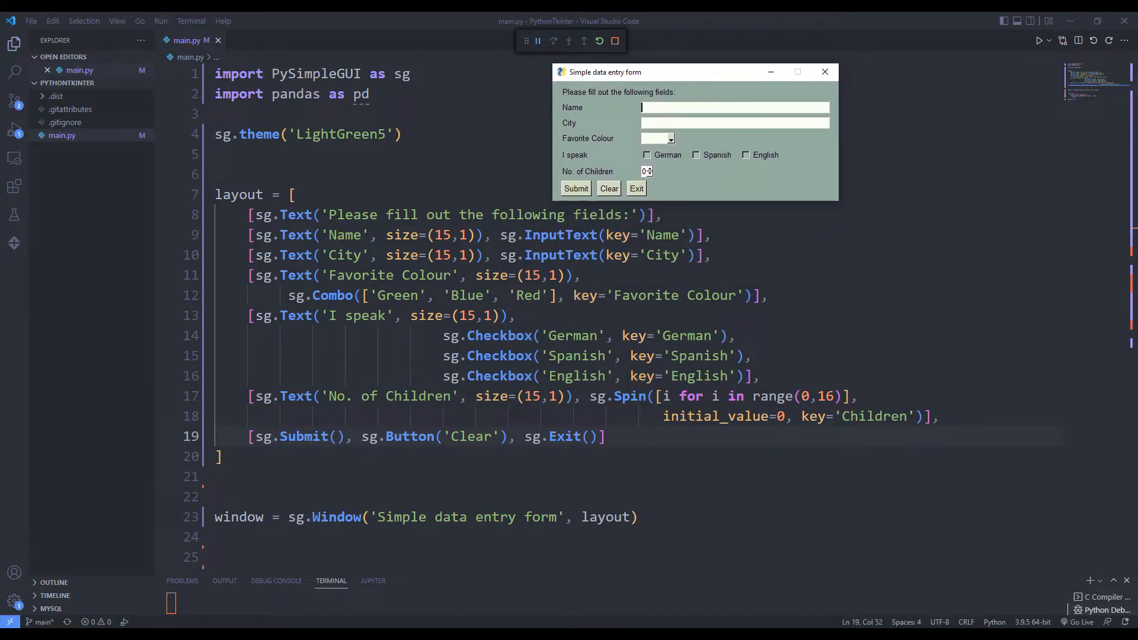
click(649, 169)
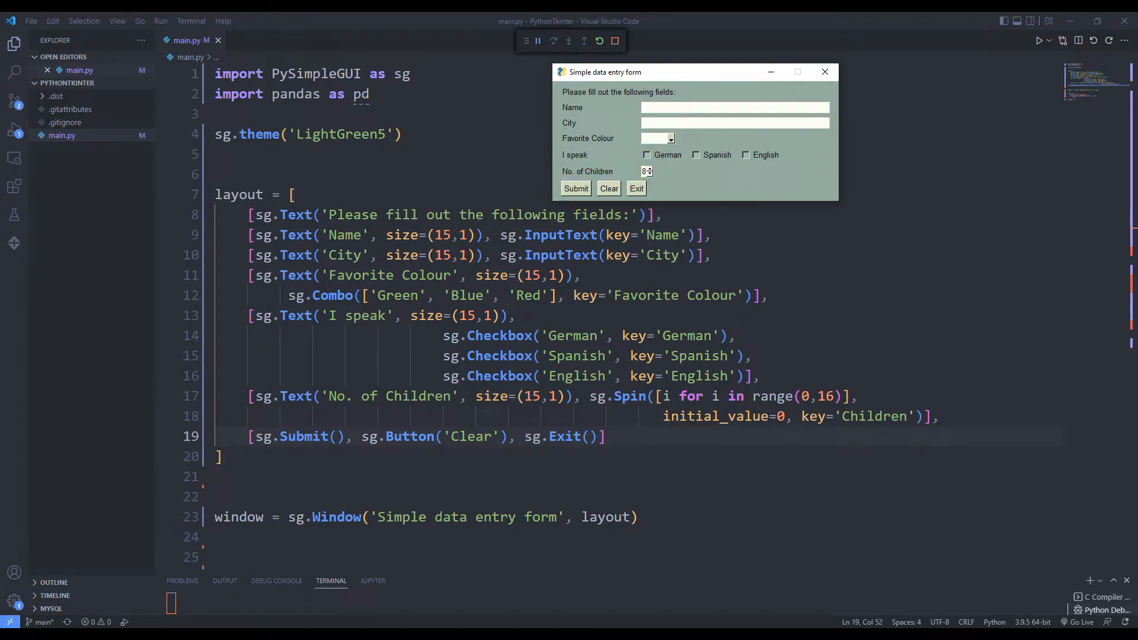
click(824, 72)
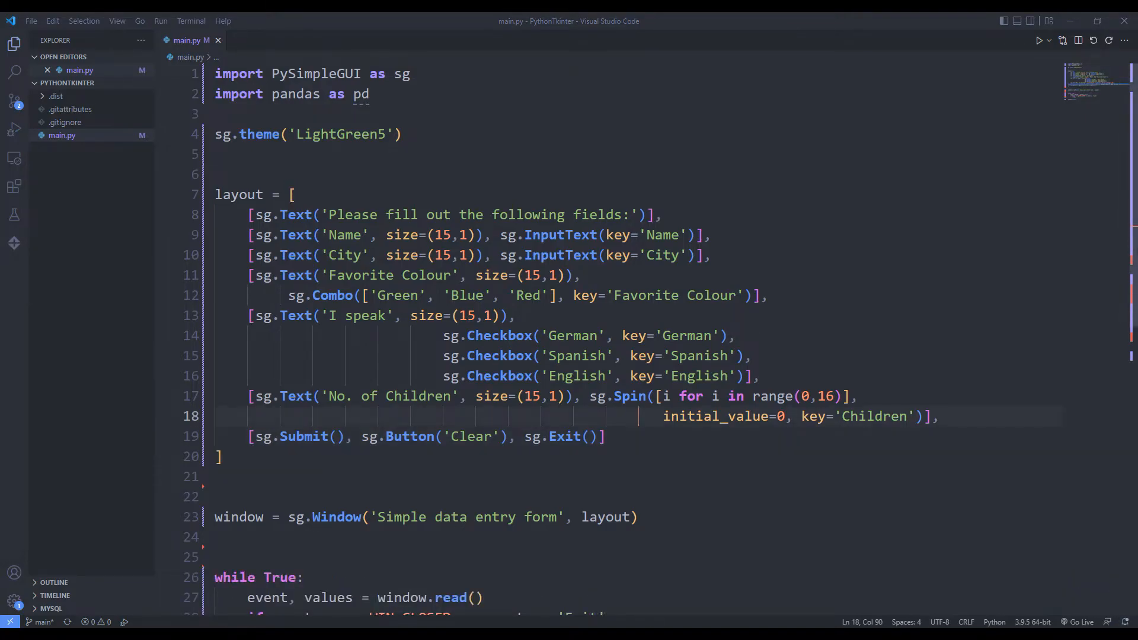
Define clear_input() below the window line and call it when the 'Clear' event fires.
scroll(down, 3)
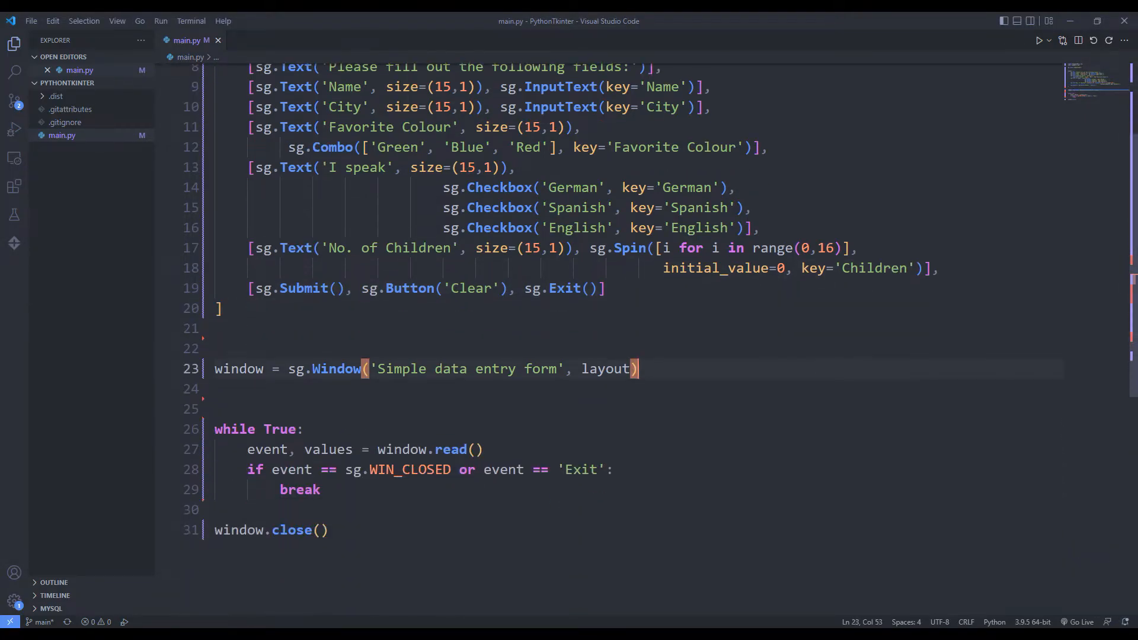
key(enter)
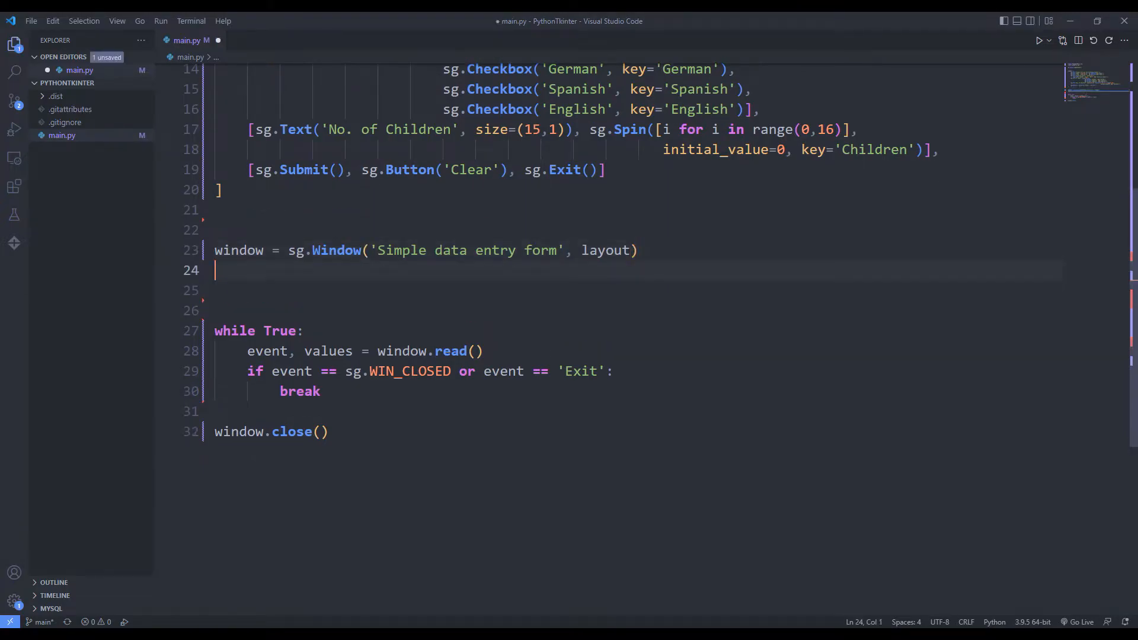
text(def clear_input():)
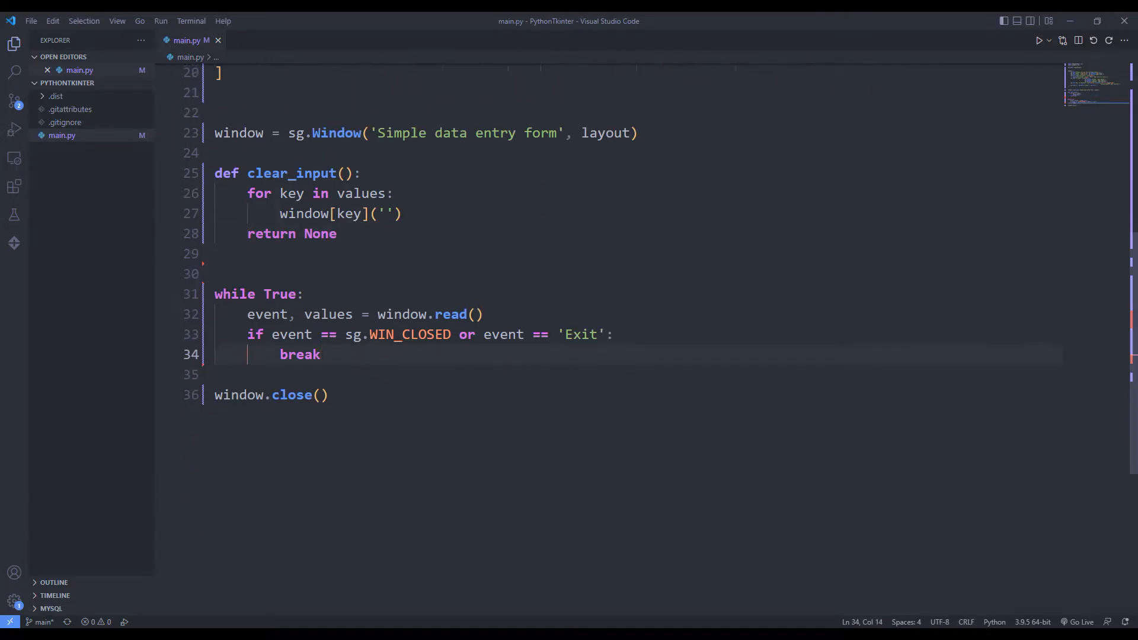
key(Enter)
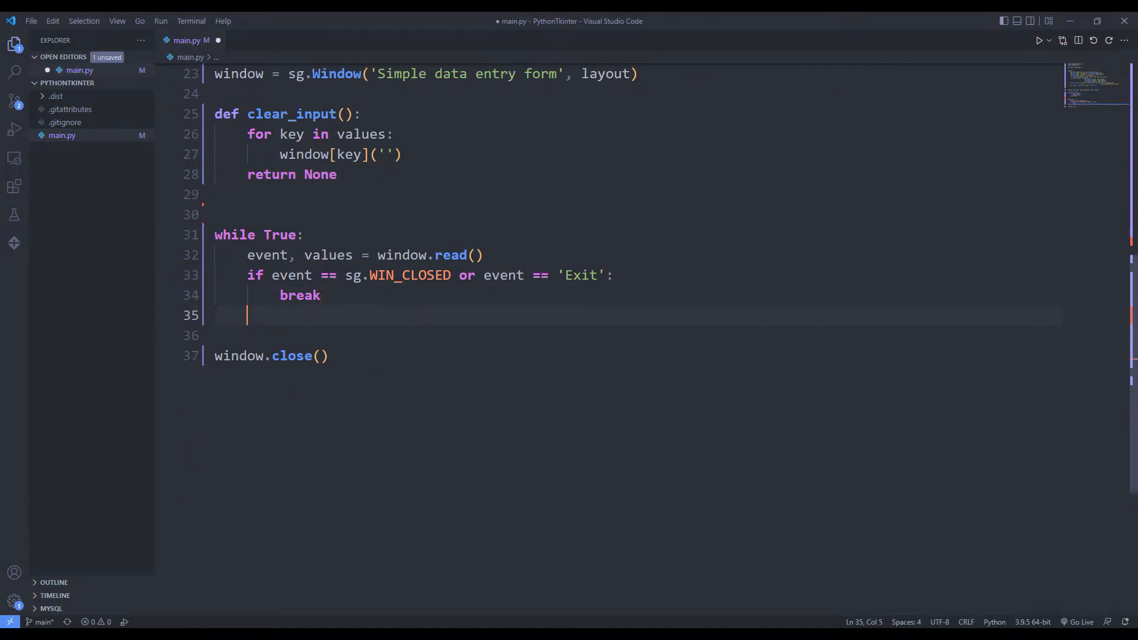
text(if event == 'Clear':)
text(clear_input())
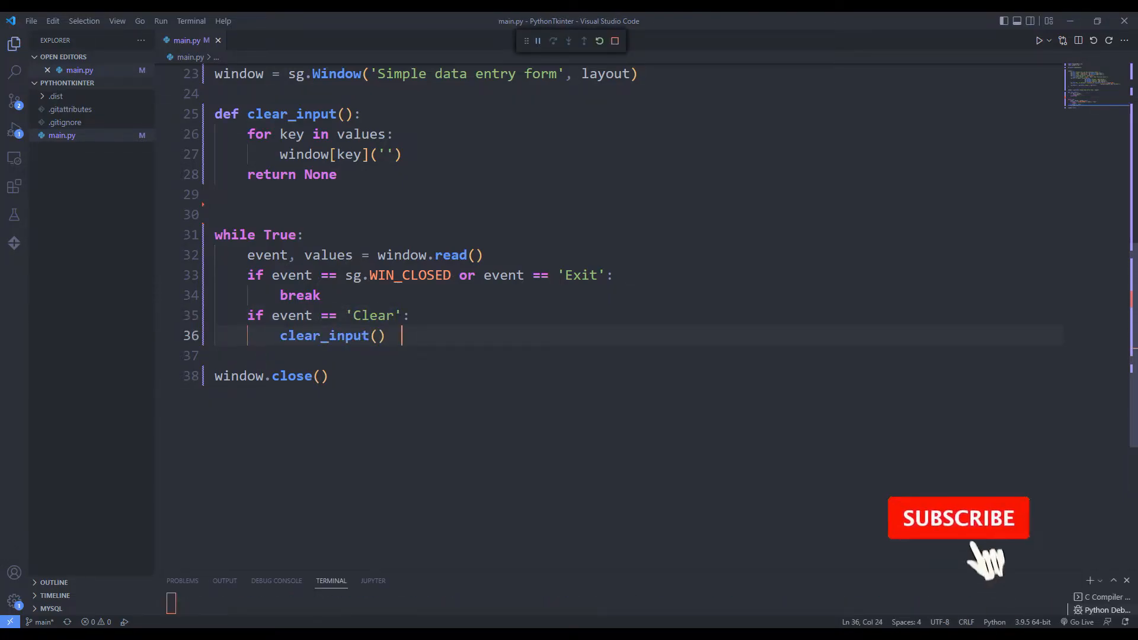
click(1039, 41)
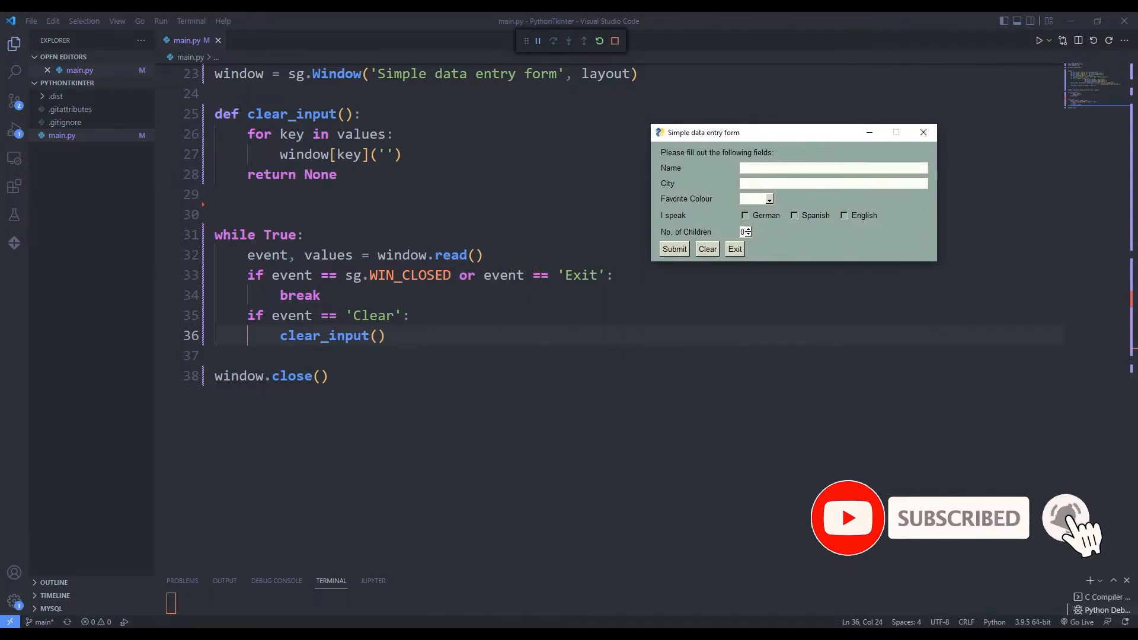
text(Turtle)
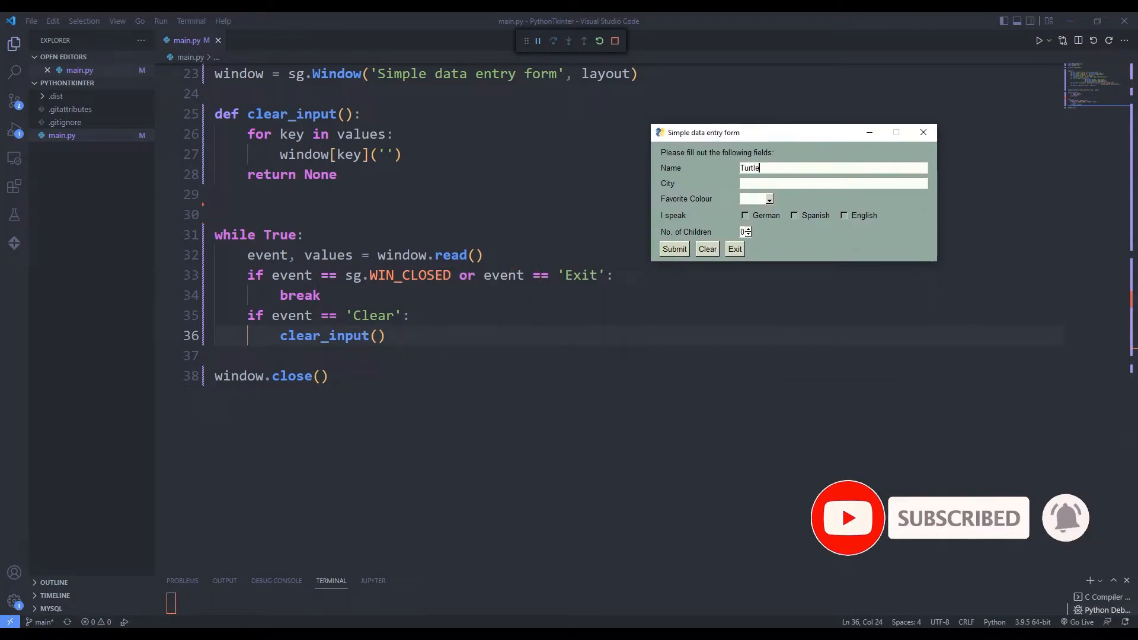
text(Berli)
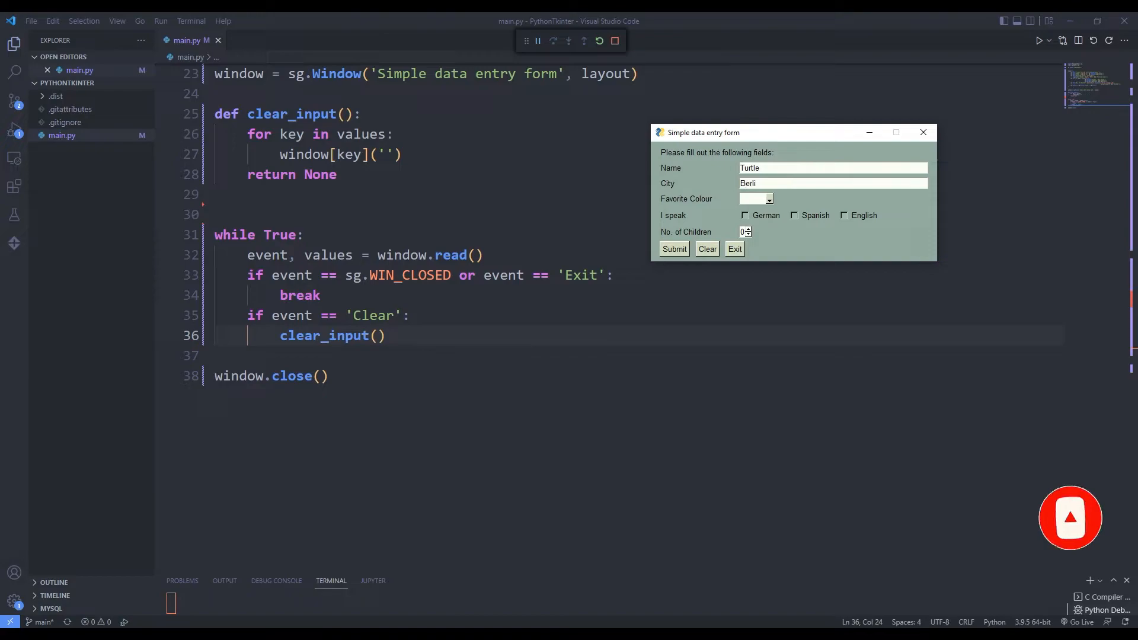
click(768, 198)
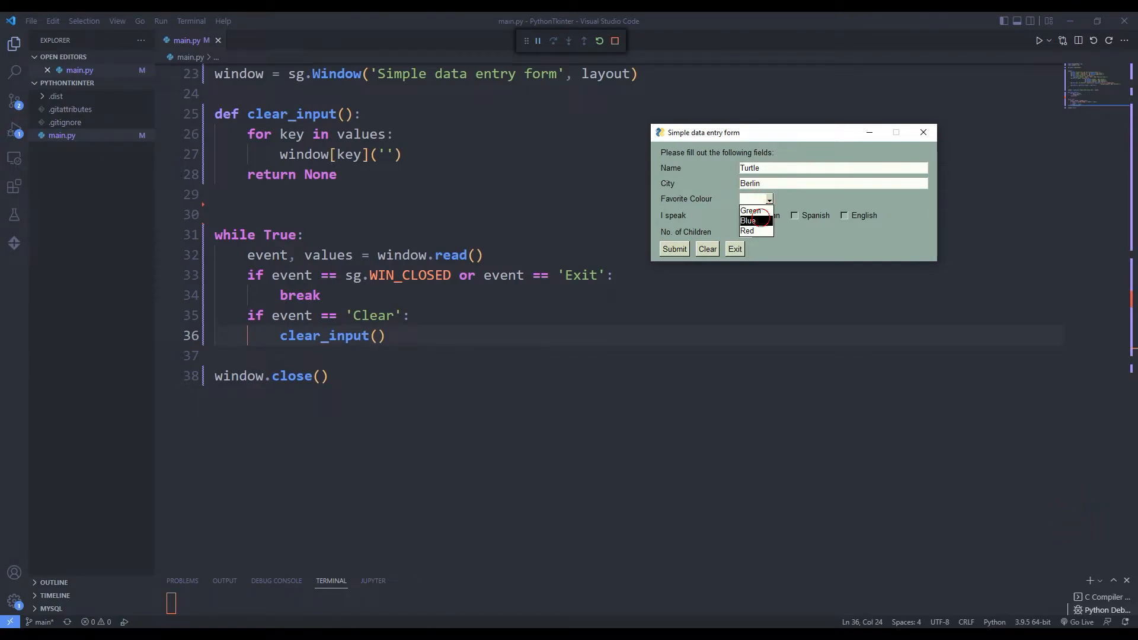
click(747, 221)
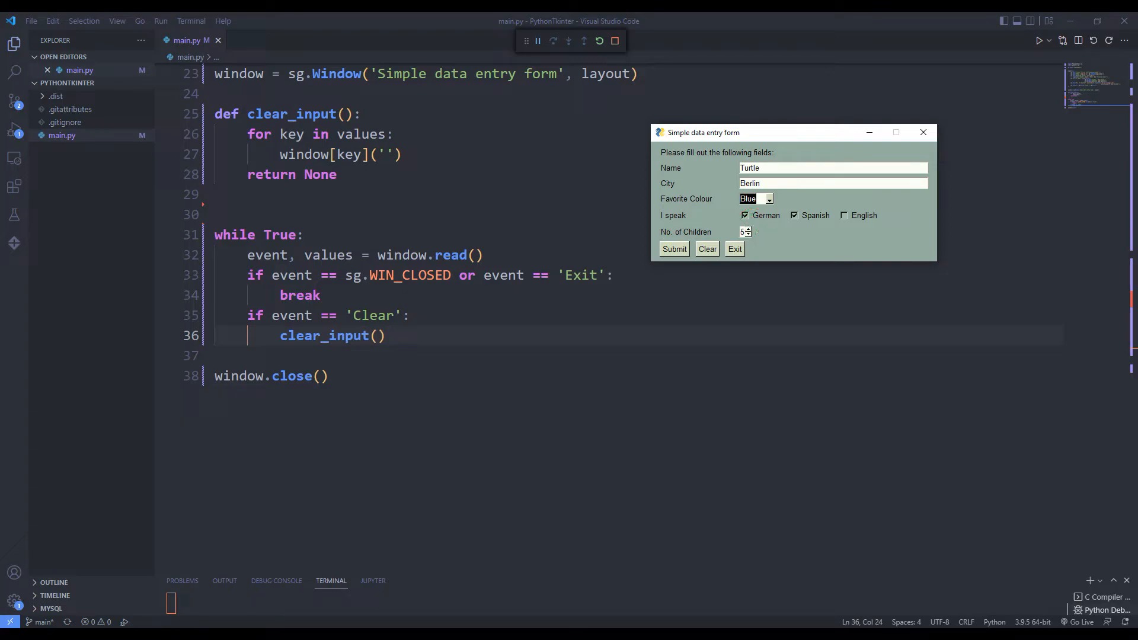
click(705, 248)
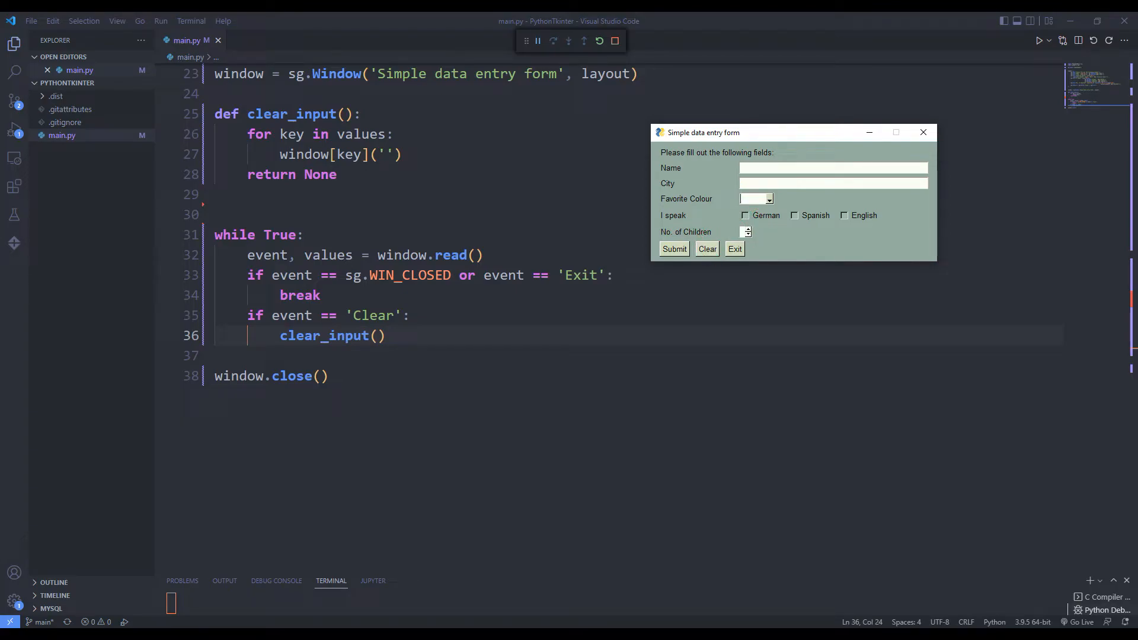
click(793, 214)
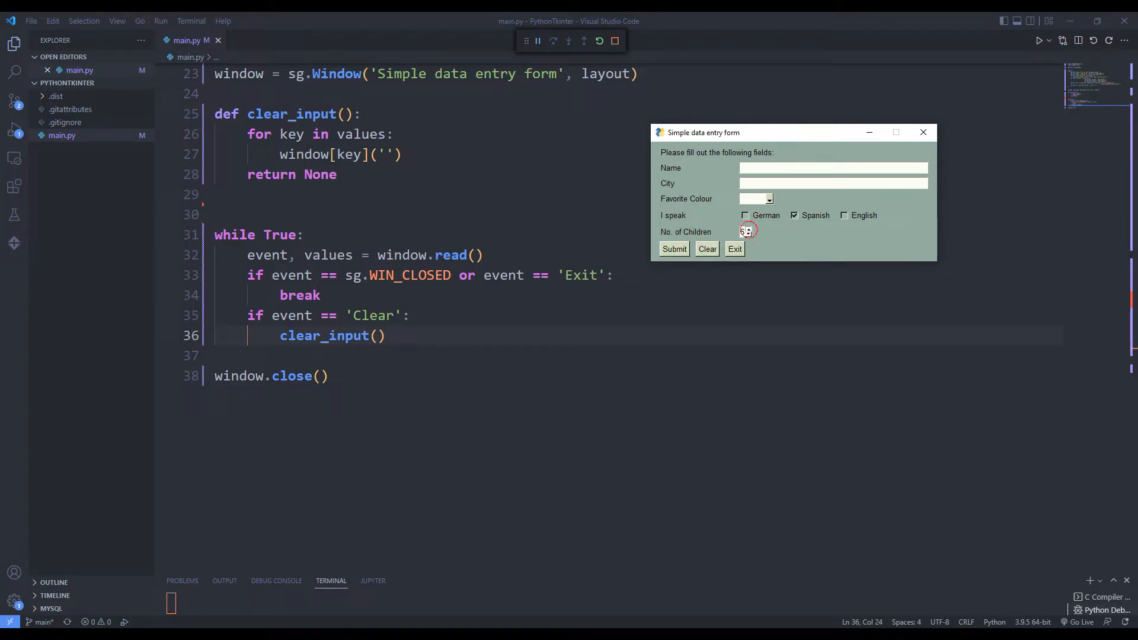
click(706, 248)
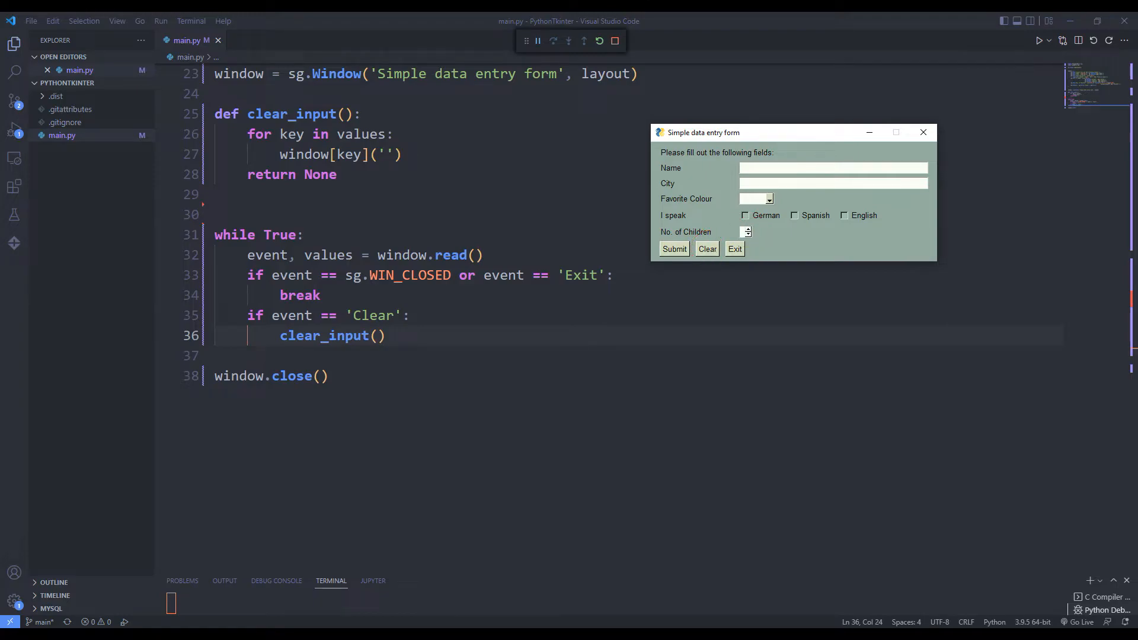
click(755, 199)
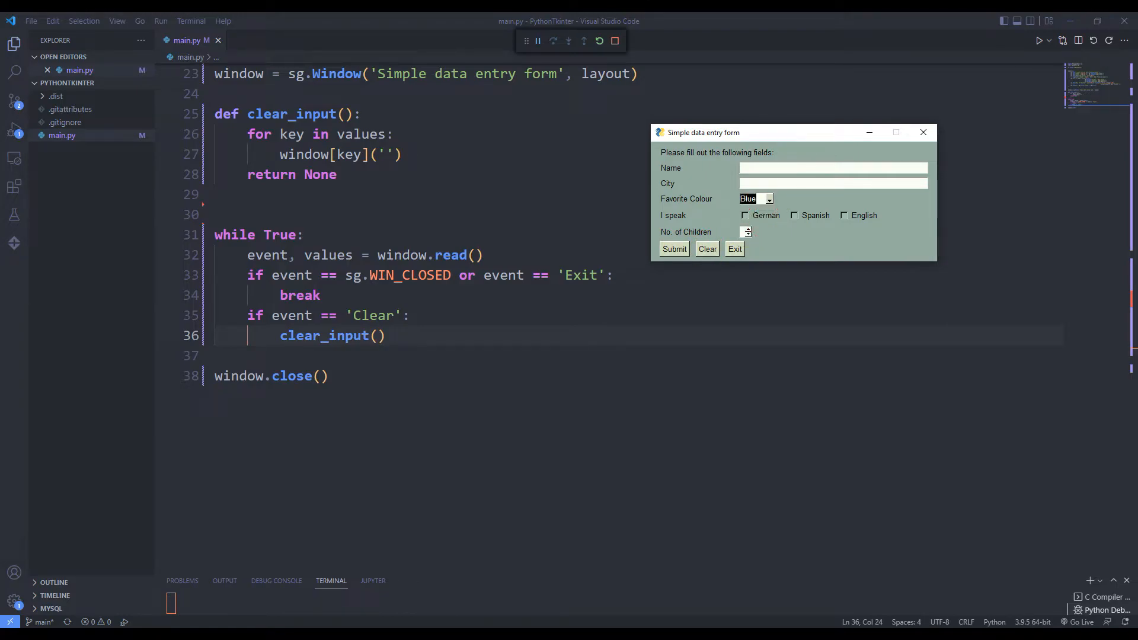
click(707, 249)
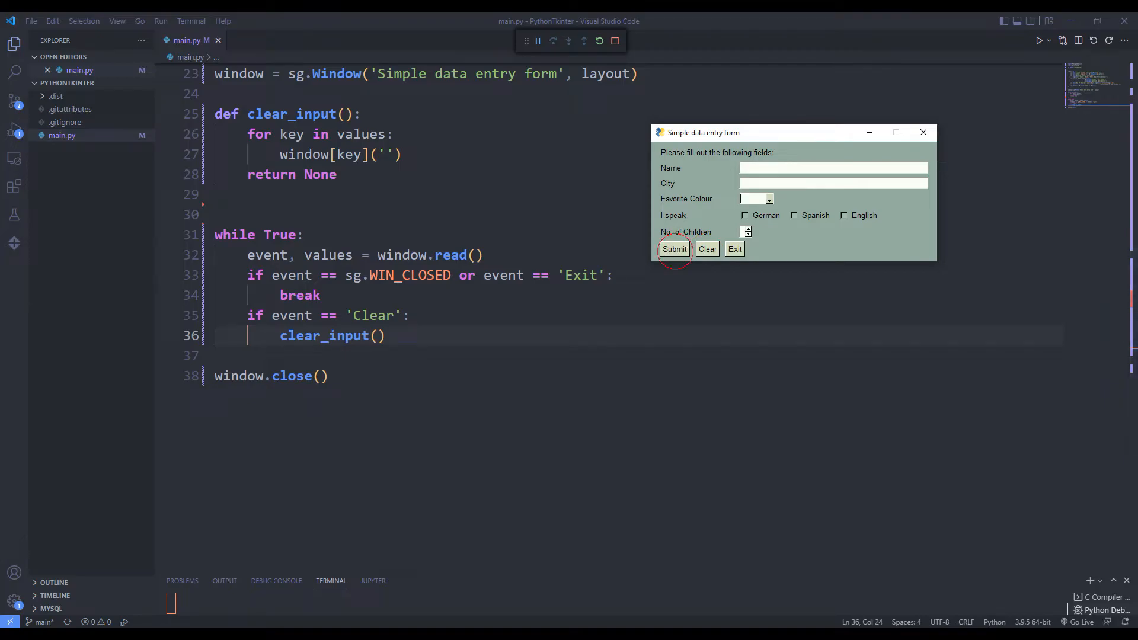
click(734, 249)
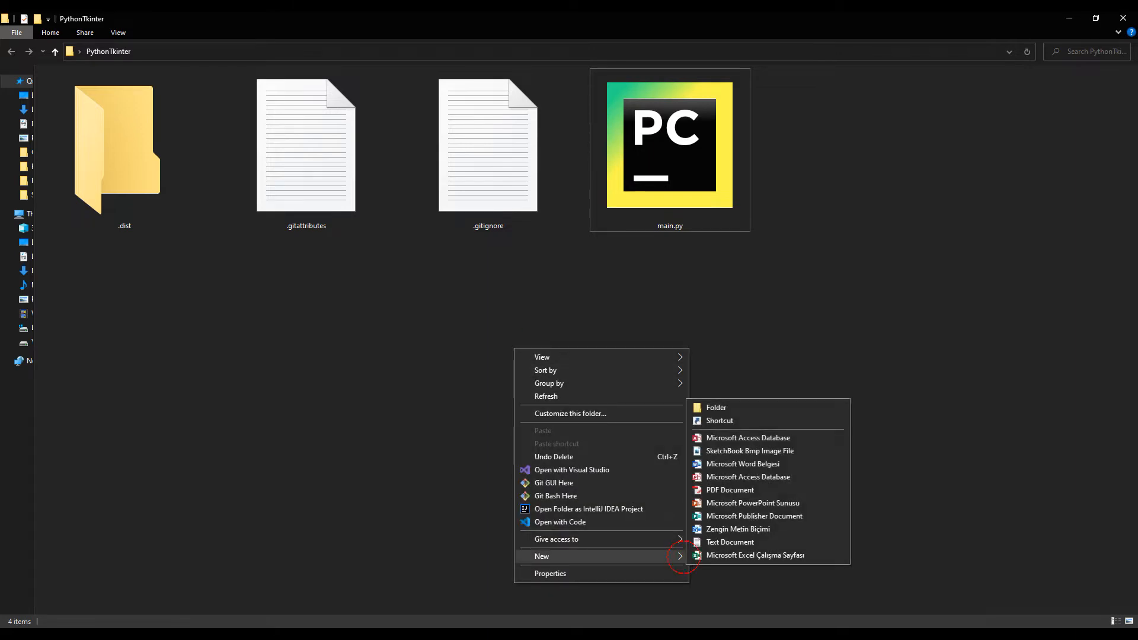
Create Data.xlsx in the project folder, view it in the editor, then close its tab.
click(754, 556)
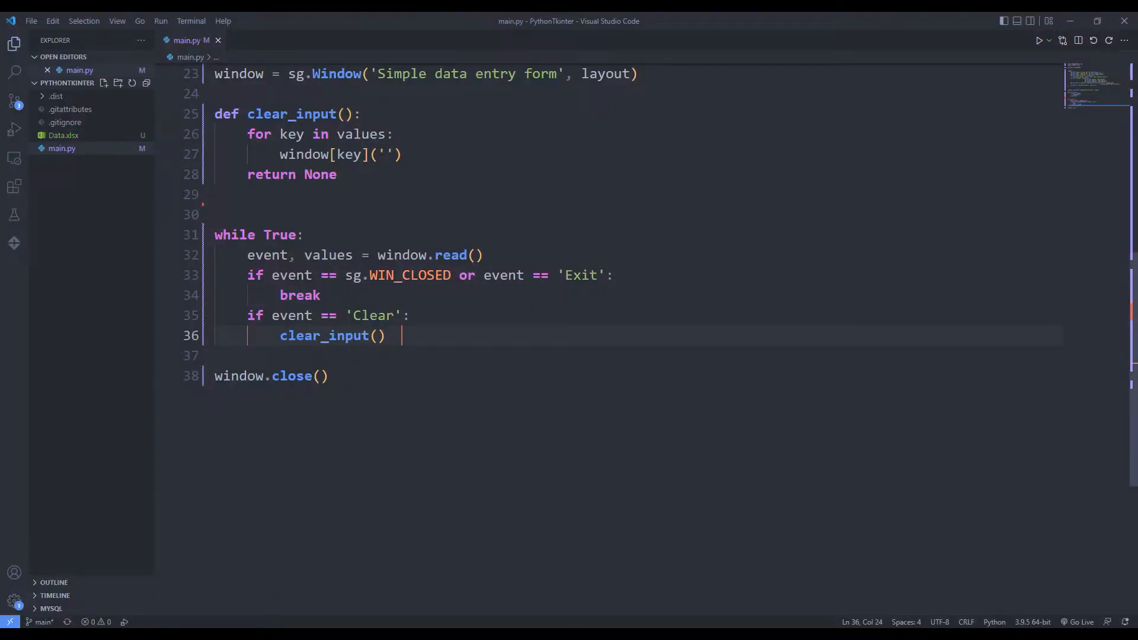
click(63, 135)
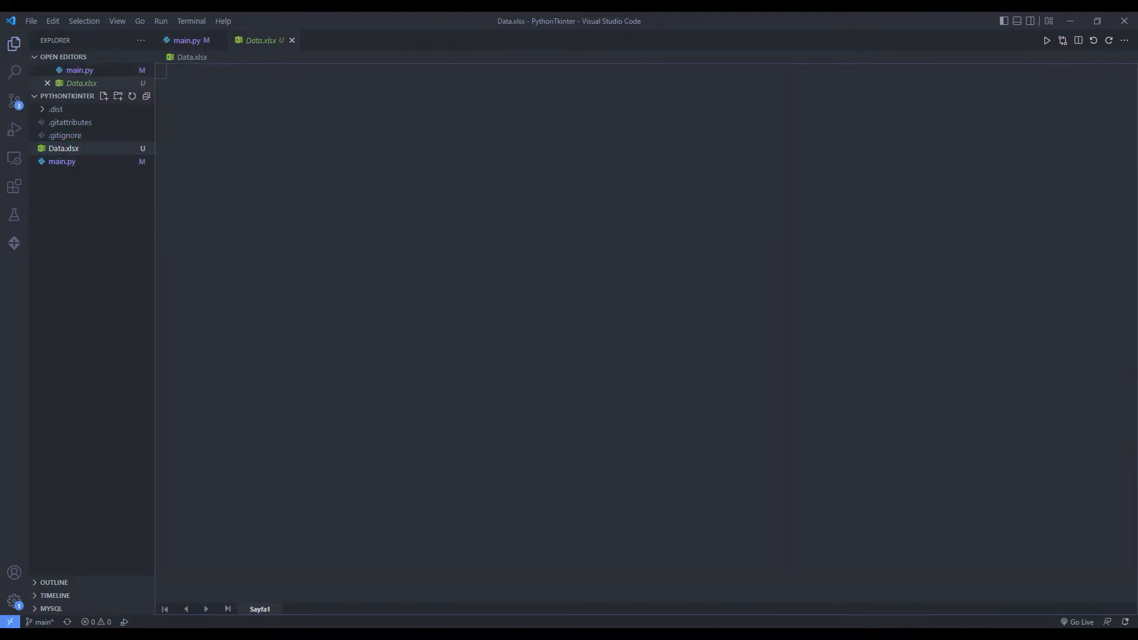
click(263, 40)
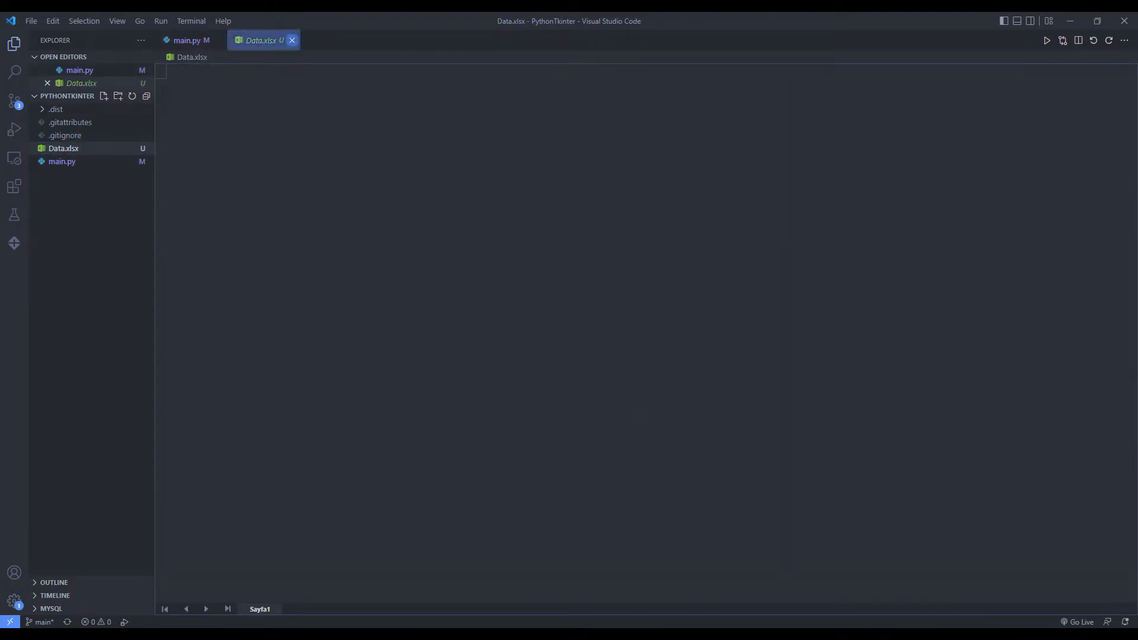
click(187, 39)
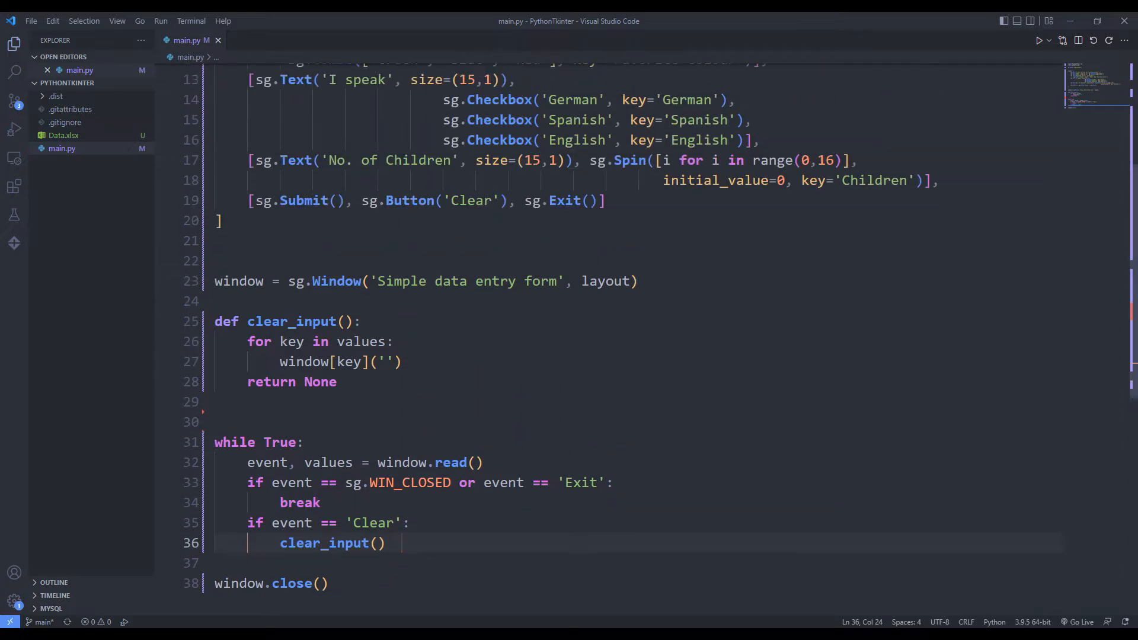
scroll(up, 3)
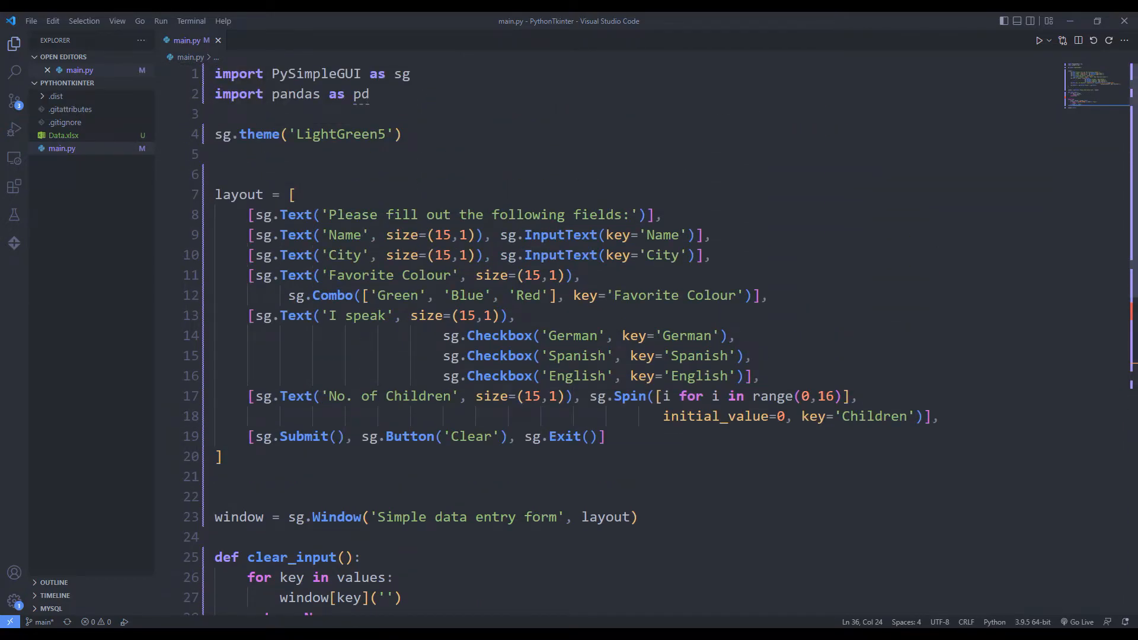
Below sg.theme, add EXCEL_FILE = 'Data.xlsx' and df = pd.read_excel(EXCEL_FILE).
key(Enter)
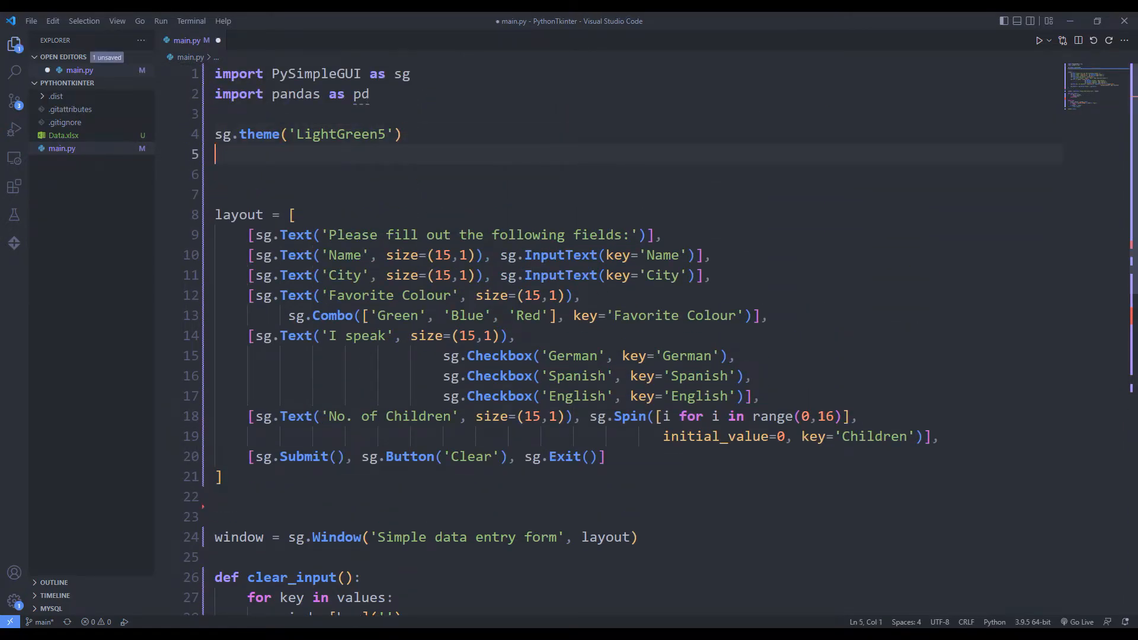
text(EXCEL_)
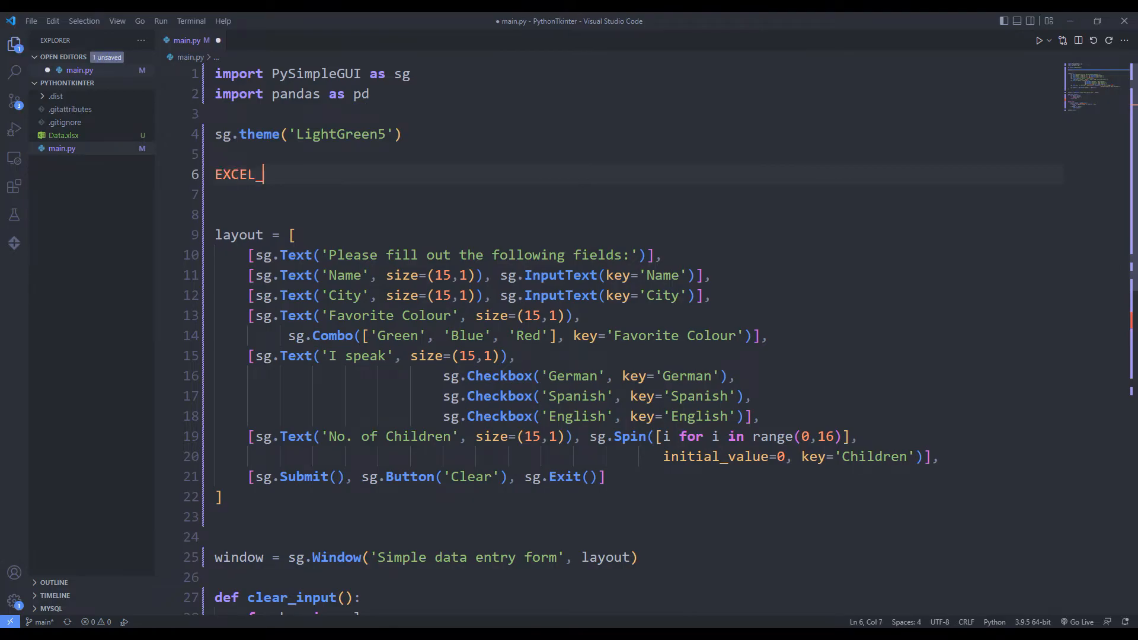
text(FILE = 'Data.xlsx)
click(636, 194)
text(df =)
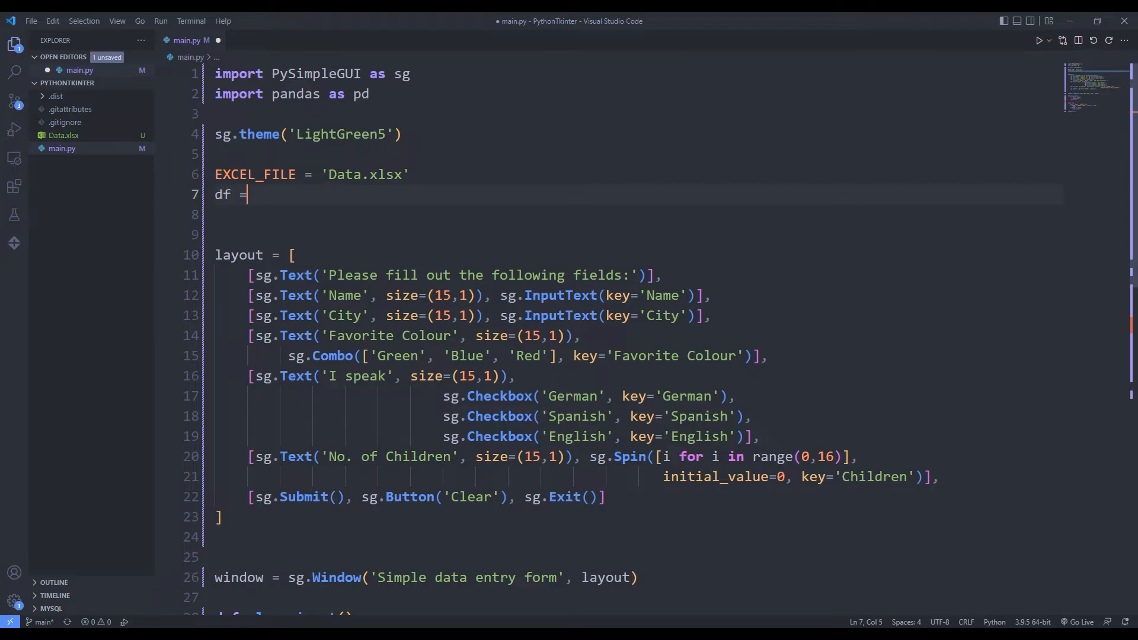
text(pd.read_exc)
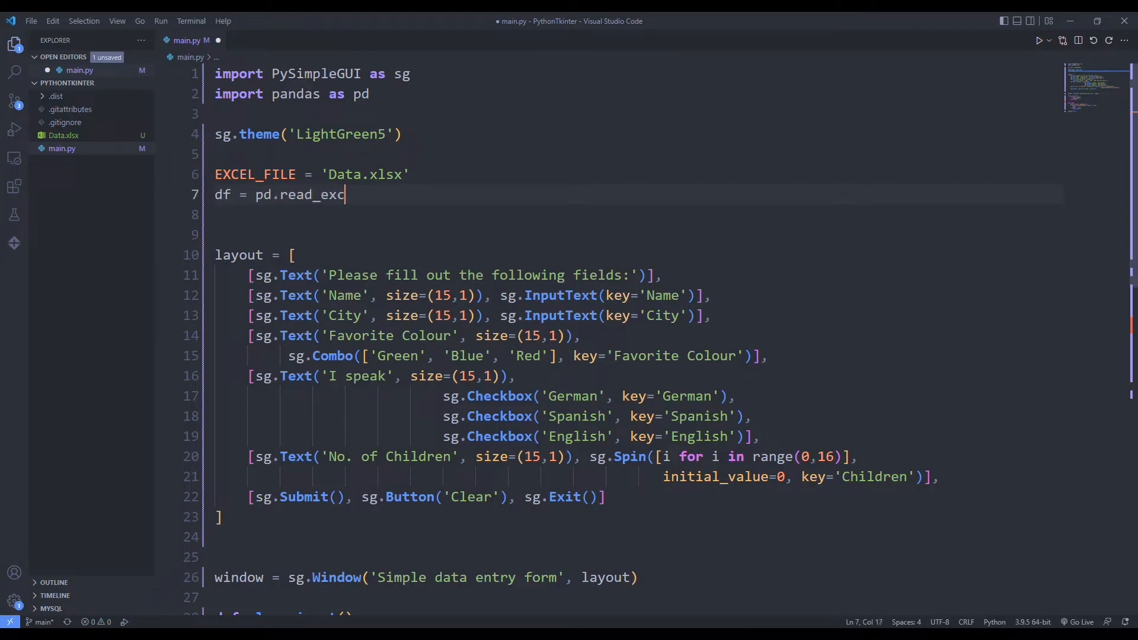
text(el EXCEL_FILE)
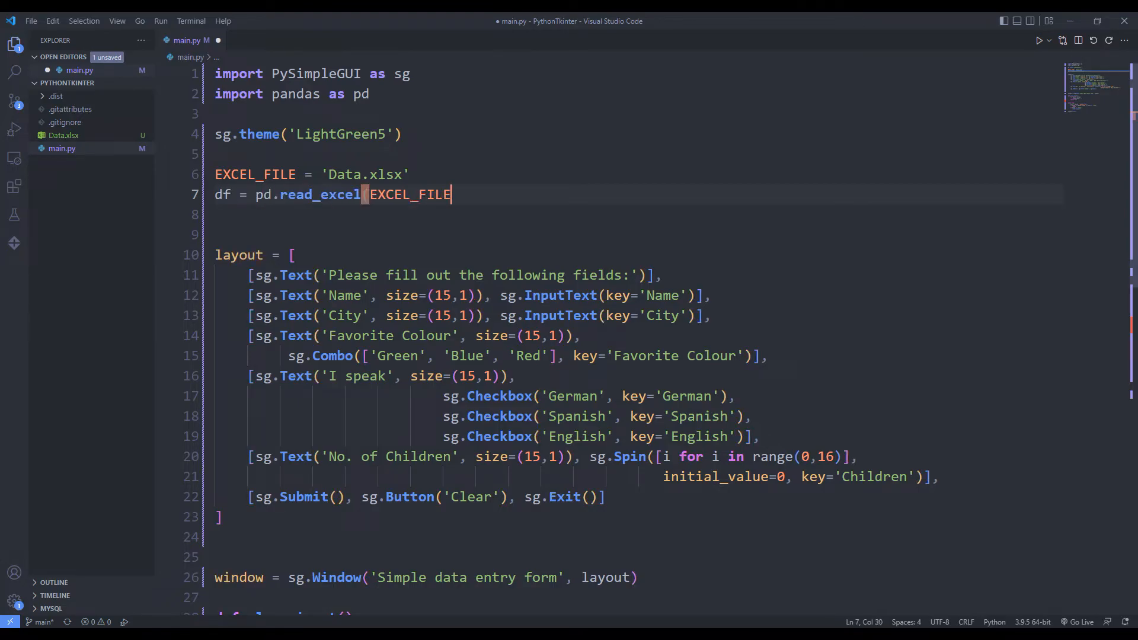
scroll(down, 3)
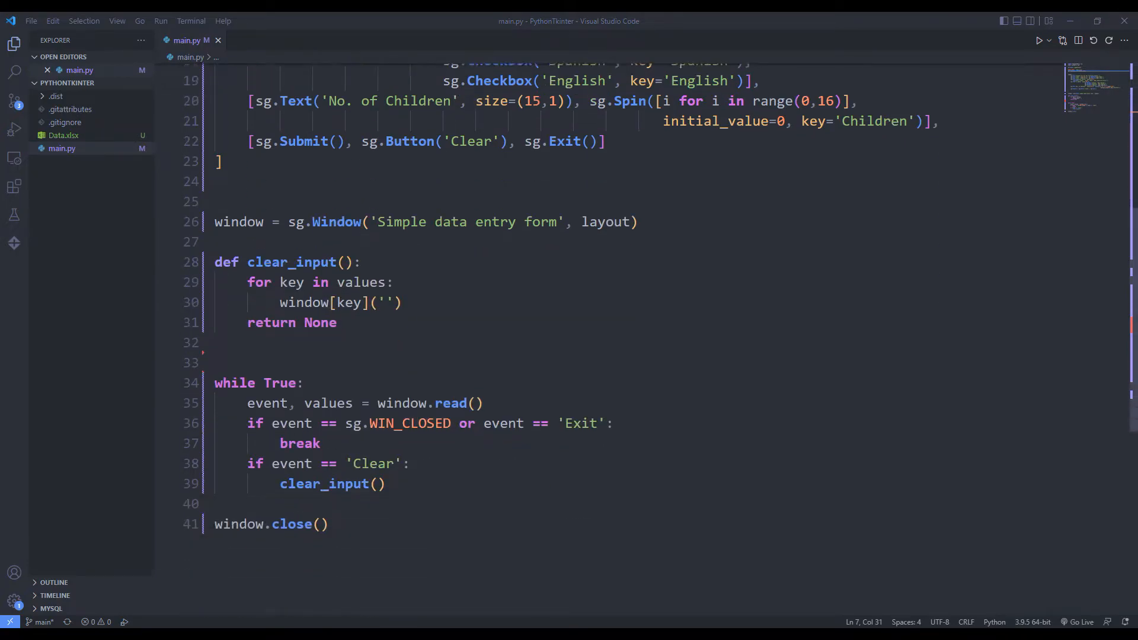
scroll(down, 3)
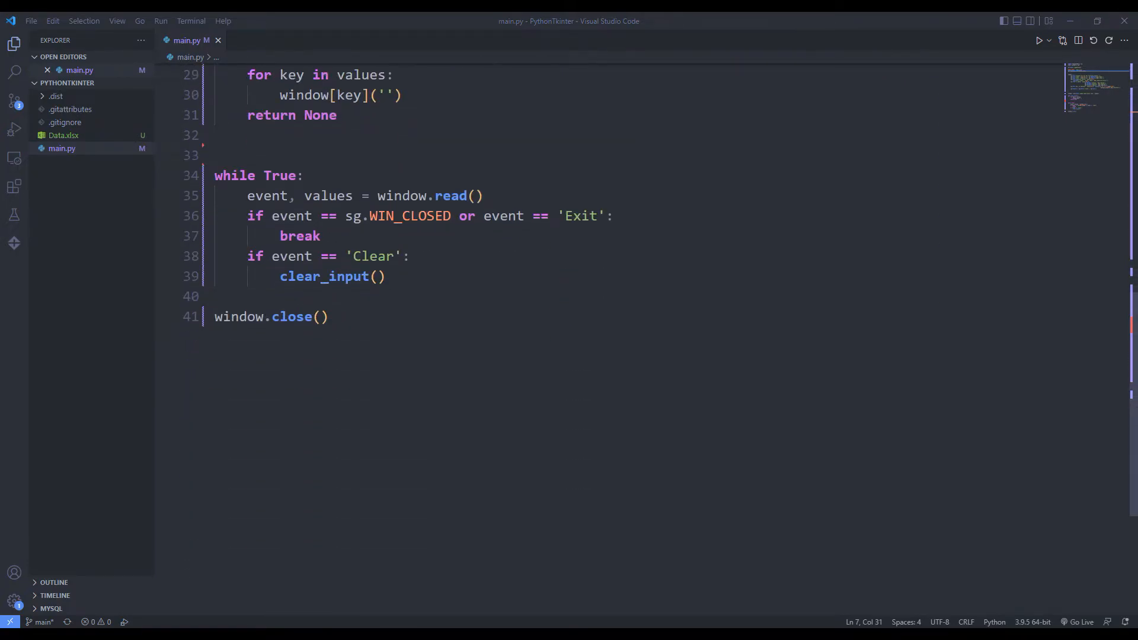
key(Enter)
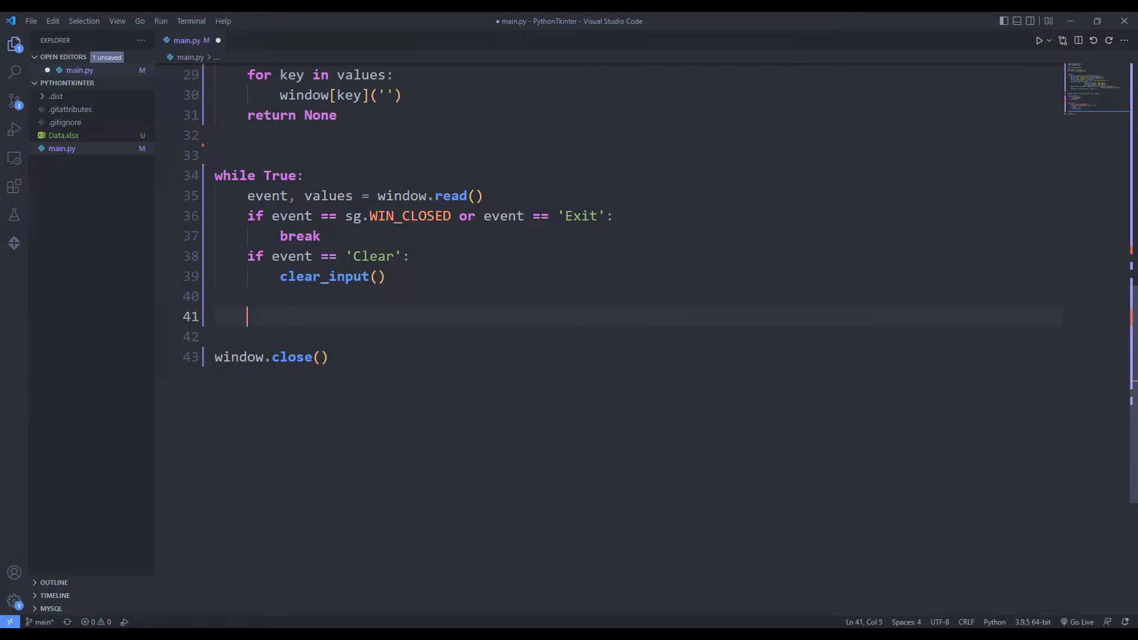
Write the Submit branch: concat a new record, df.to_excel, popup 'Data saved!', clear_input().
text(if event ==)
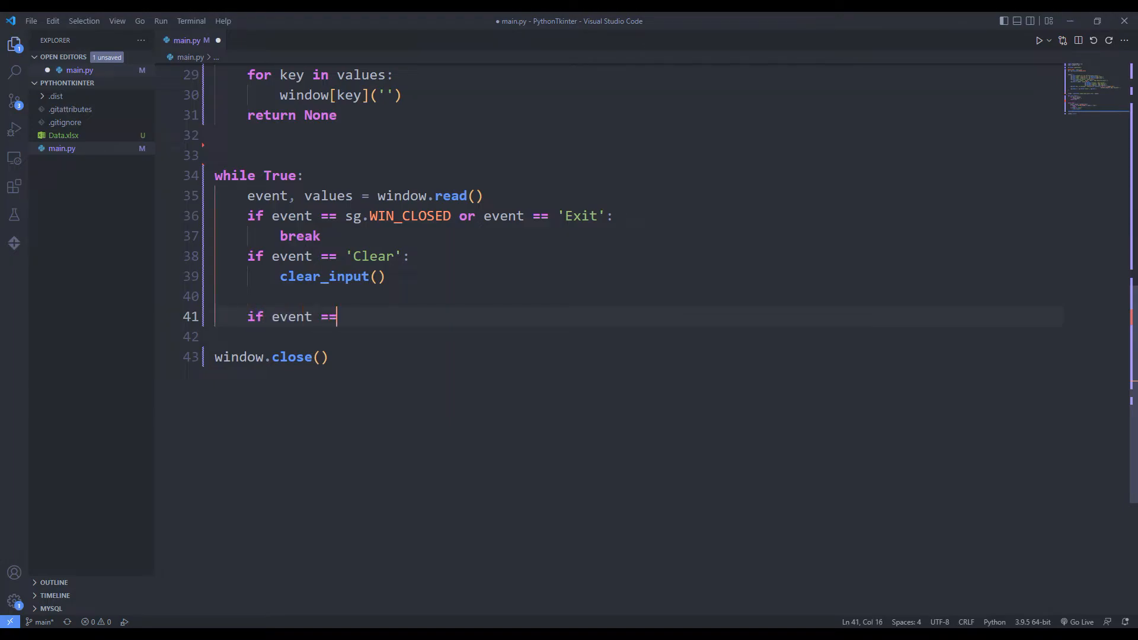
text('Submit':)
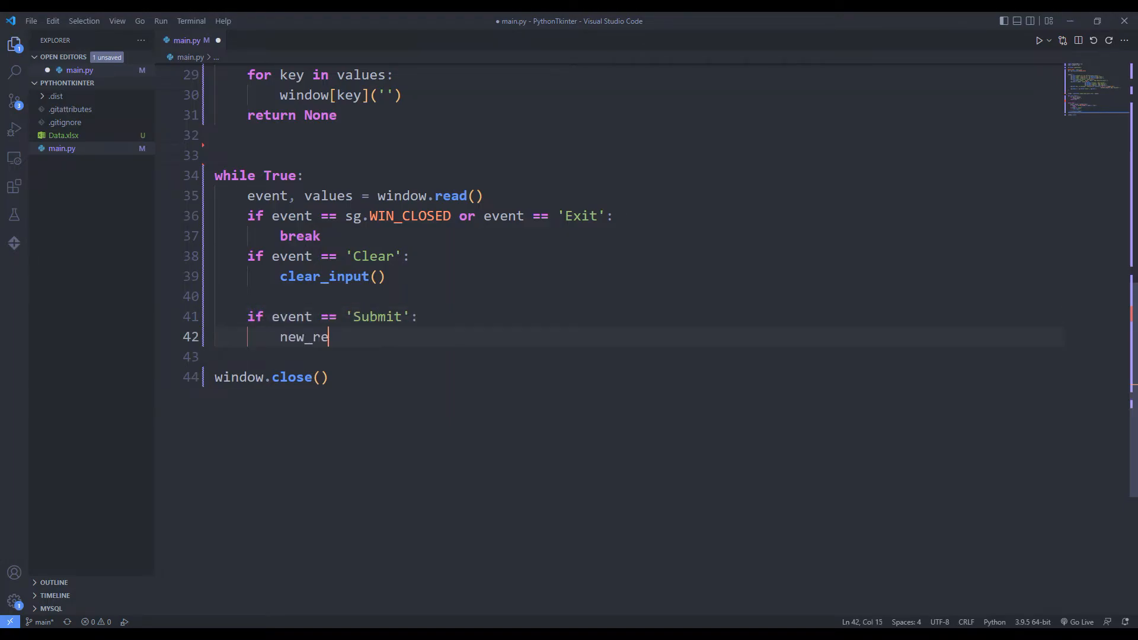
text(cord = pd.DataFrame(values, index=[0)
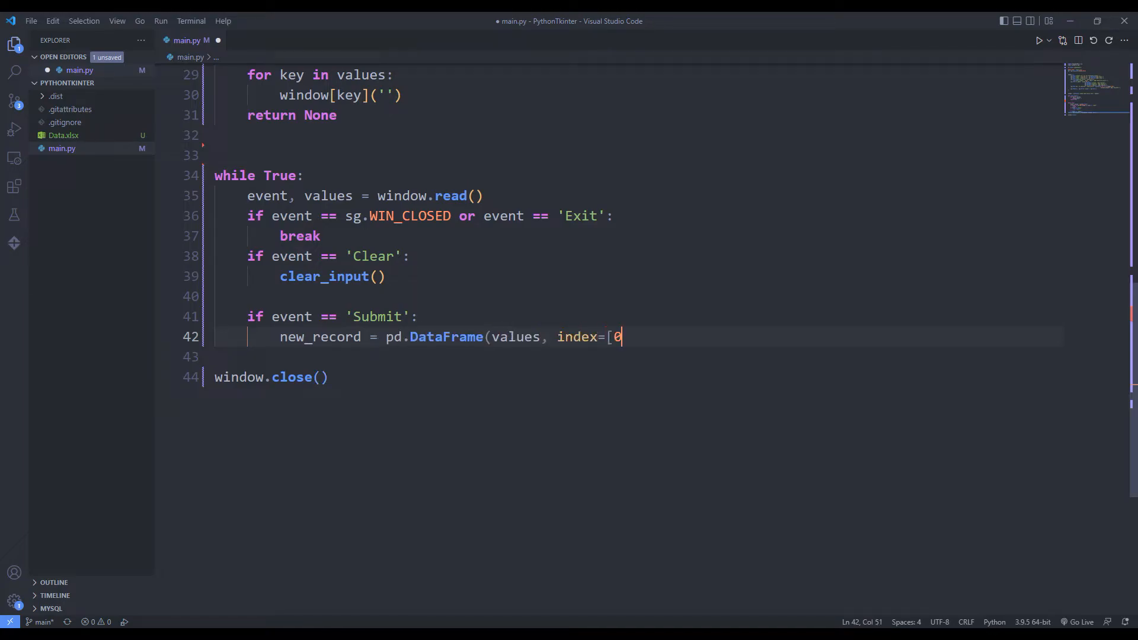
text(]))
click(639, 356)
text(df = pd.concat([df, new_record], ignore_)
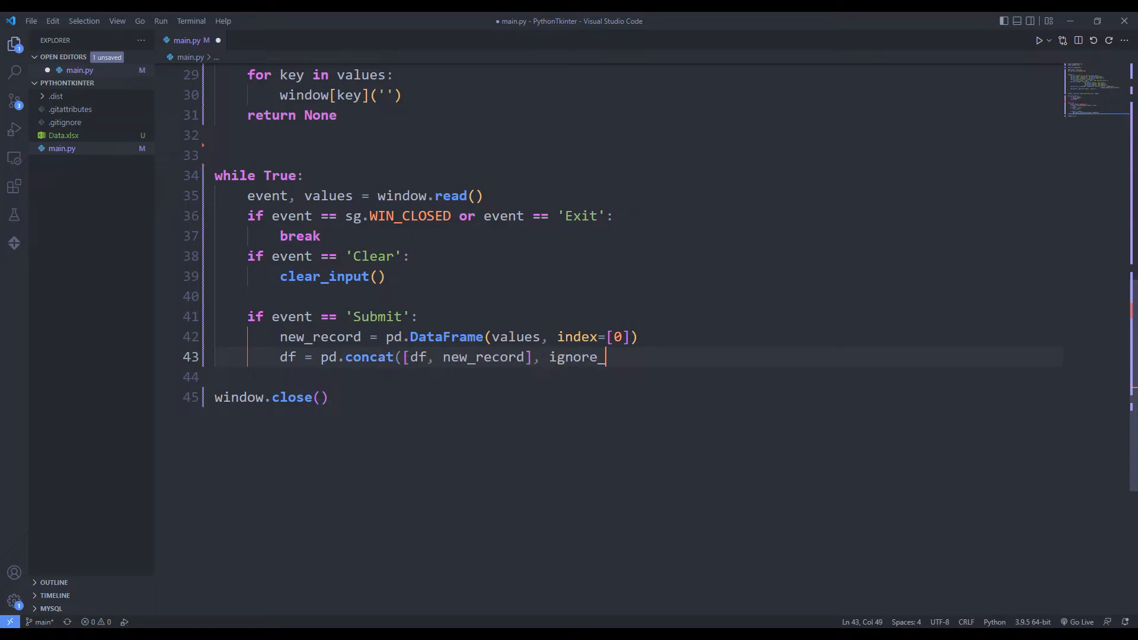
text(index=True))
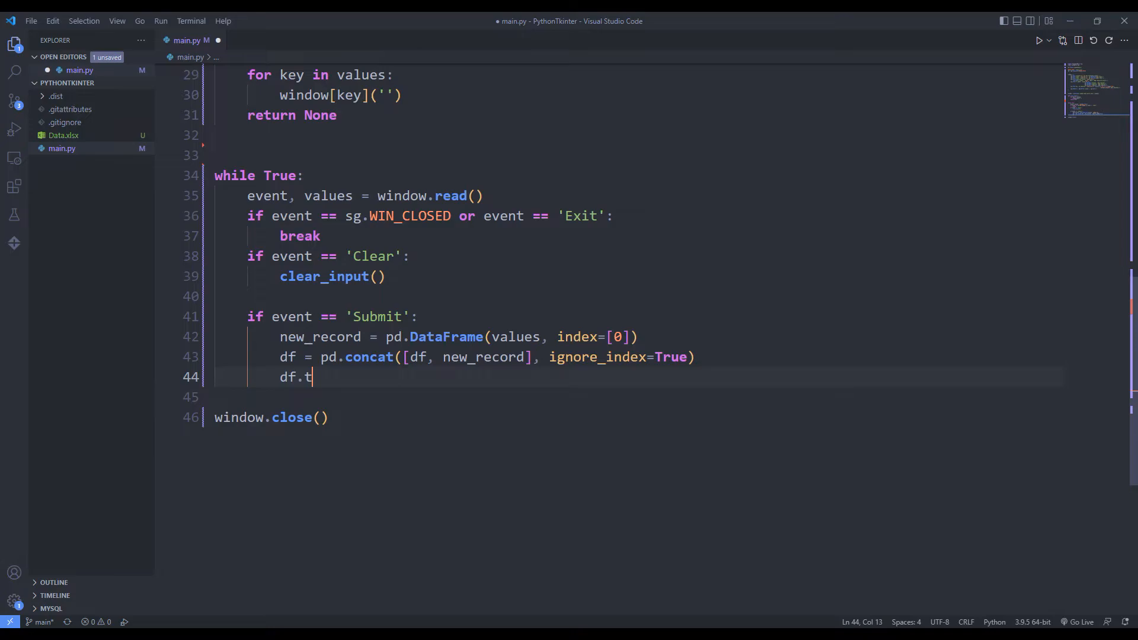
text(o_excel(EXCEL_FILE,)
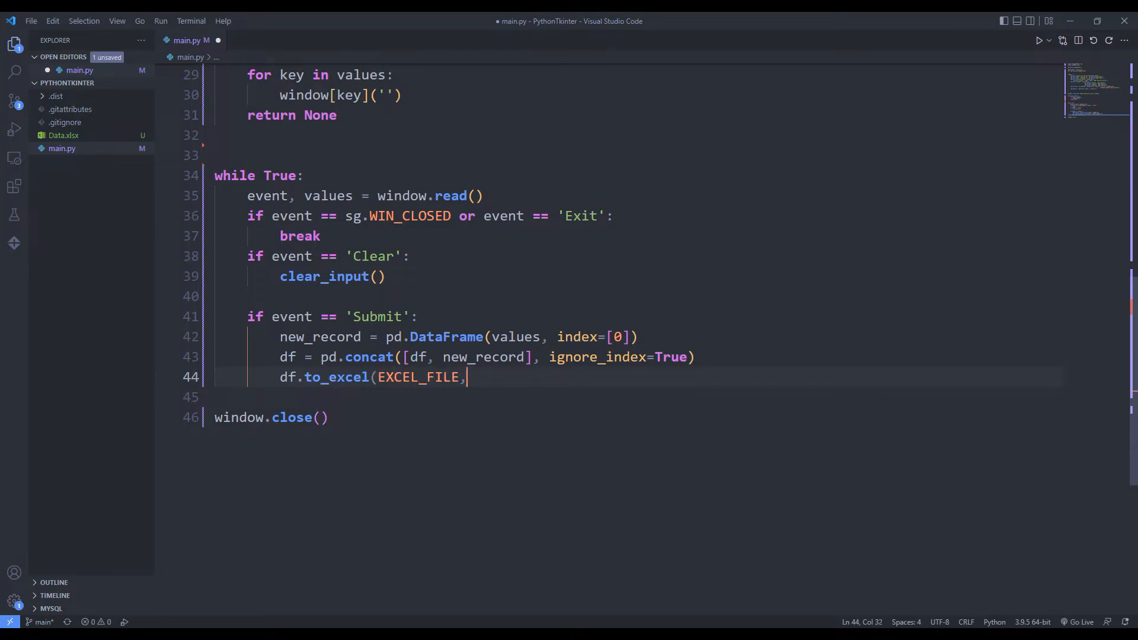
text(index=False))
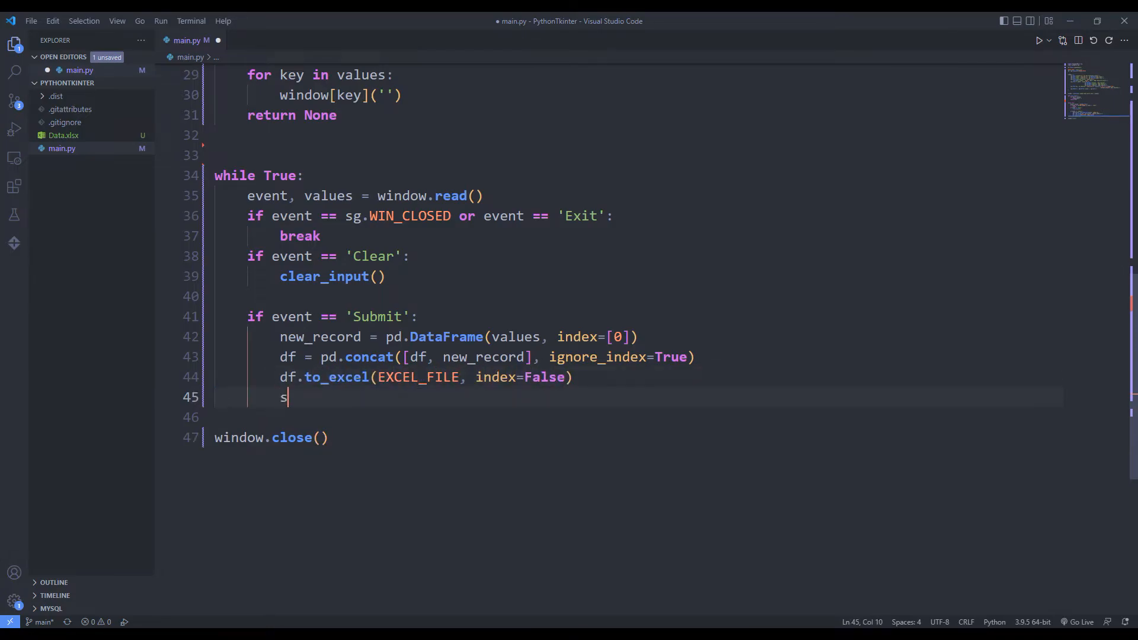
text(g.popup('Data saved!)
text(clear_input()
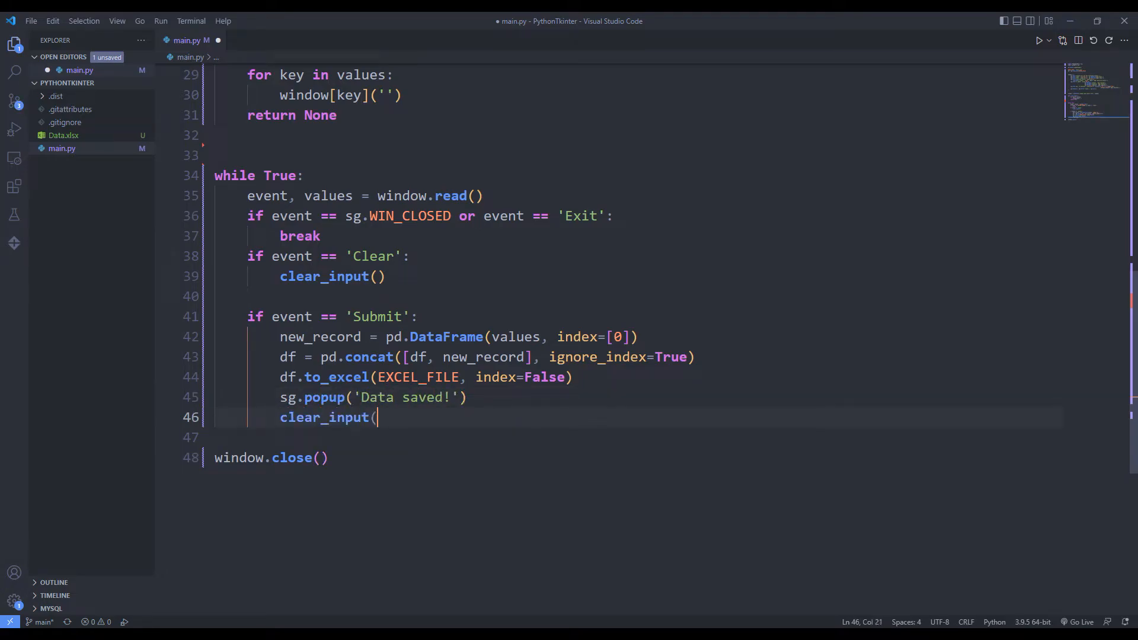
text())
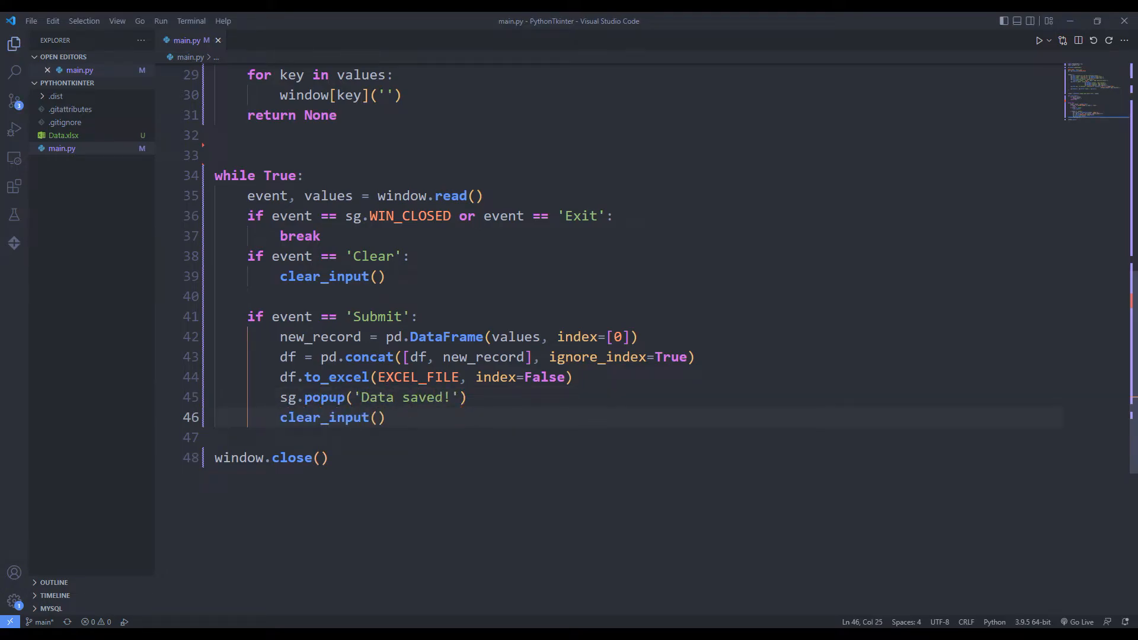
Run the script and enter name Turtle and city Berlin in the form.
click(1039, 39)
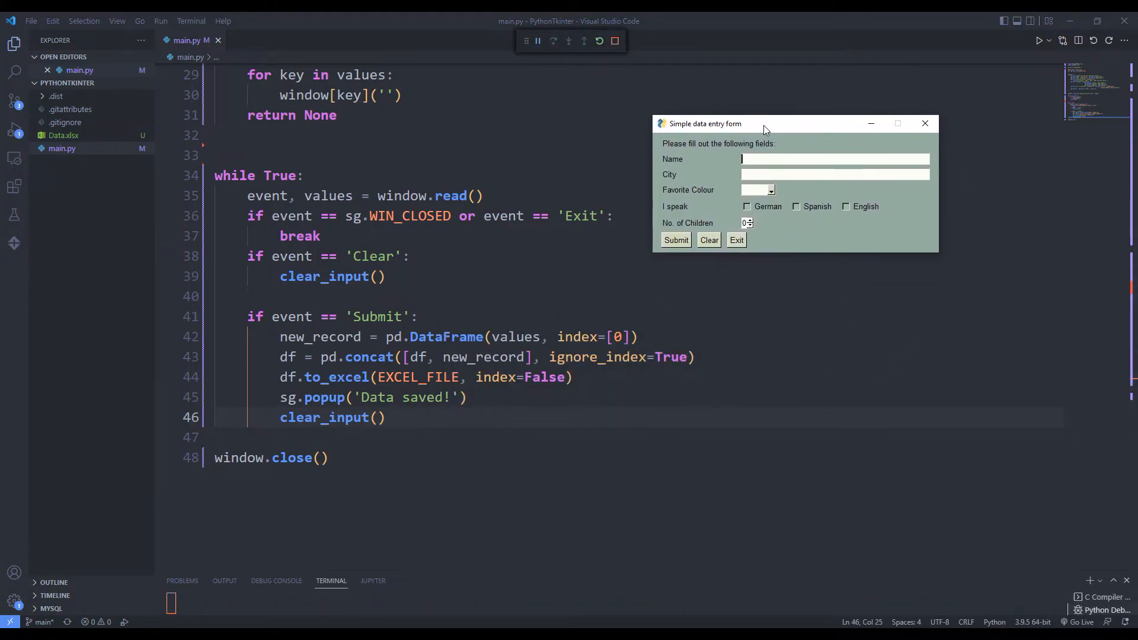
text(T)
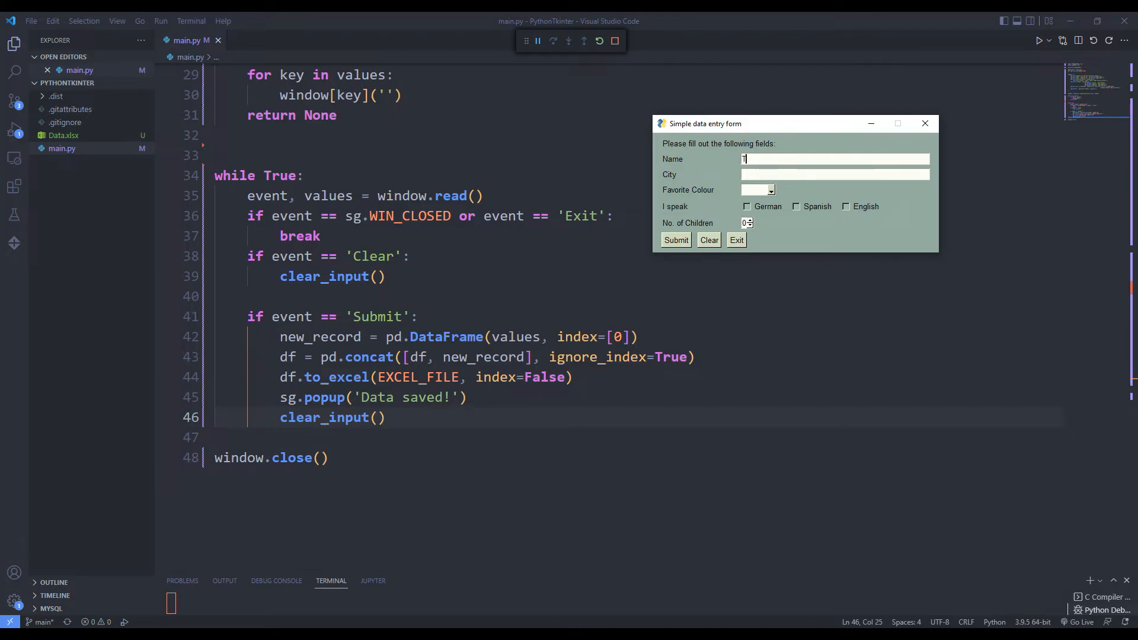
text(urtle)
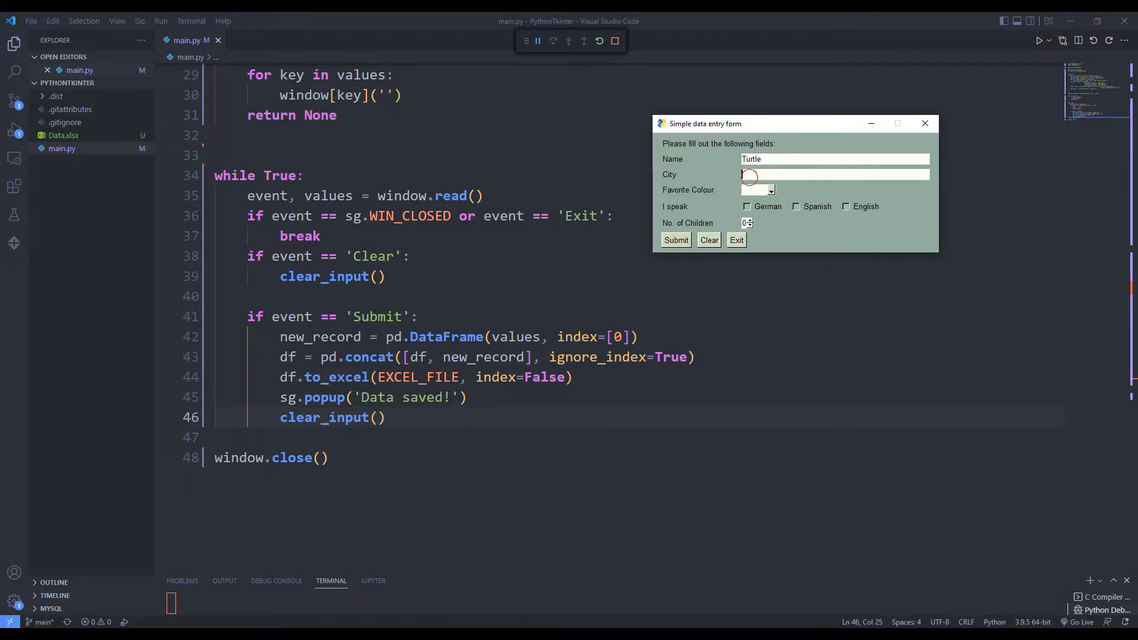
text(Ber)
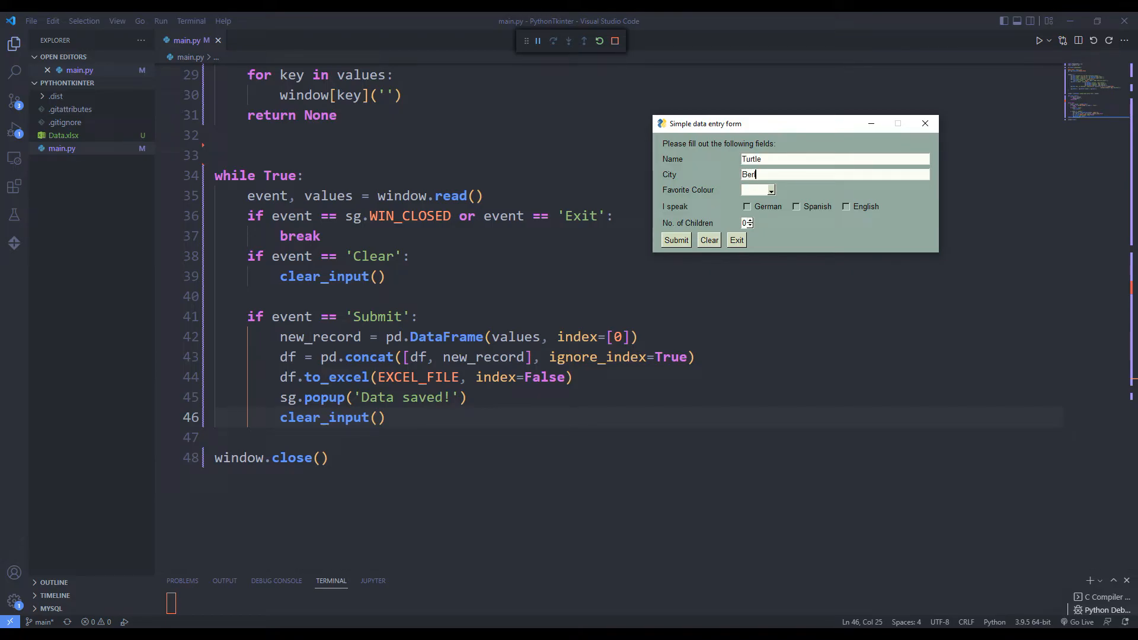
Choose Blue, tick Spanish and German, set 3 children, submit, then open Data.xlsx.
click(770, 190)
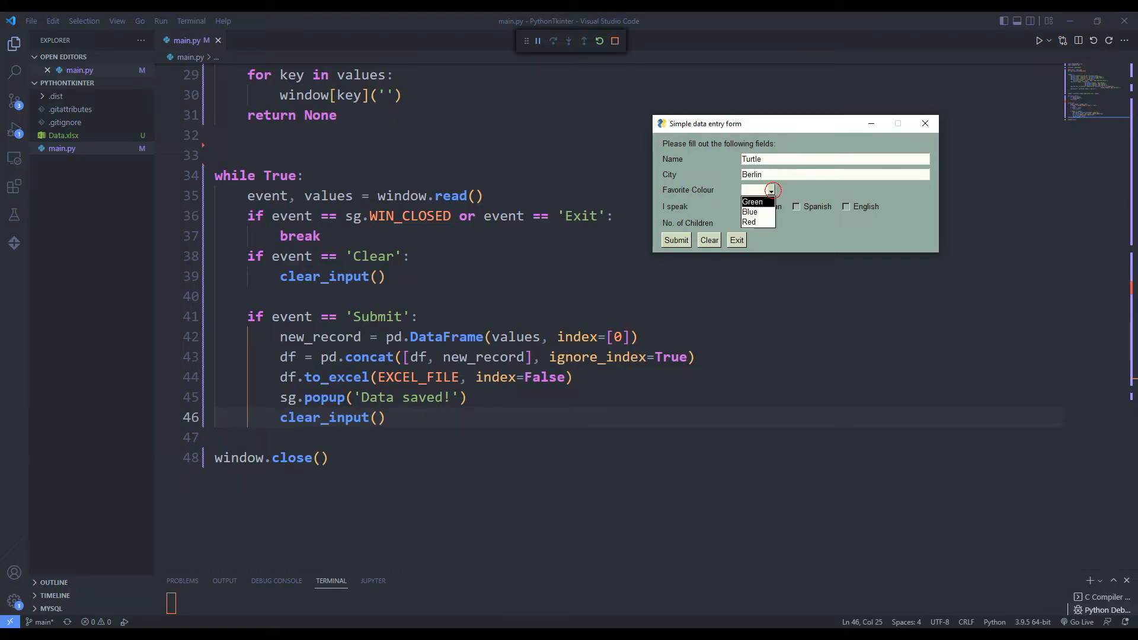
click(750, 211)
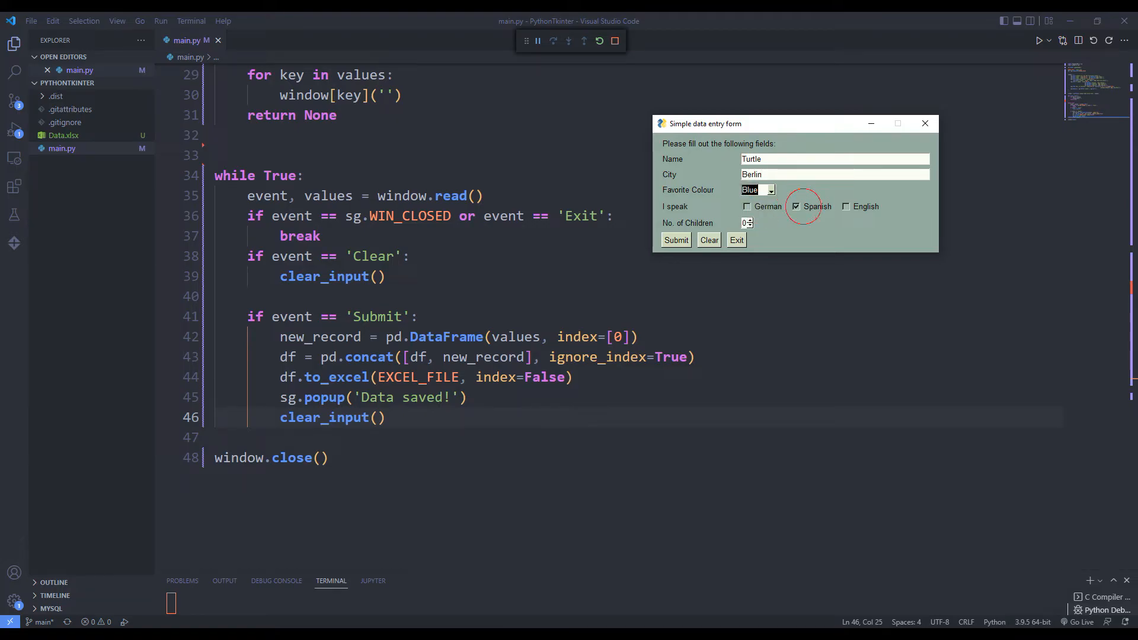
click(746, 206)
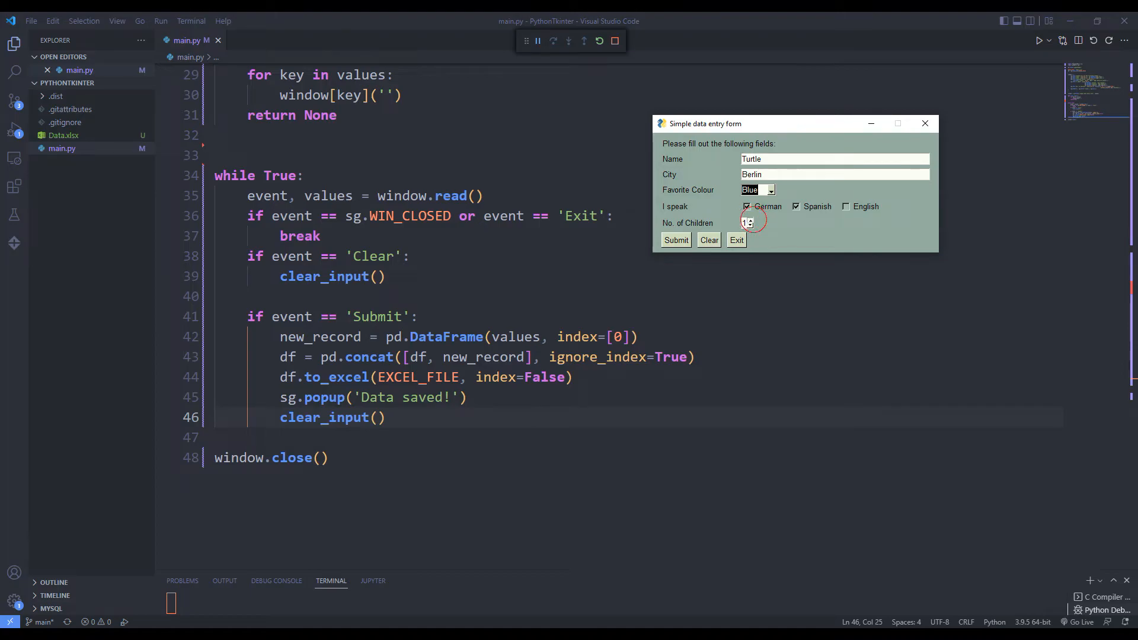
click(751, 225)
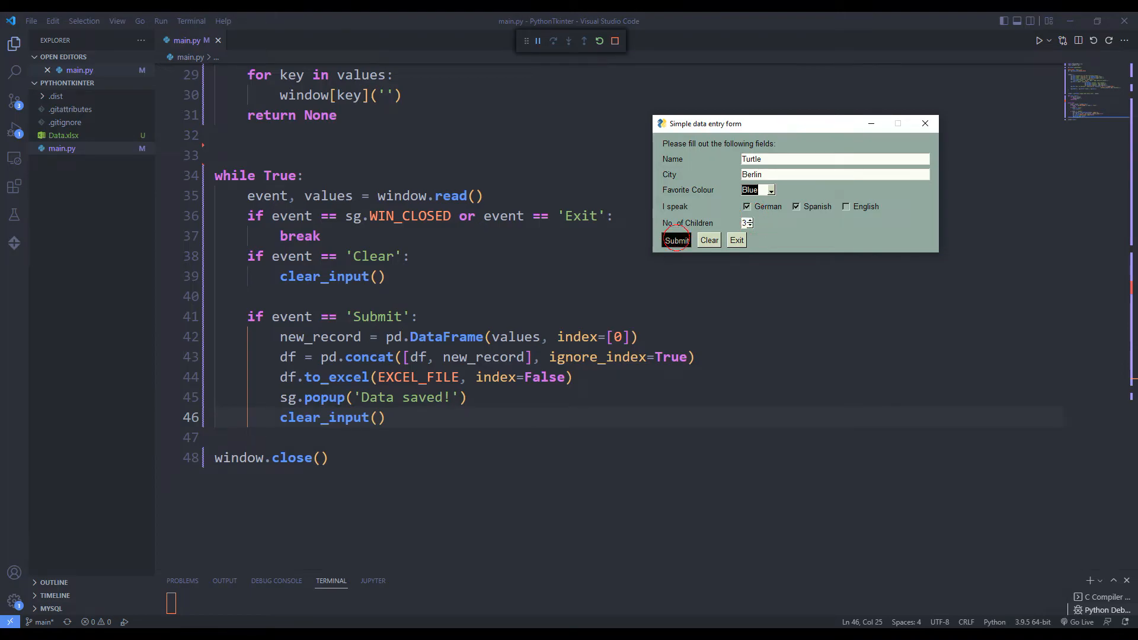
click(675, 240)
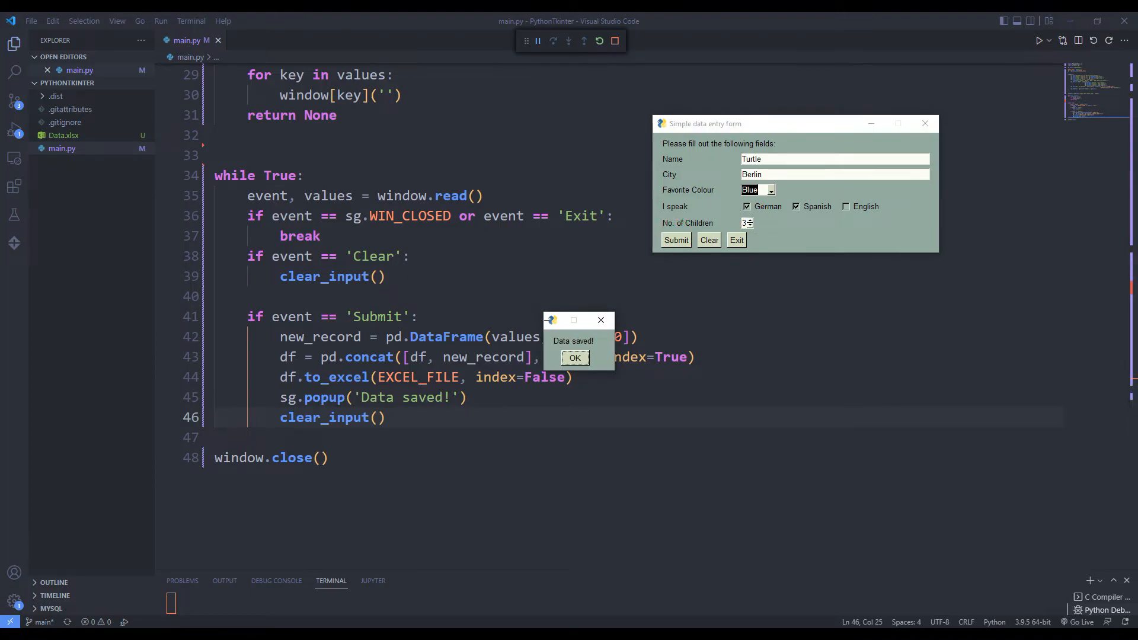
click(574, 357)
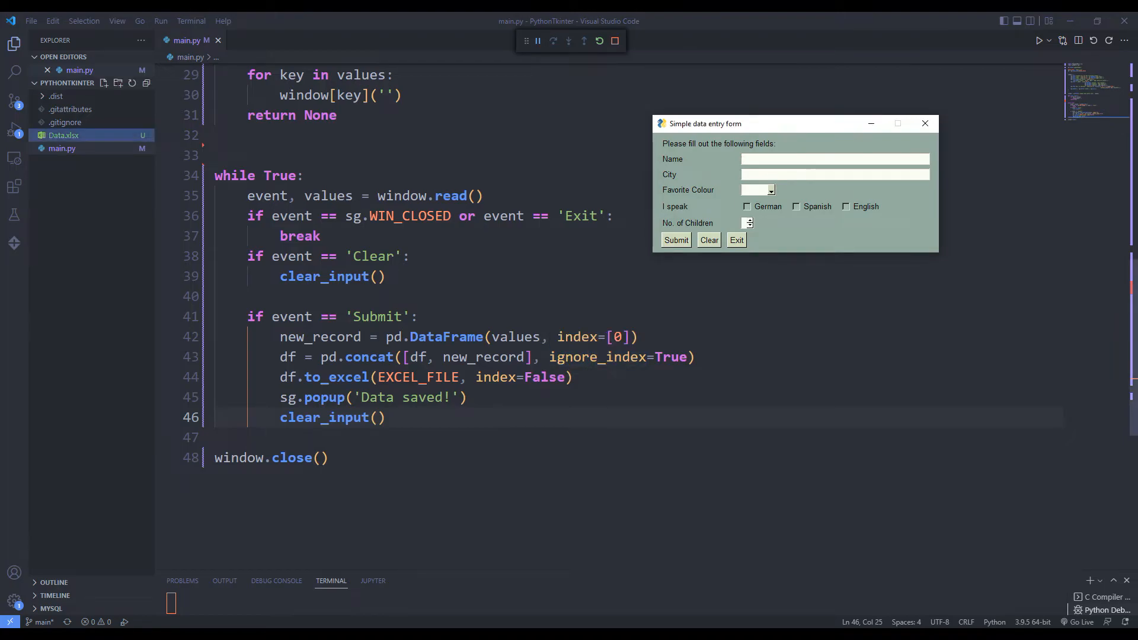
click(62, 135)
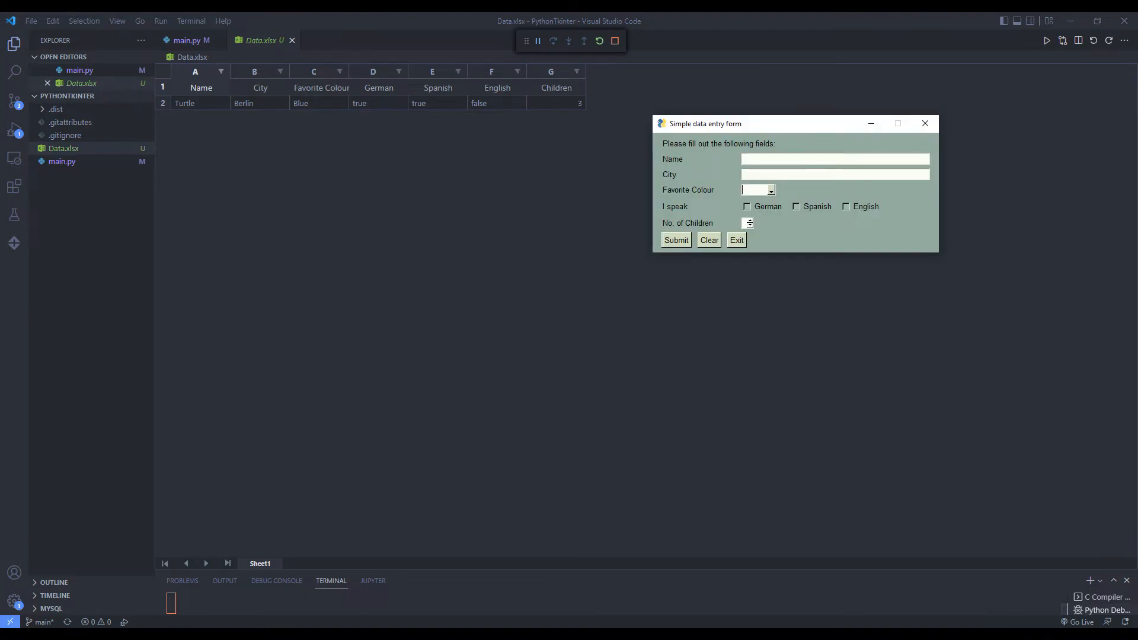
Submit Turtle1 from Paris, then close and reopen Data.xlsx to see the row.
click(835, 159)
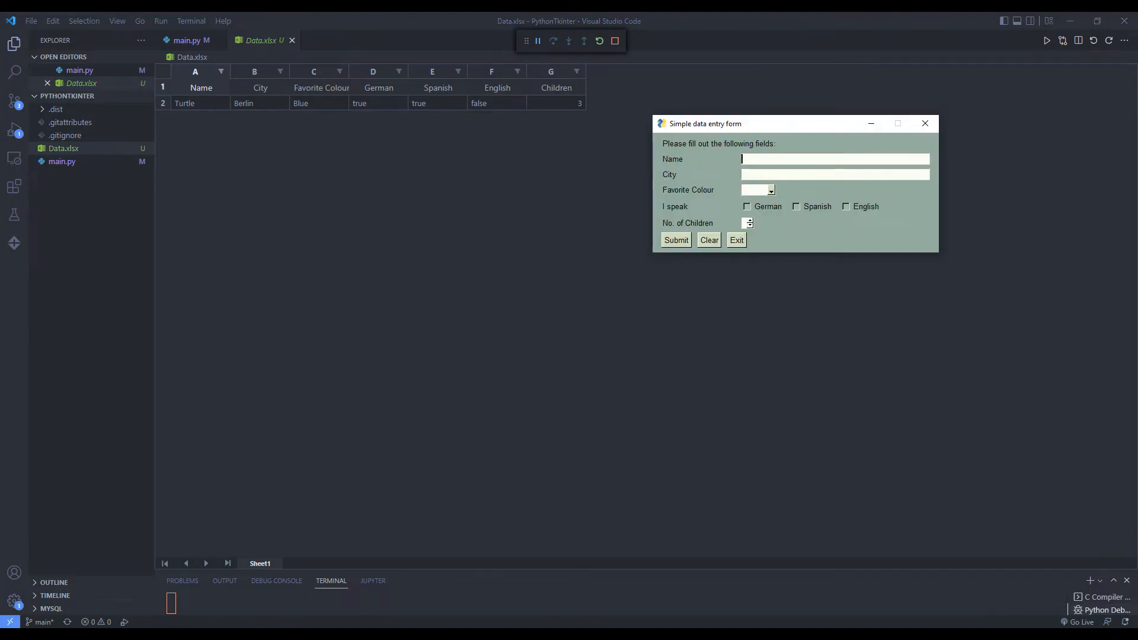
text(Turtle1)
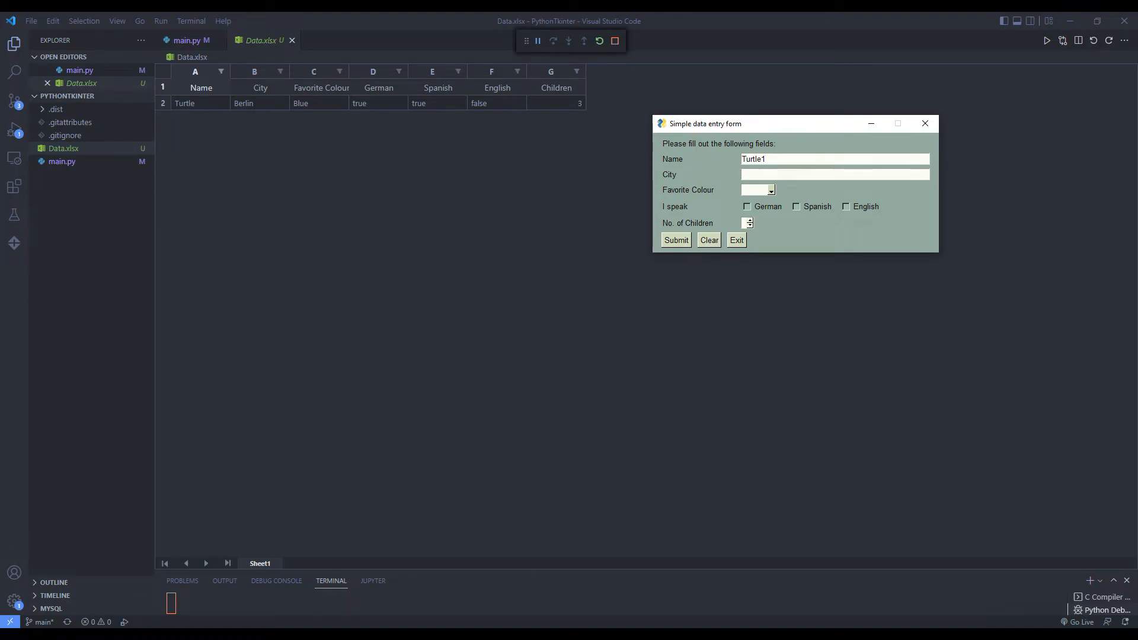
text(Paris)
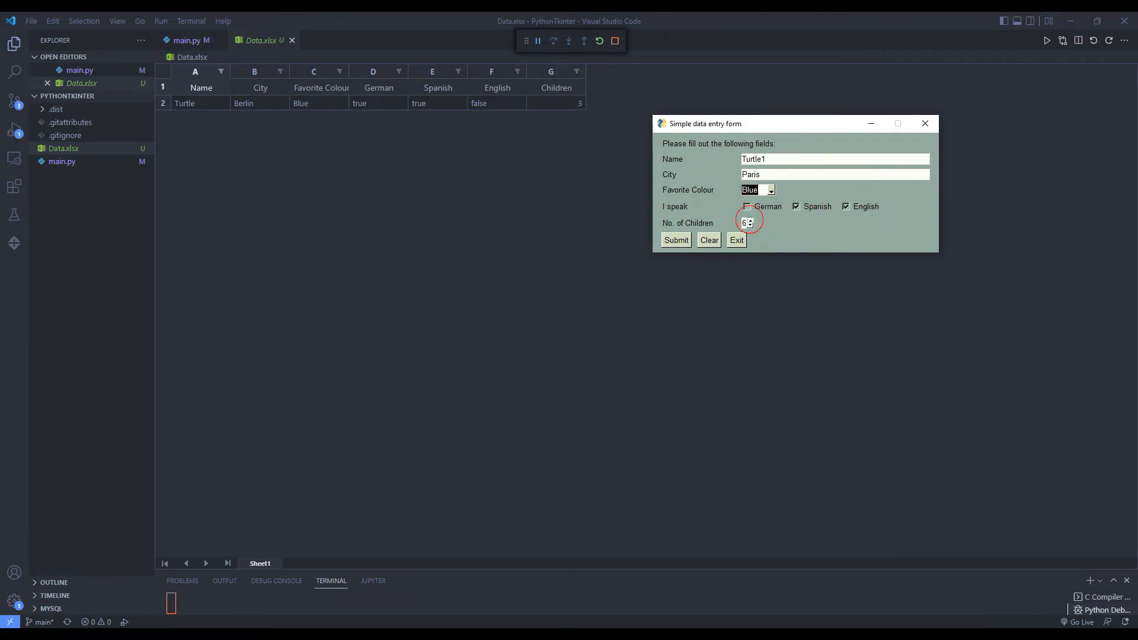
click(676, 240)
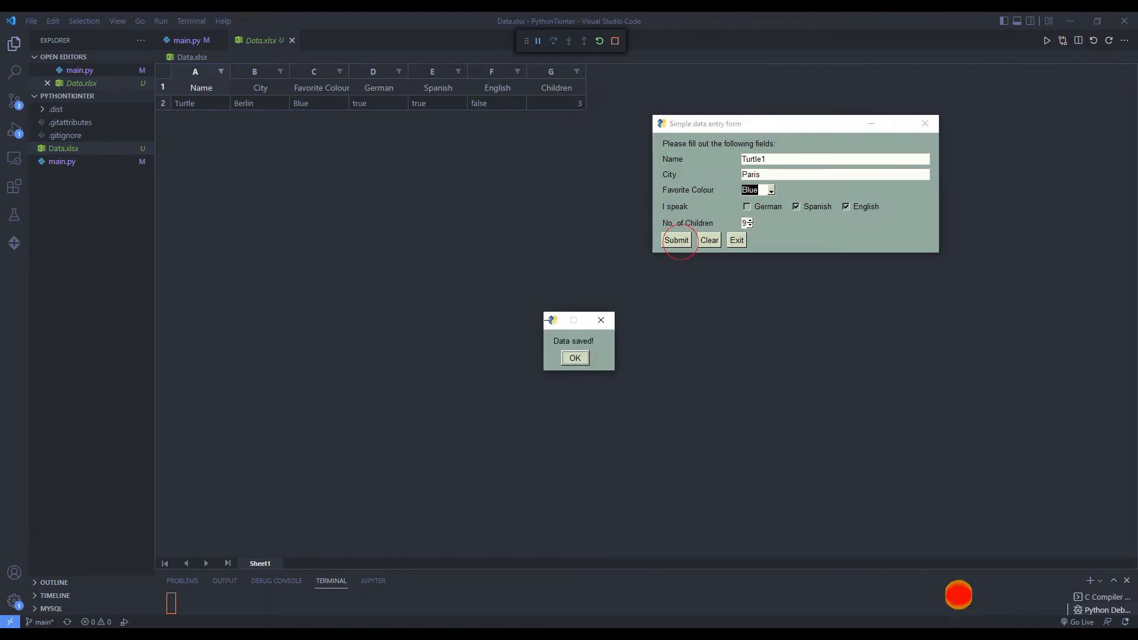
click(574, 356)
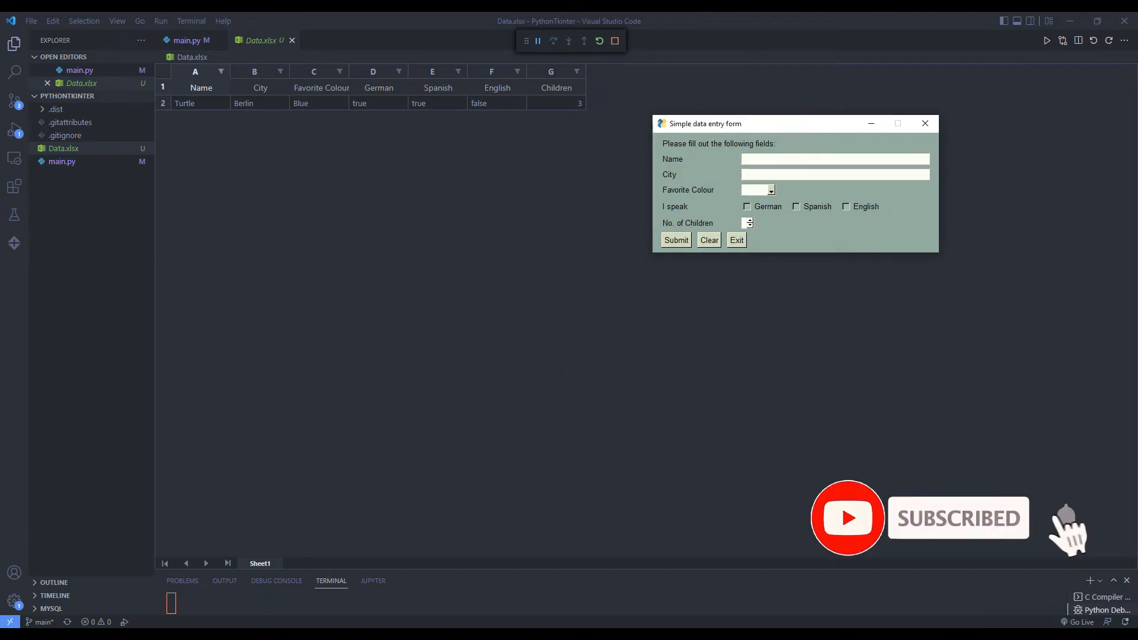
click(736, 240)
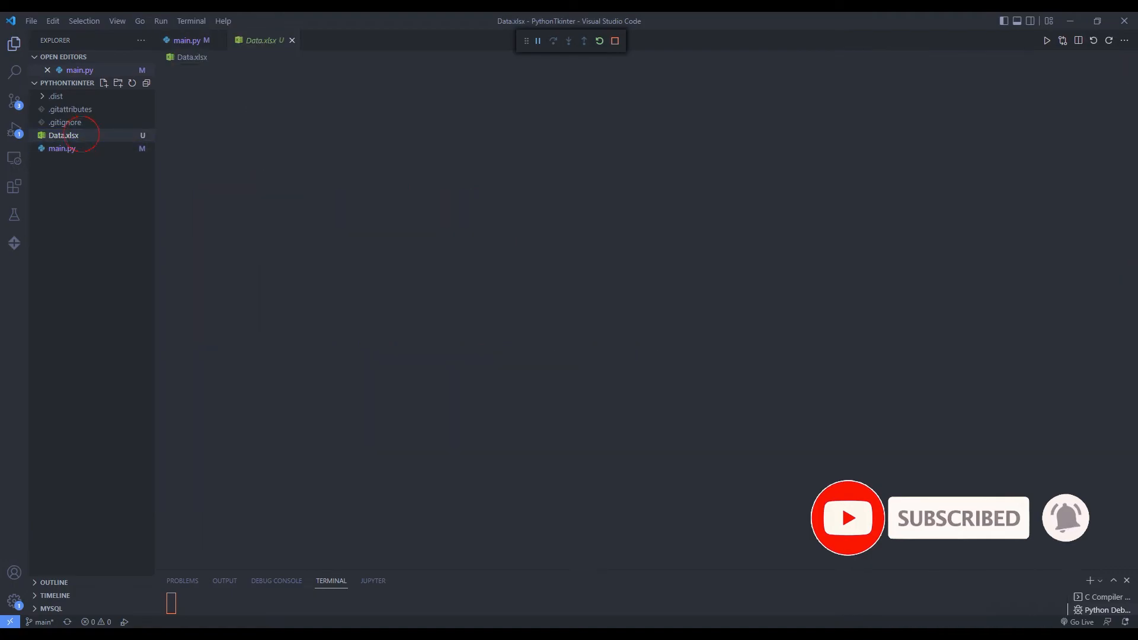
click(64, 135)
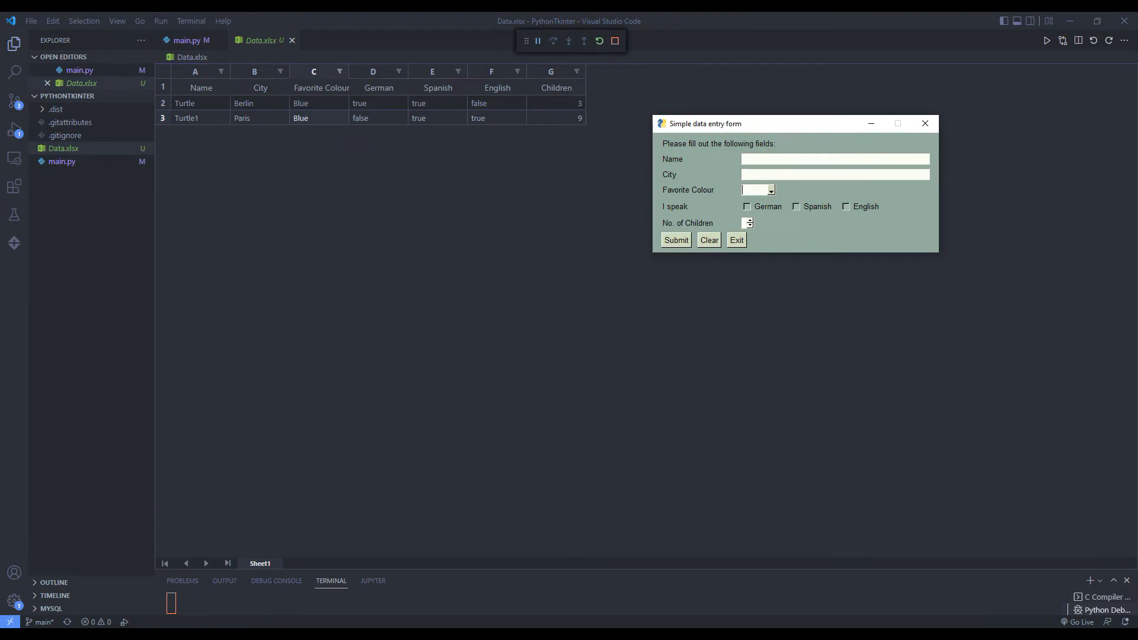
Submit Turtle3 from London with Blue, then close and reopen Data.xlsx.
text(Turtle3)
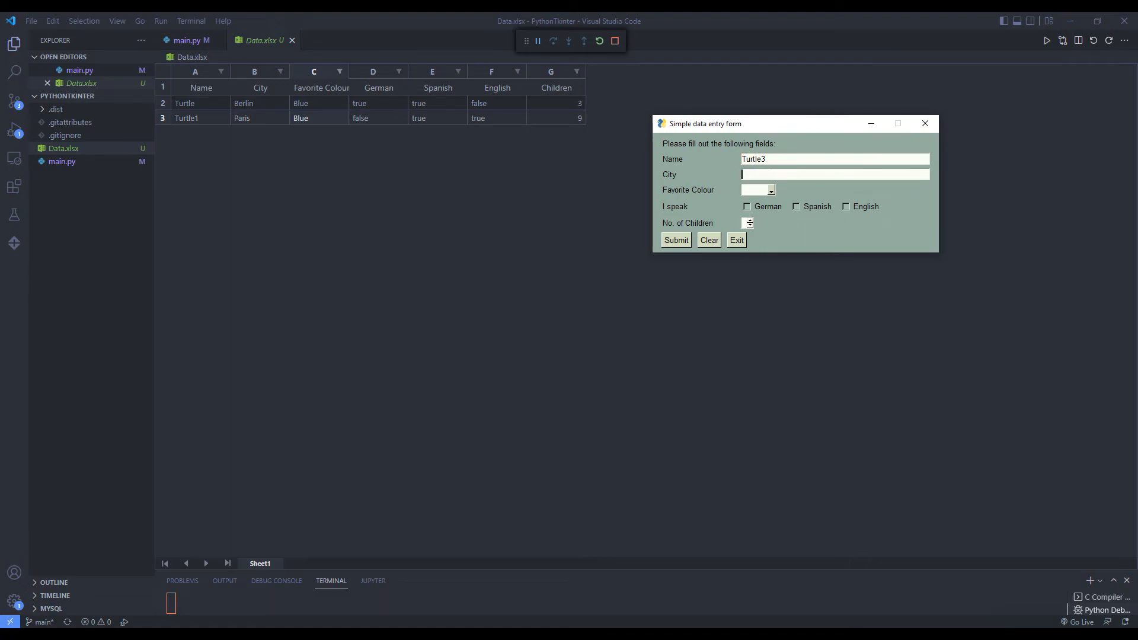
text(London)
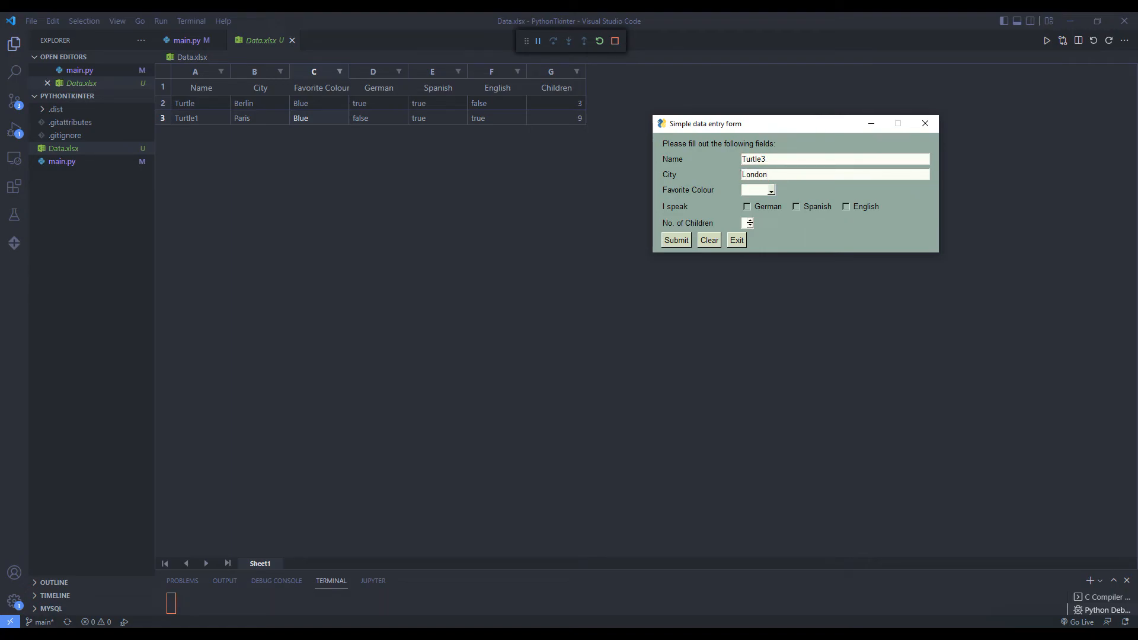
click(844, 206)
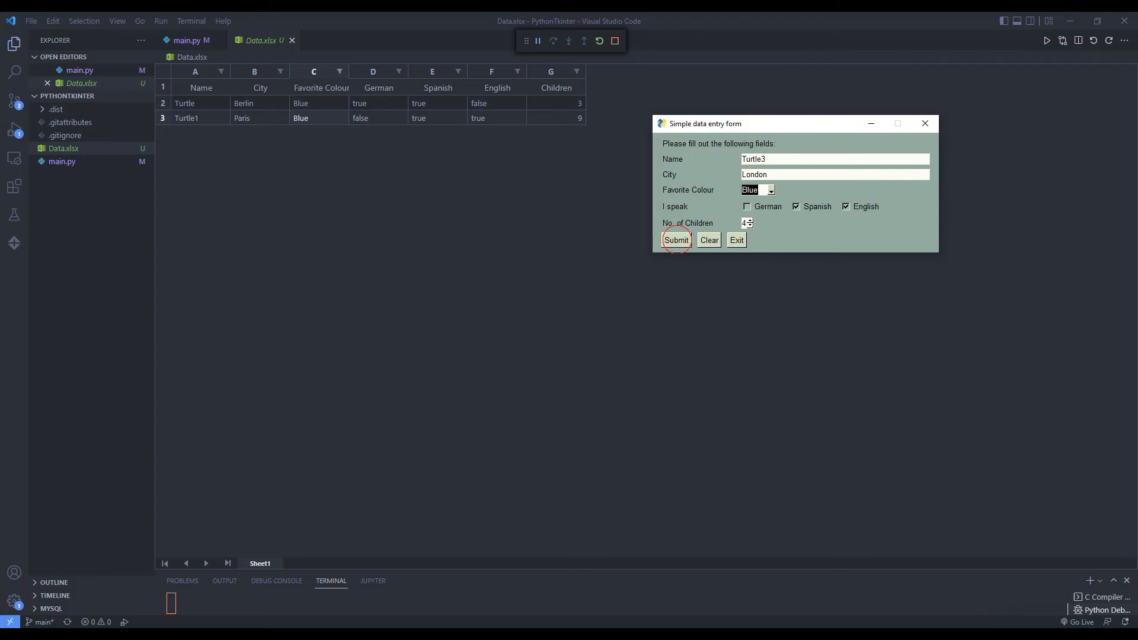
click(708, 239)
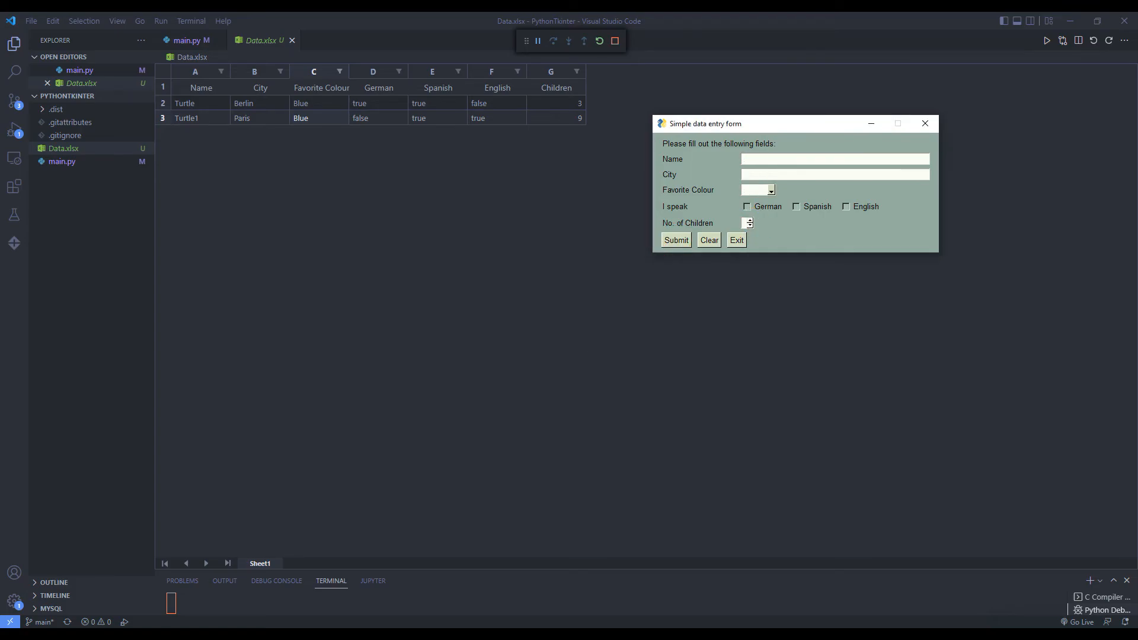
click(735, 240)
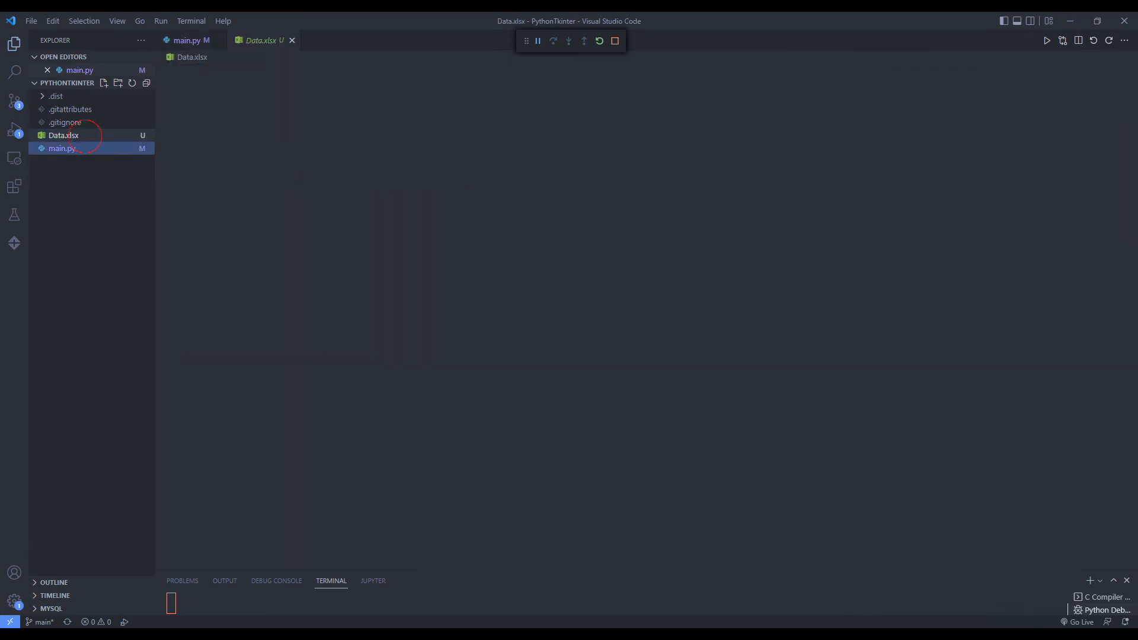
click(64, 135)
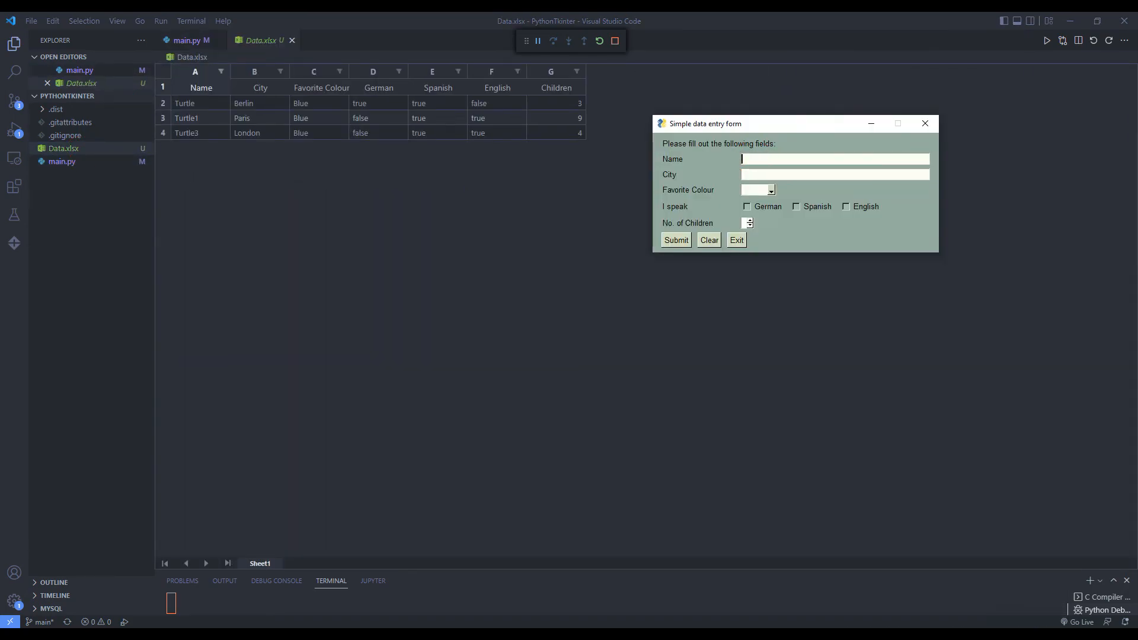
Fill in Turtle4 with Spanish and 6 children, then exit the form without submitting.
text(Turtle4)
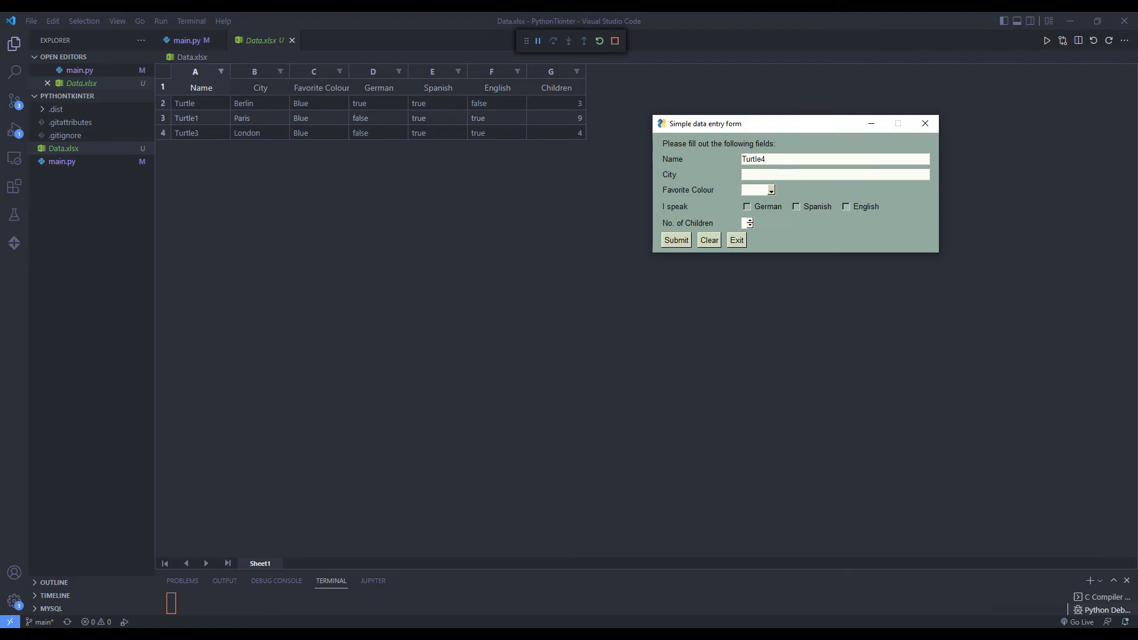
text(a)
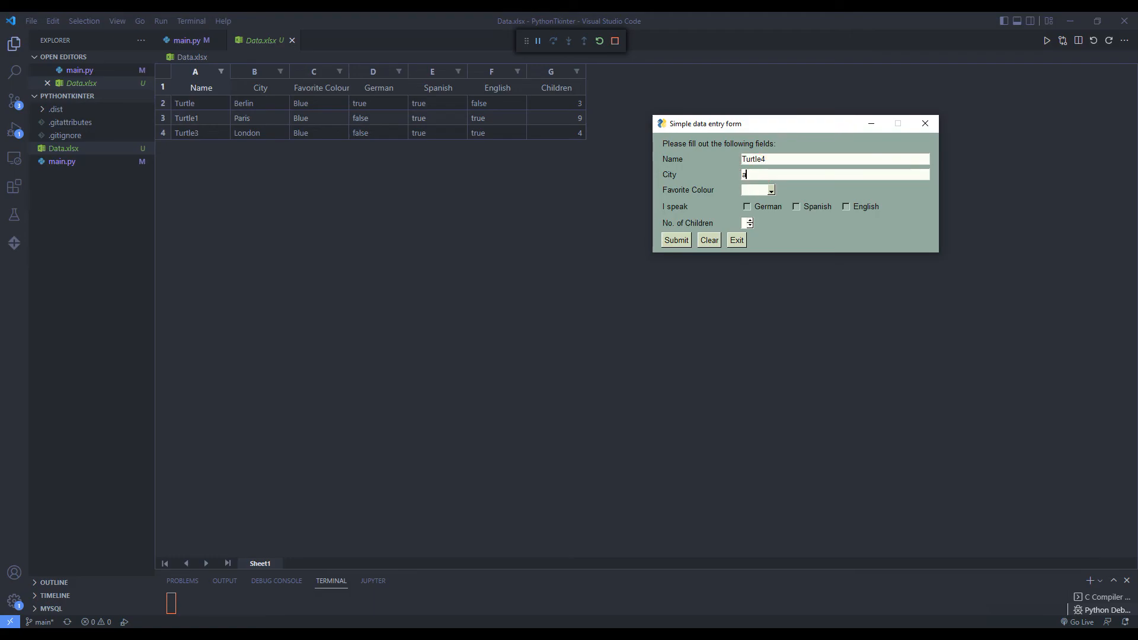
click(795, 206)
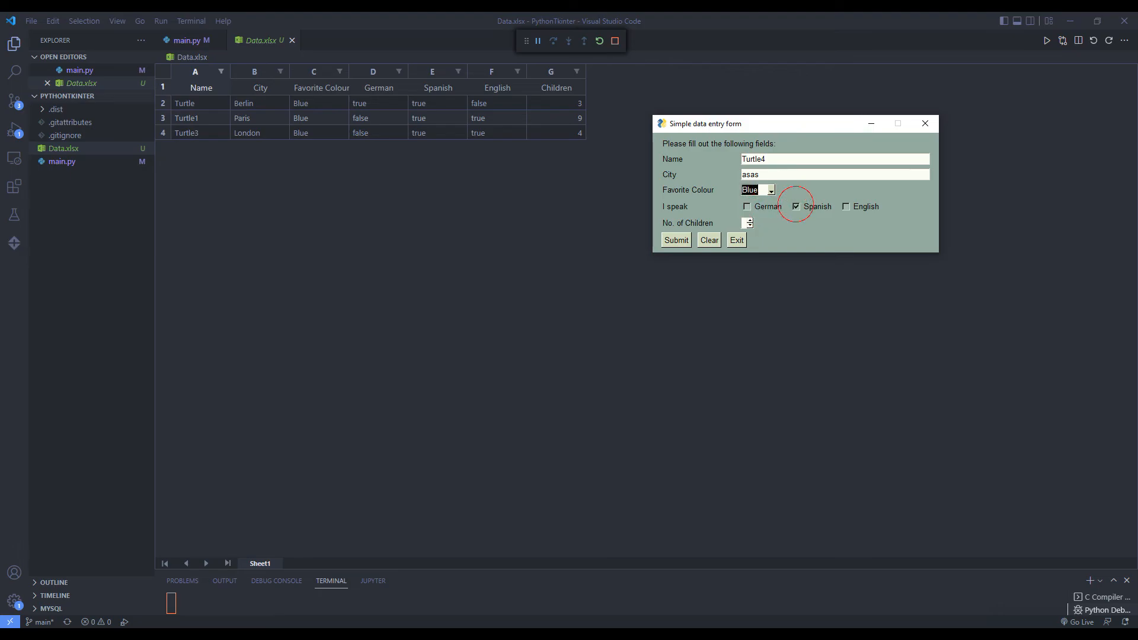
click(750, 220)
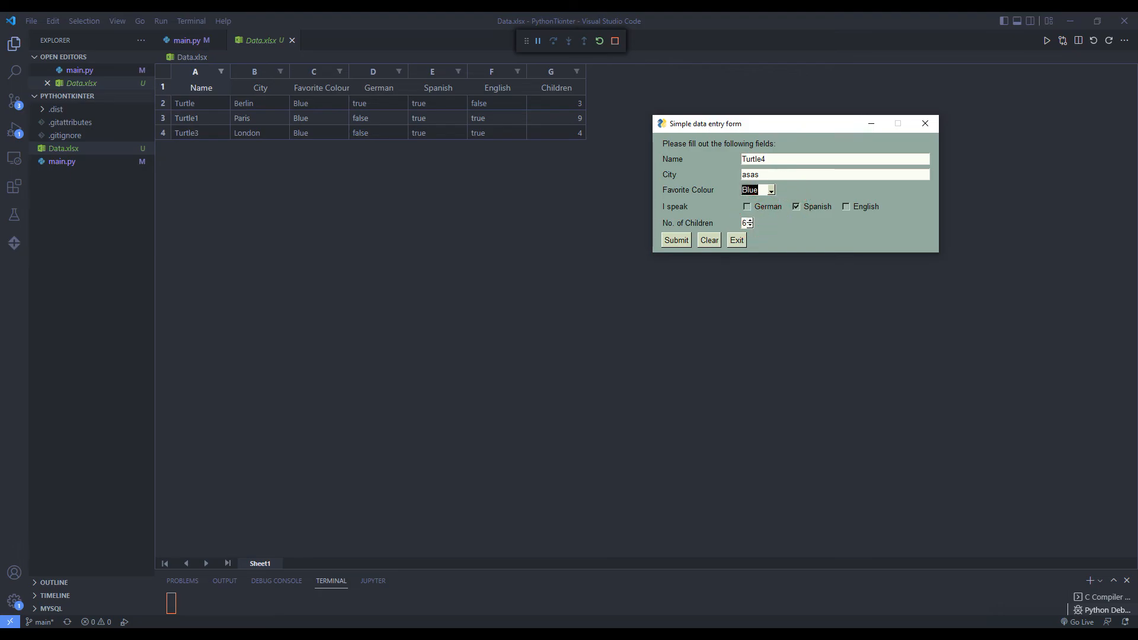
click(925, 123)
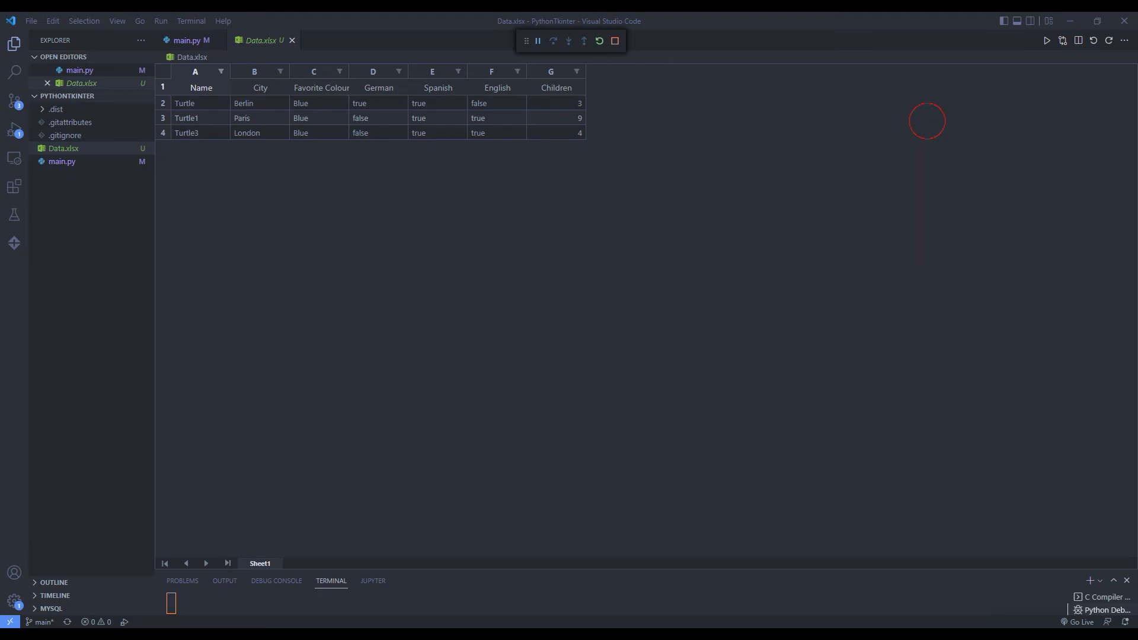